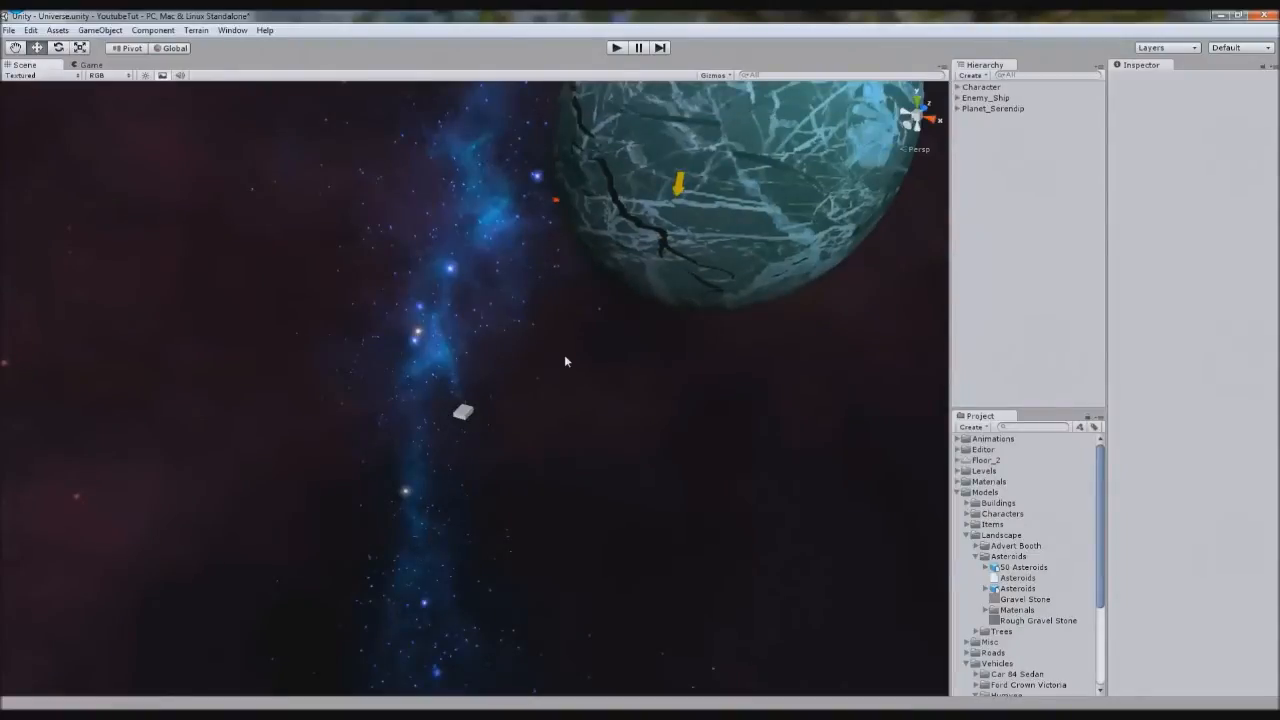
pyautogui.moveTo(1130, 512)
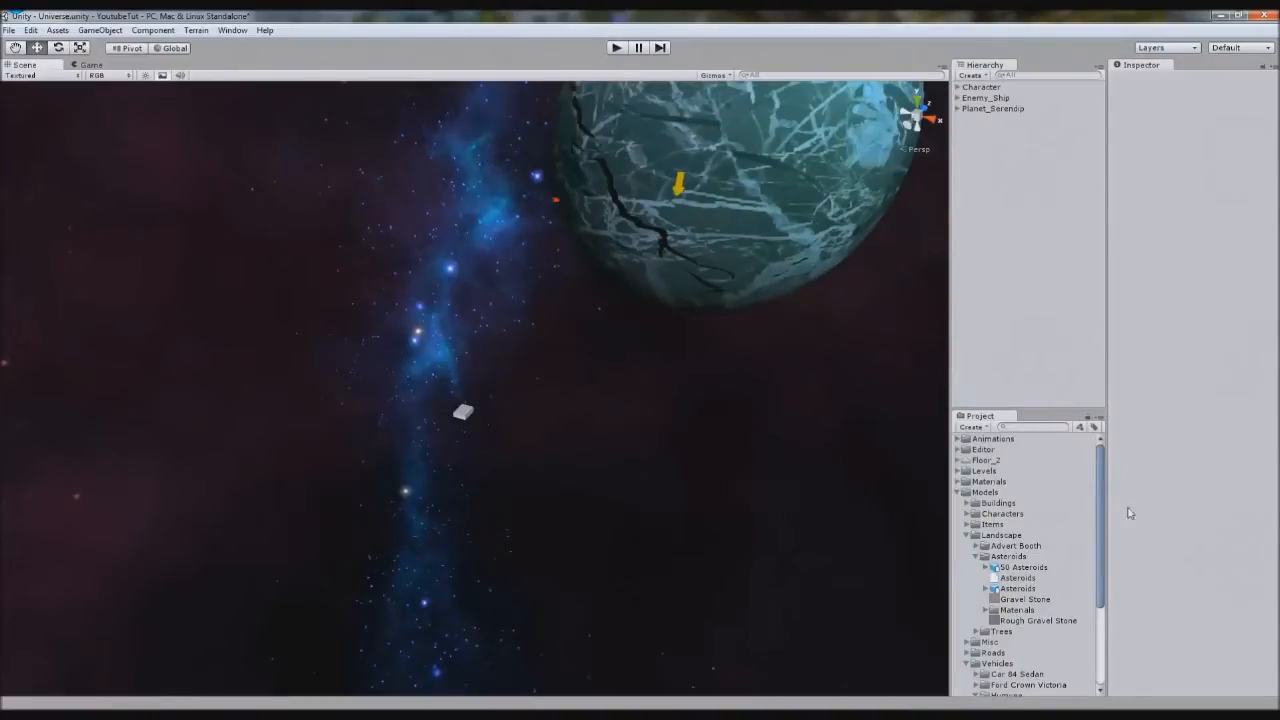
# Step: Place the 50 Asteroids cluster model in the space scene near the cracked planet
pyautogui.click(1024, 568)
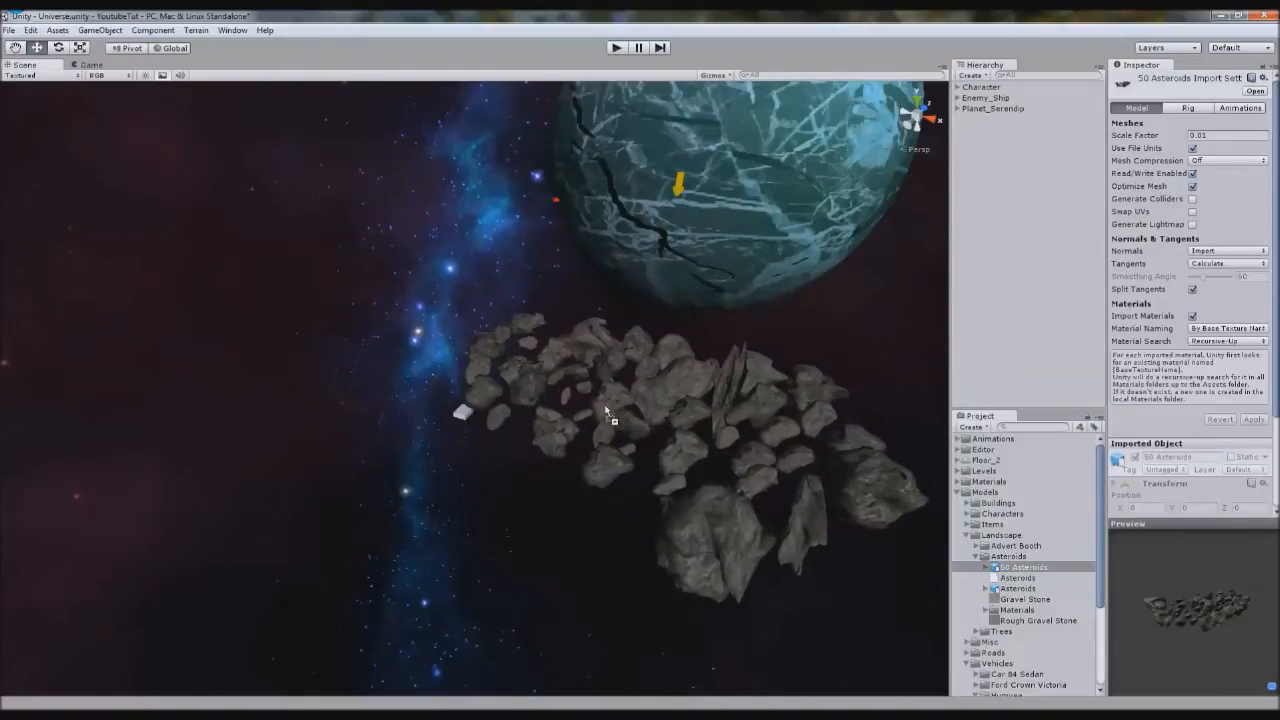
pyautogui.click(996, 108)
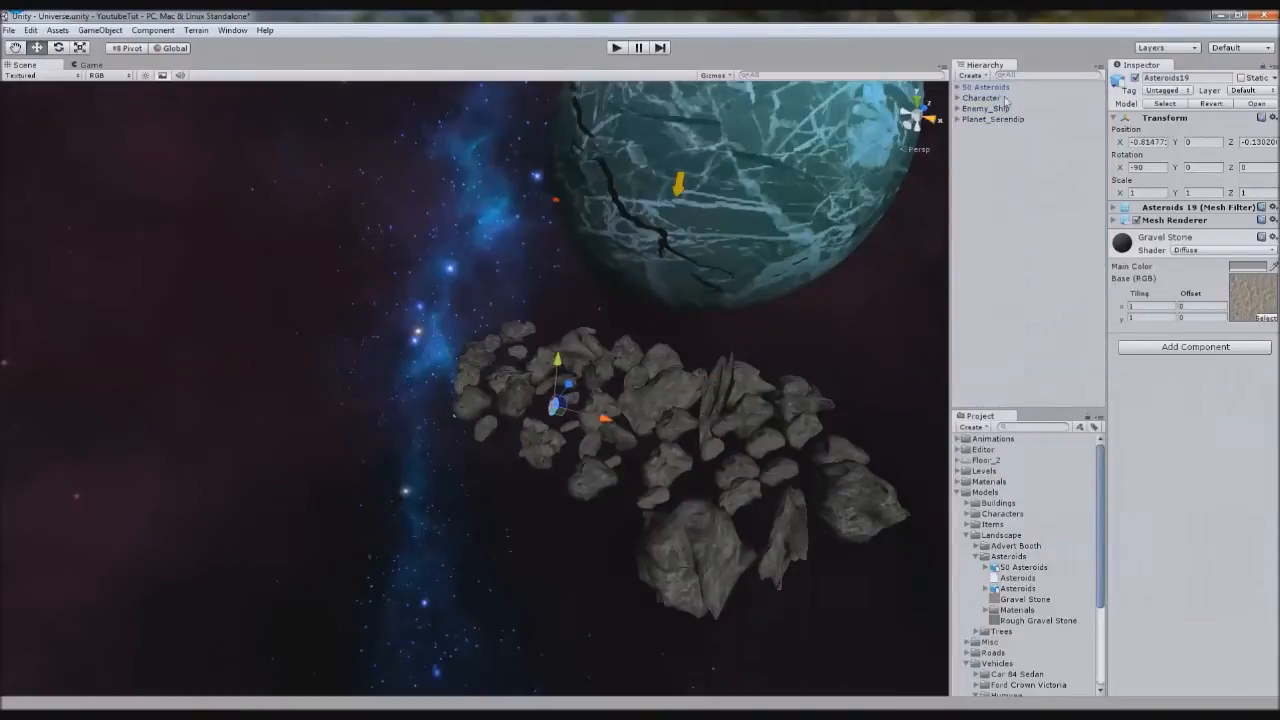
pyautogui.click(1024, 568)
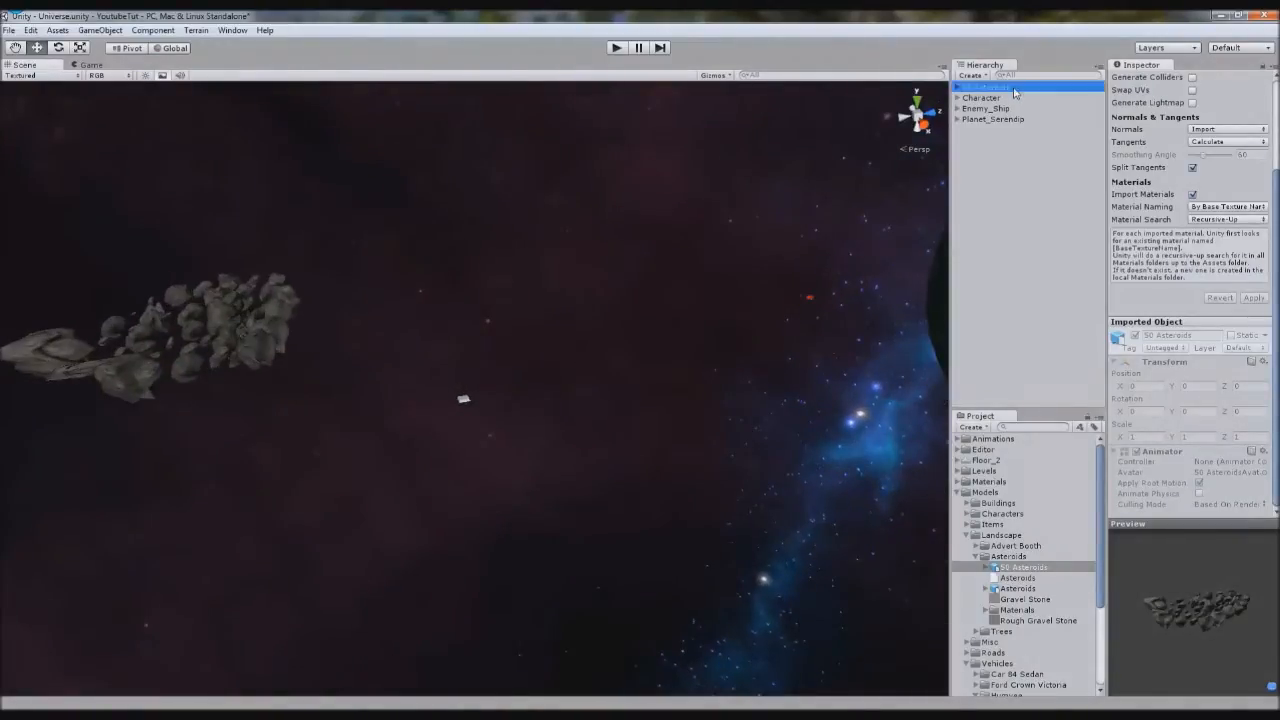
pyautogui.click(988, 84)
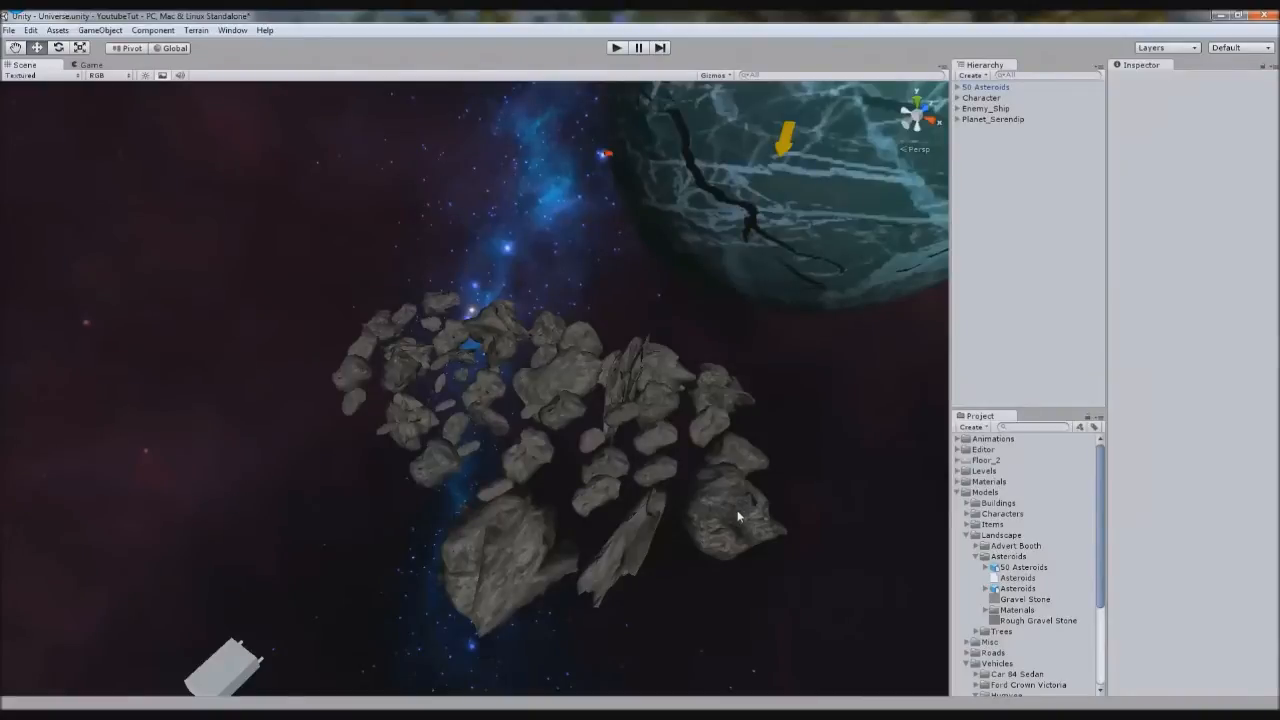
pyautogui.moveTo(948, 556)
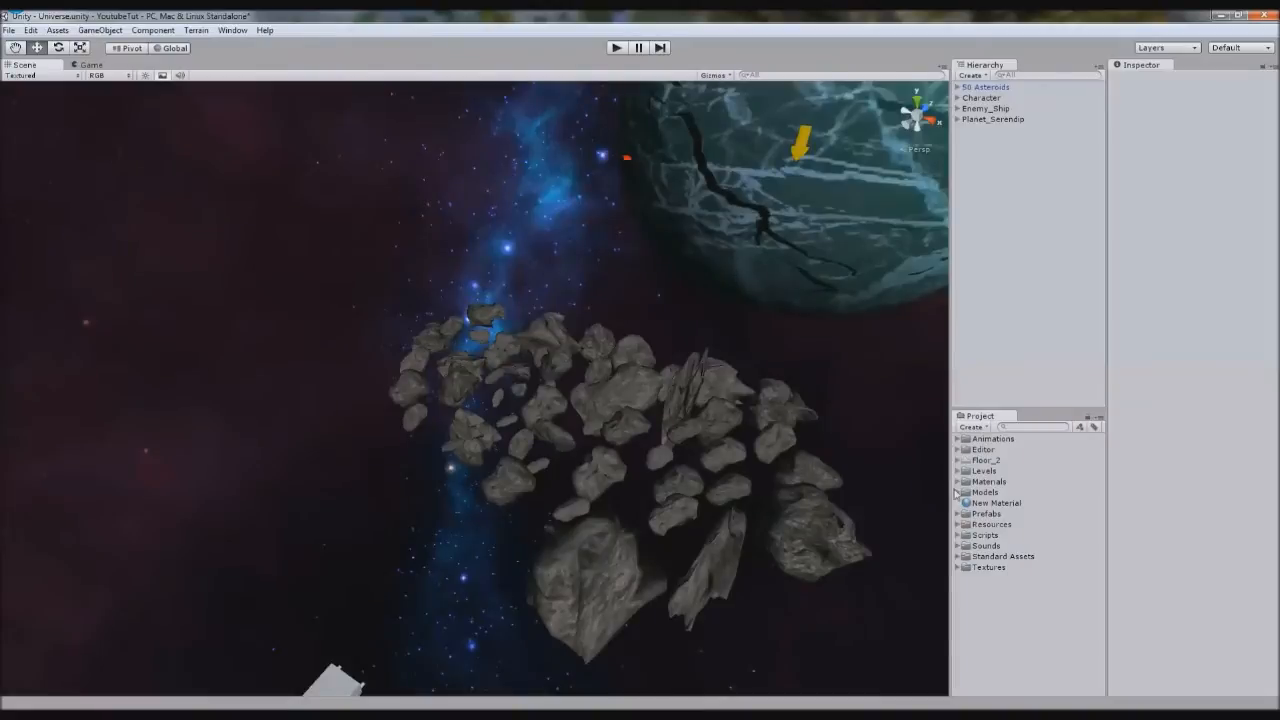
pyautogui.click(958, 492)
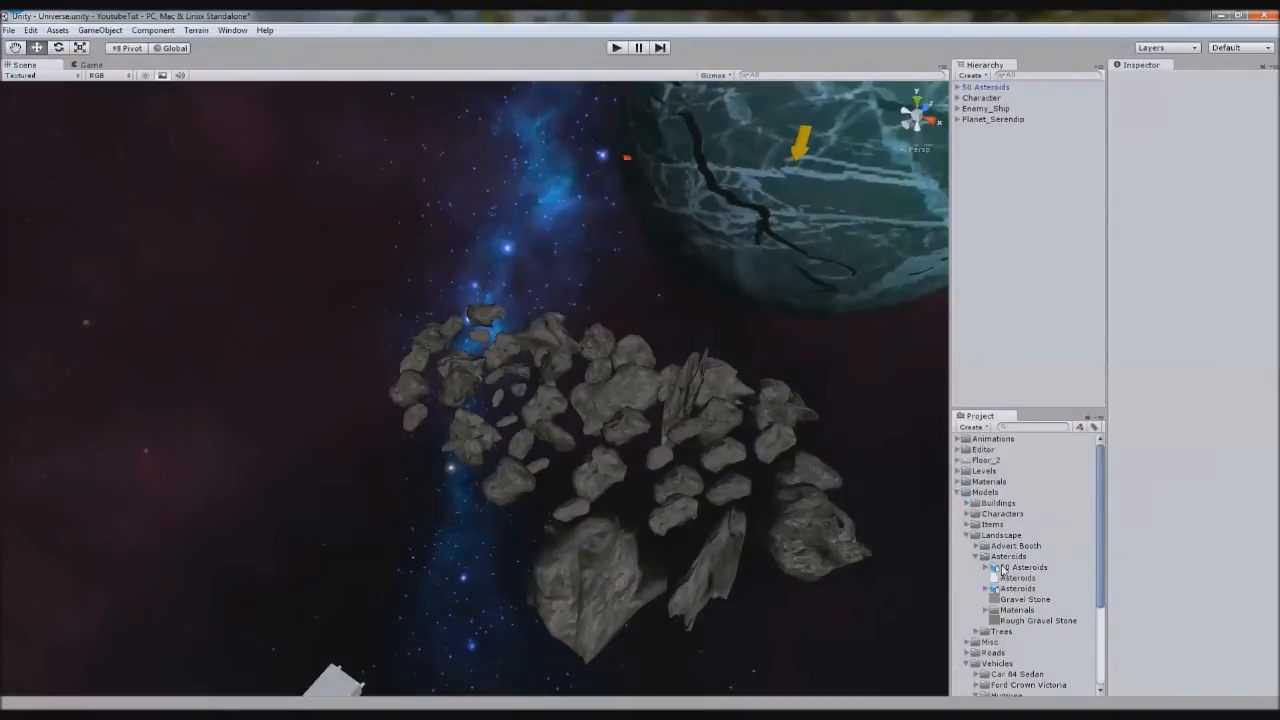
pyautogui.click(1020, 568)
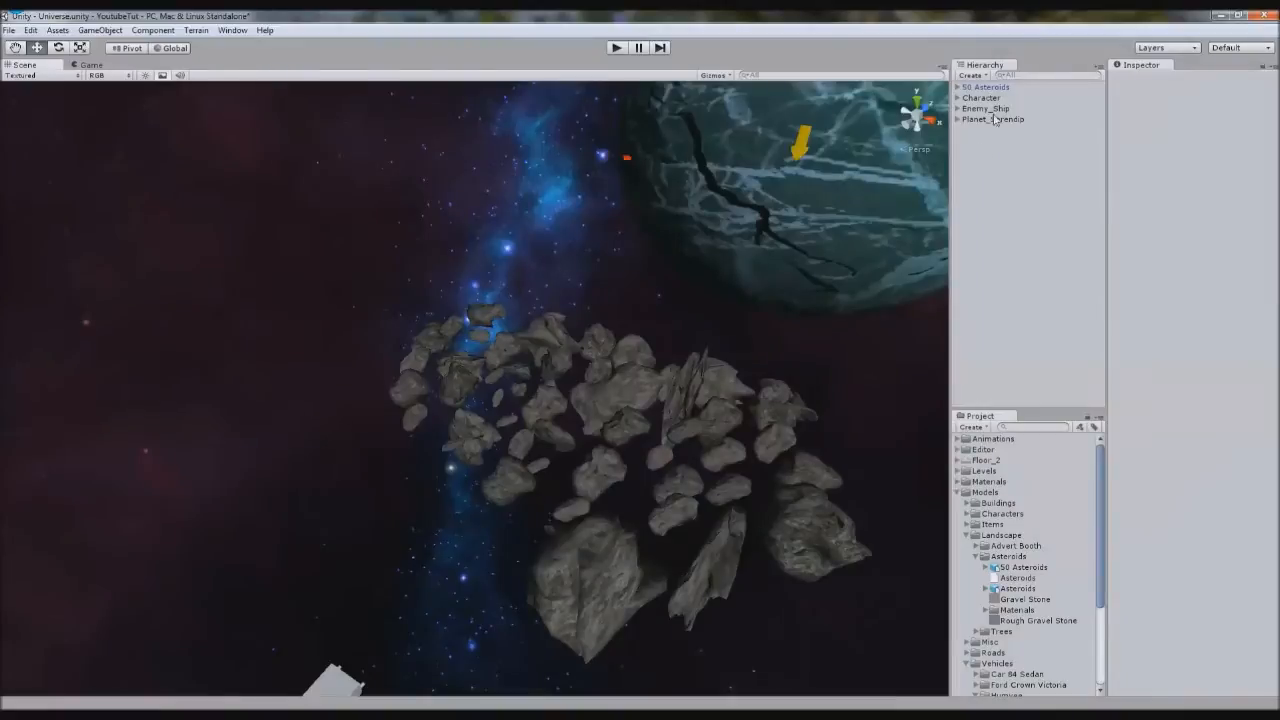
# Step: Play-test shooting asteroids, then select the ship in the Scene to inspect its Collisions script
pyautogui.click(994, 108)
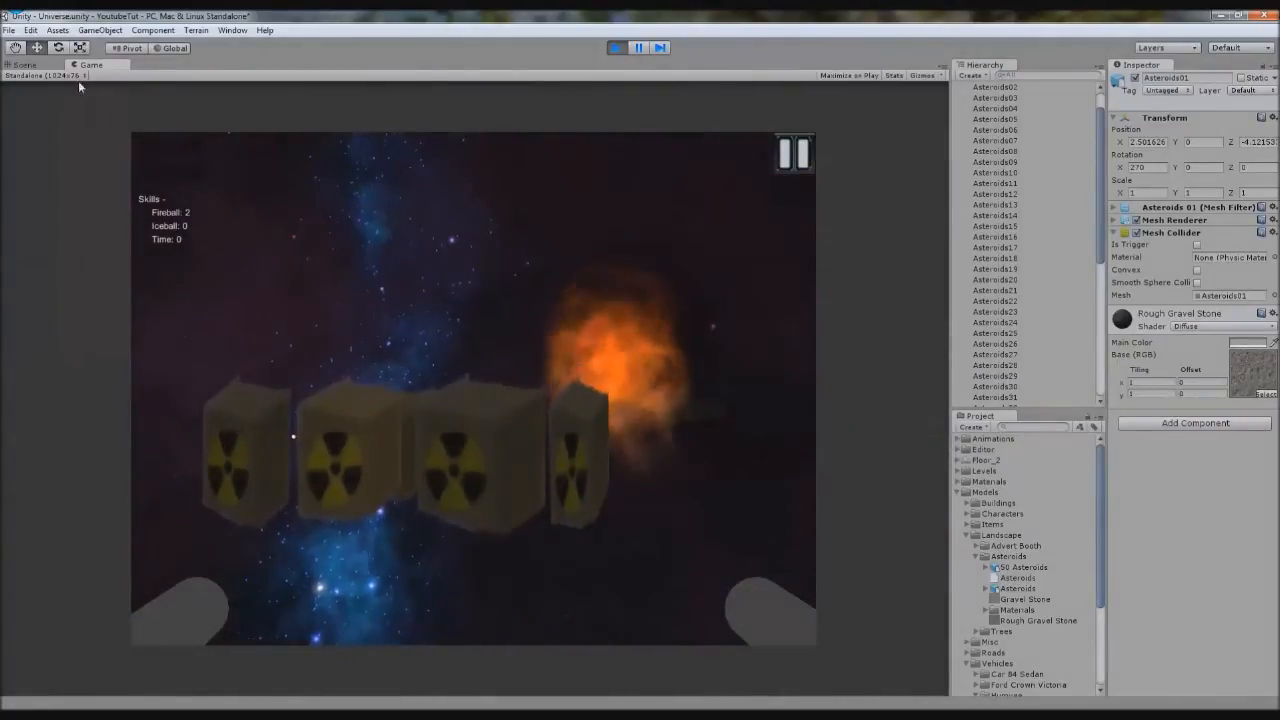
pyautogui.click(24, 64)
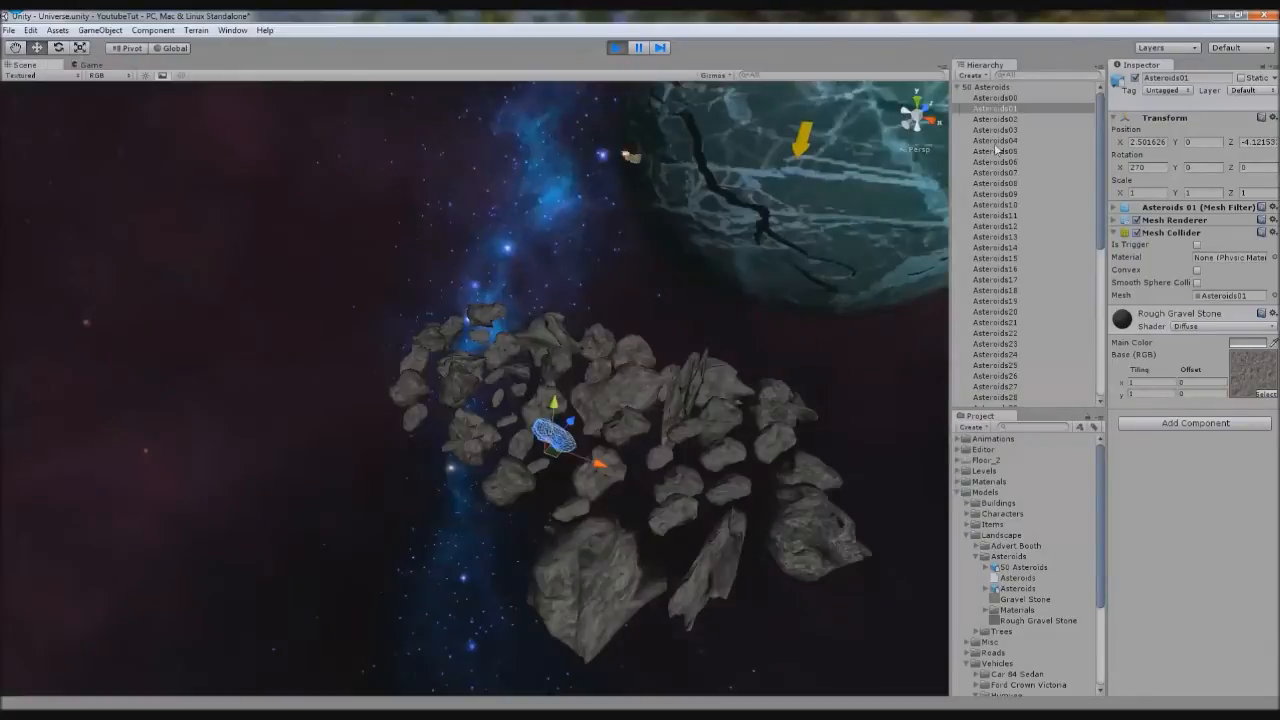
pyautogui.click(984, 96)
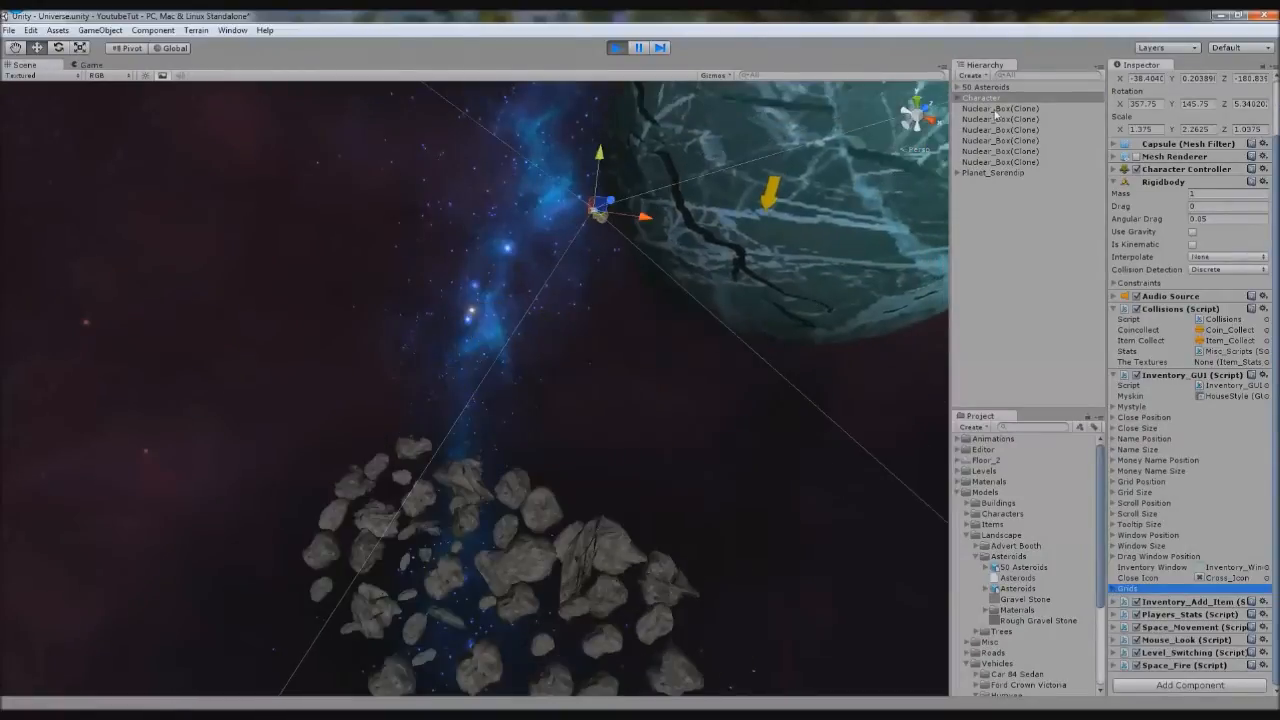
# Step: Extend the Nuclear_Box pickup condition with || col.gameObject.name == "Nuclear_Box(Clone)"
pyautogui.click(1000, 108)
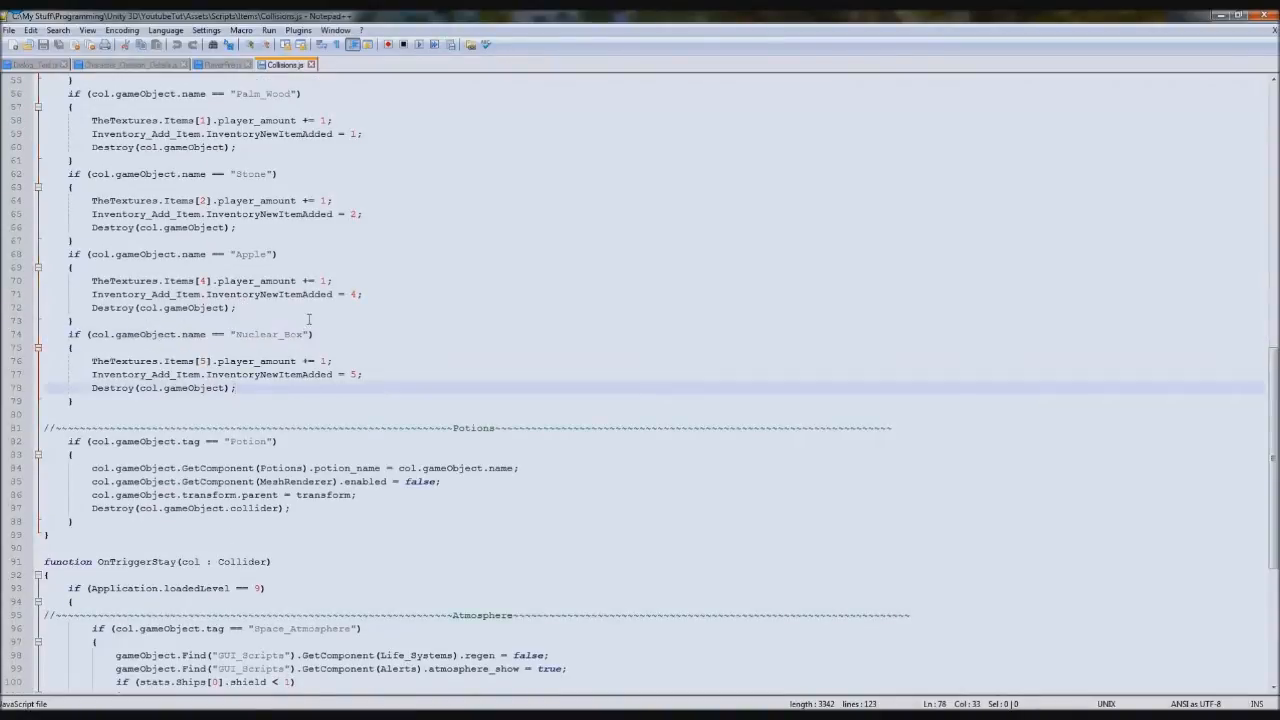
pyautogui.doubleClick(268, 334)
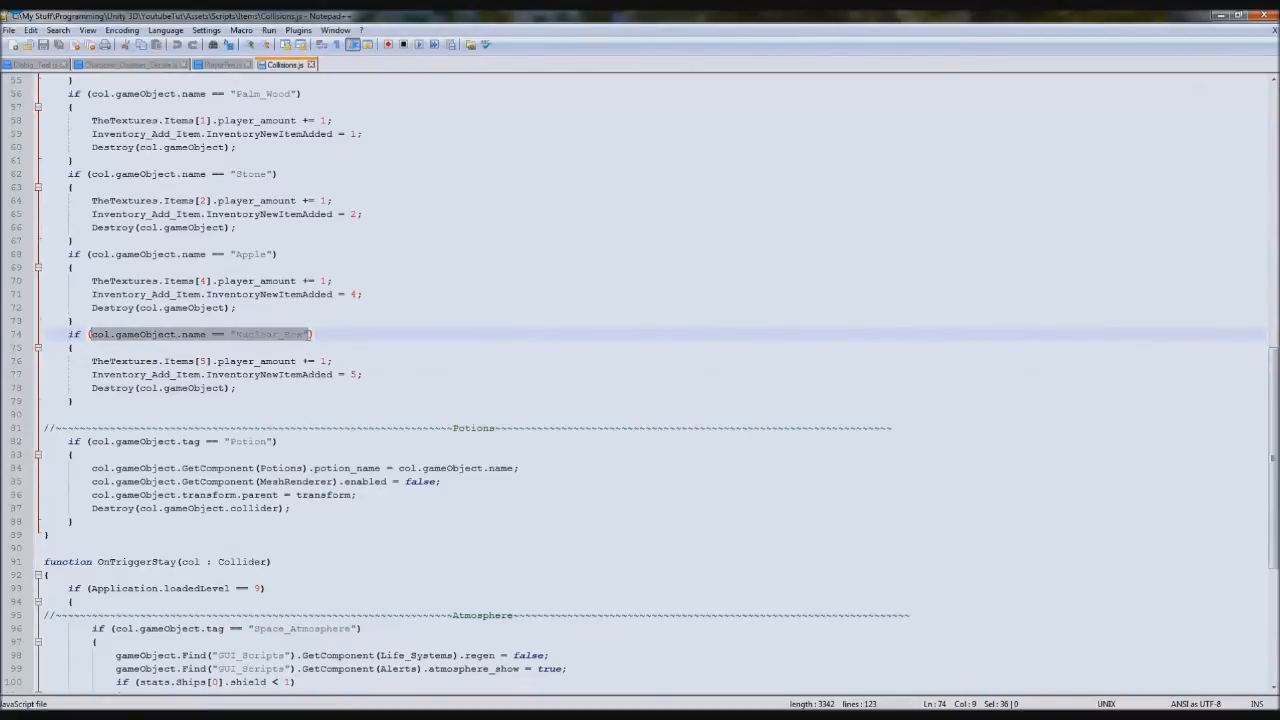
pyautogui.write('|| col.gameObject.name == "Nuclear_Box"')
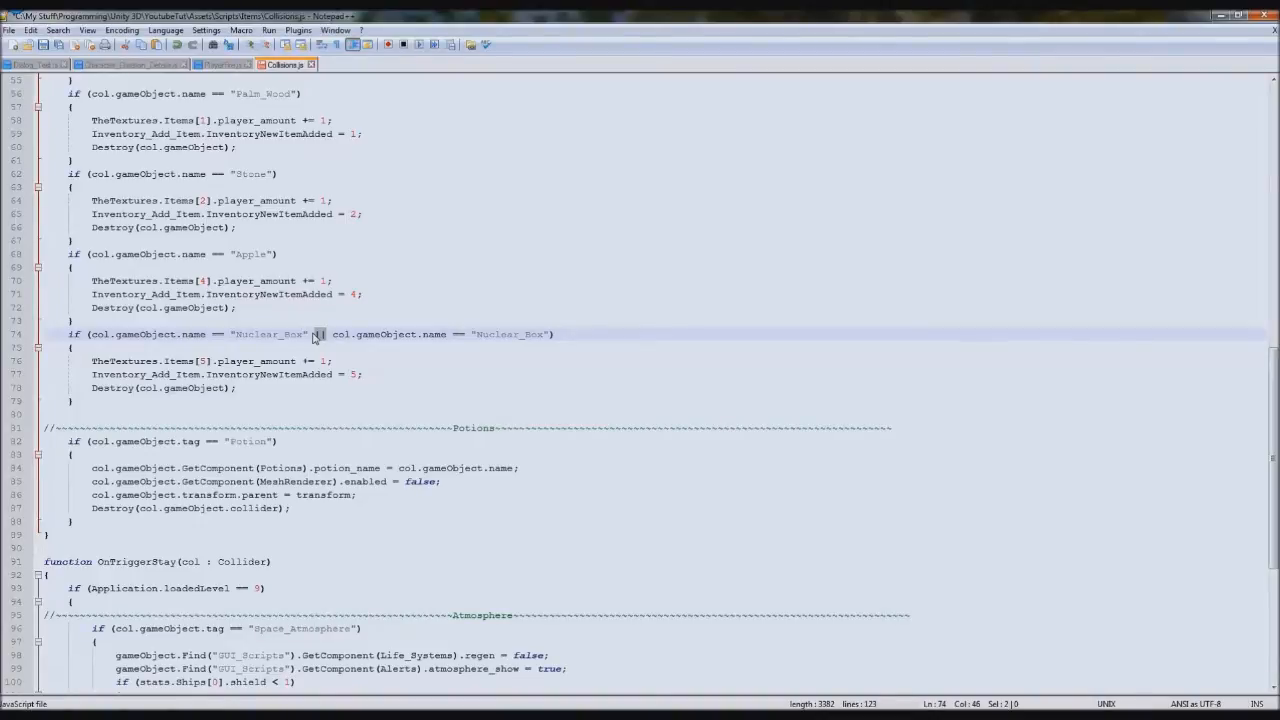
pyautogui.moveTo(400, 336)
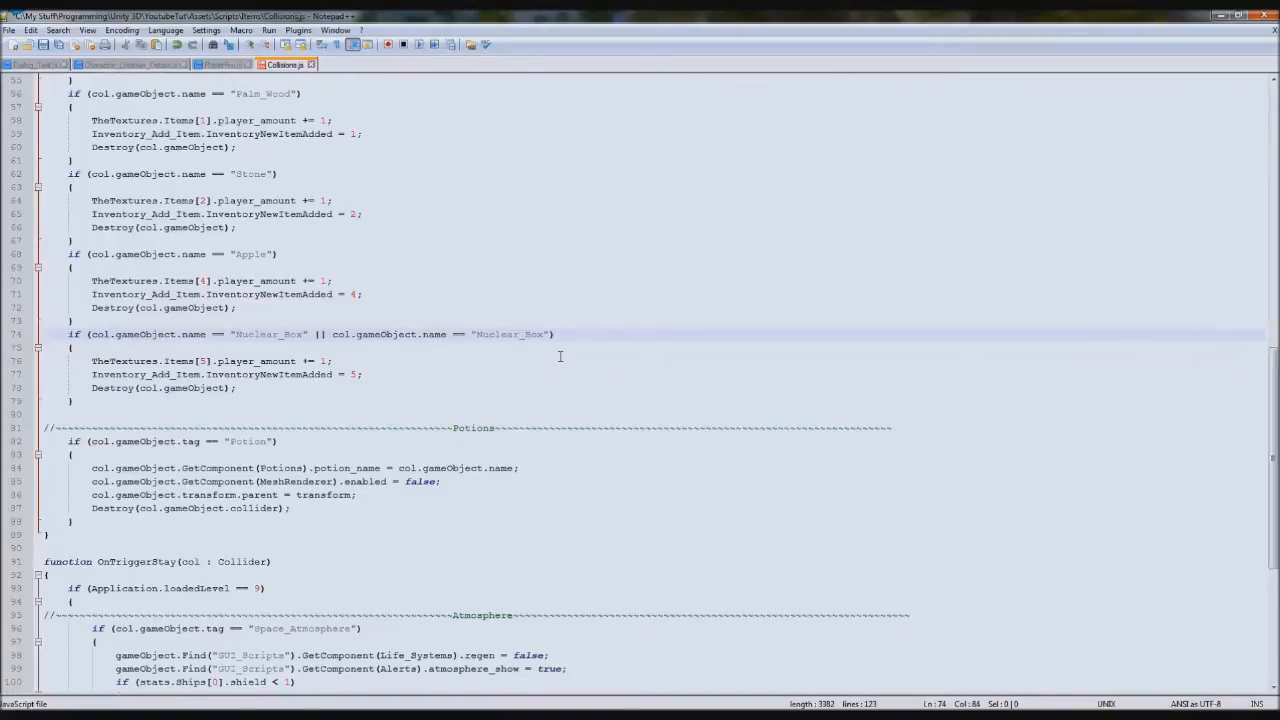
pyautogui.write('(Clone)')
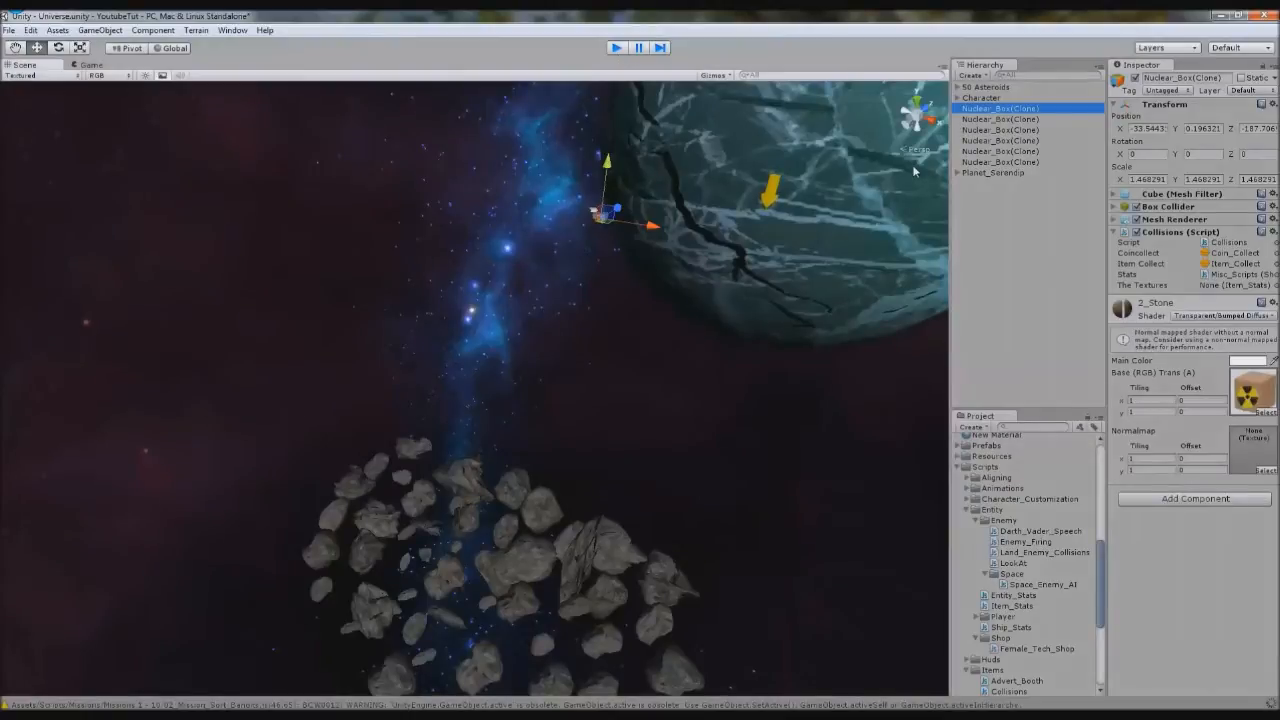
# Step: Set the ship's Inventory GUI element field to 40 in the Inspector
pyautogui.click(982, 96)
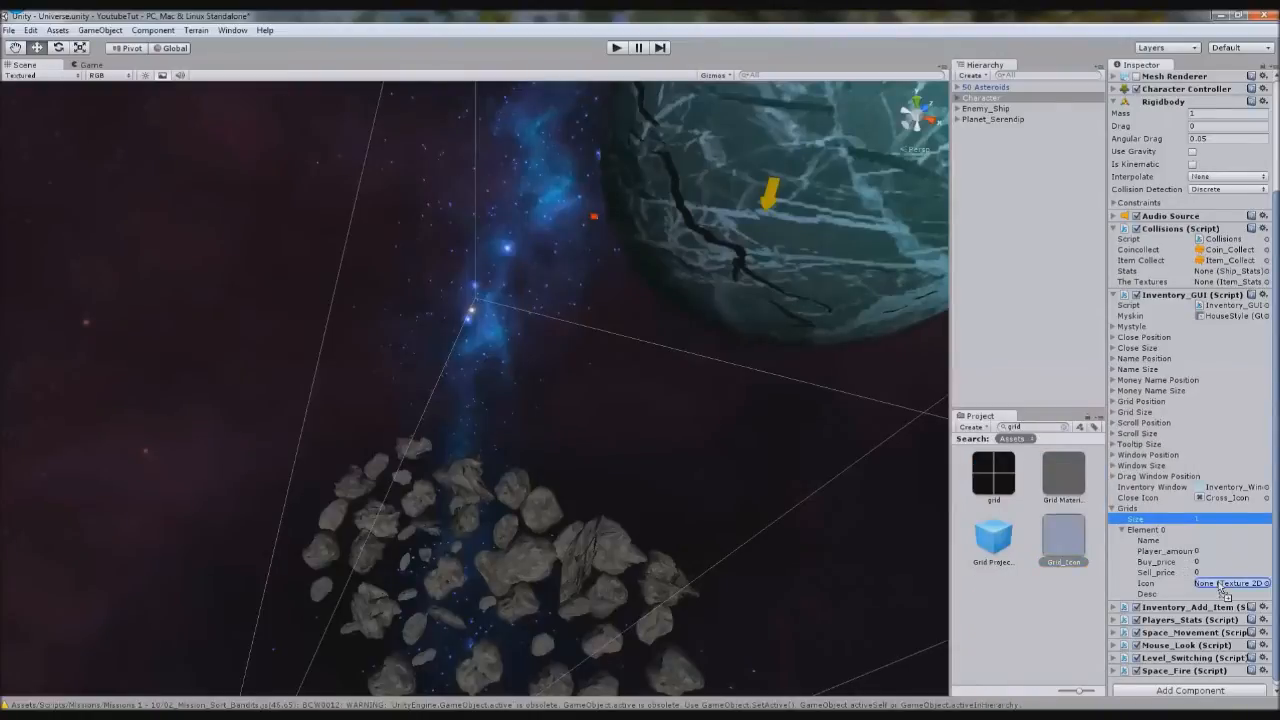
pyautogui.write('40')
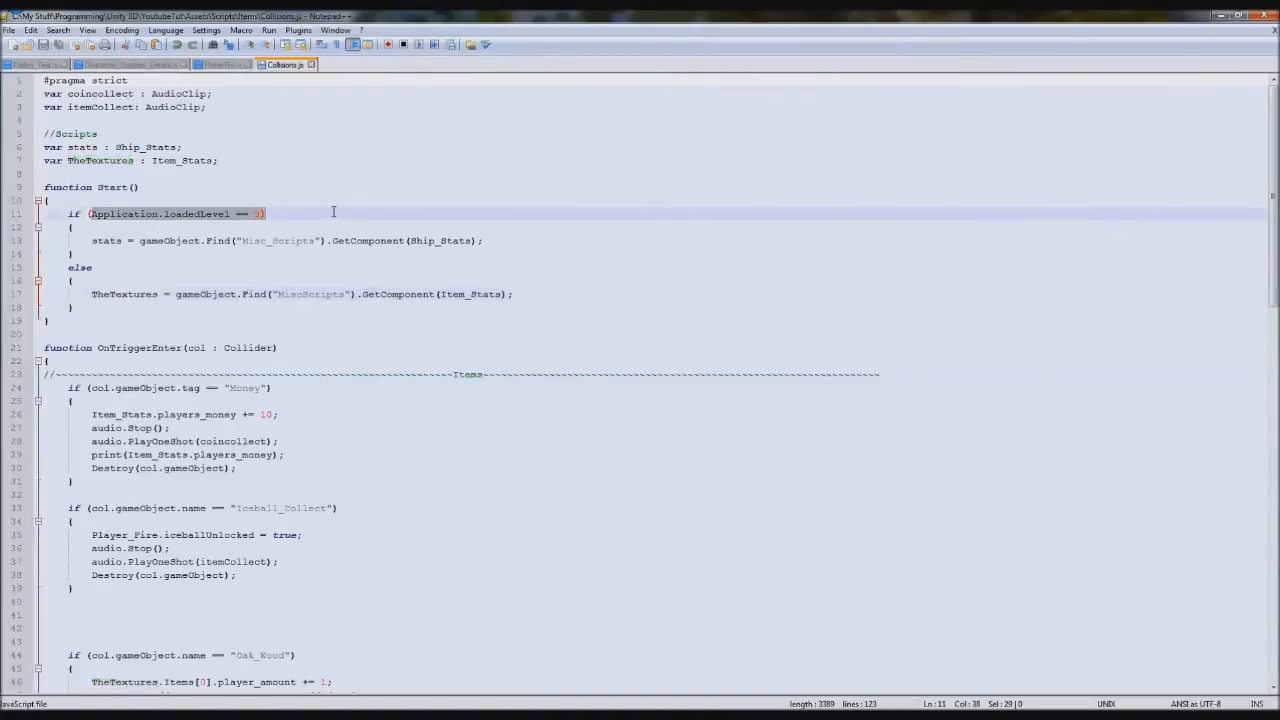
# Step: Remove the else branch so TheTextures = gameObject.Find("MiscScripts") runs unconditionally
pyautogui.doubleClick(278, 240)
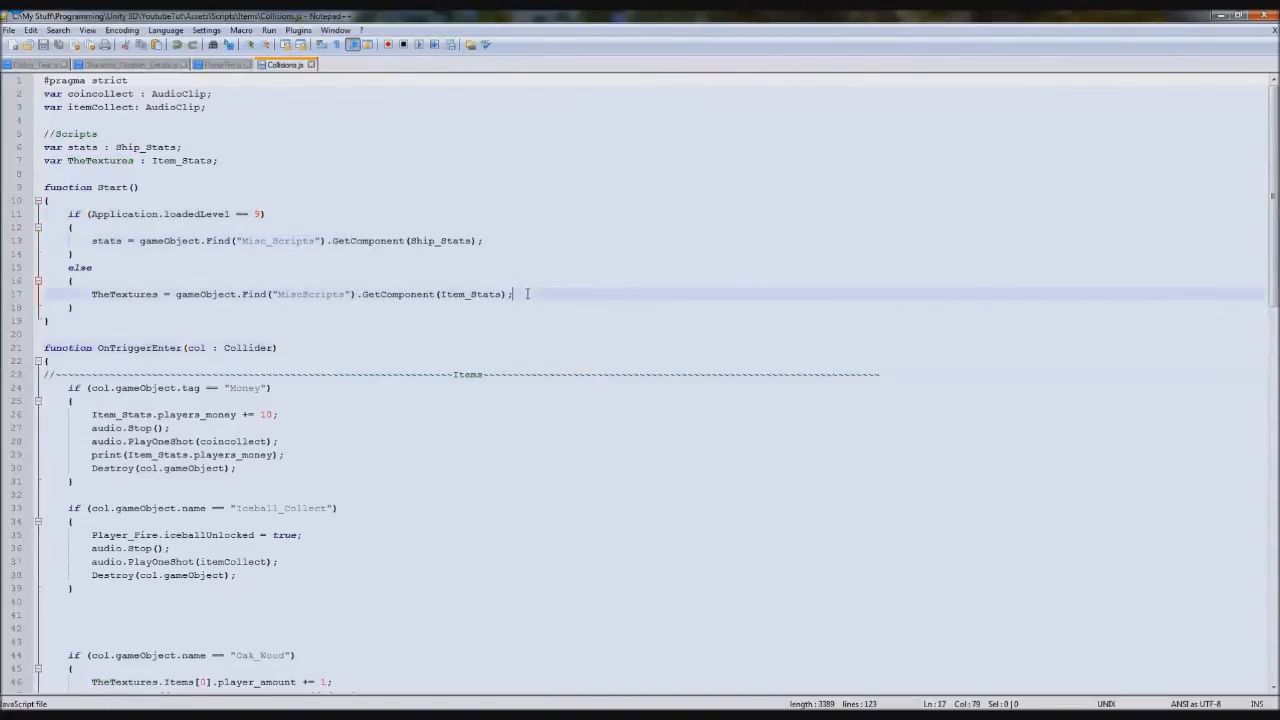
pyautogui.doubleClick(310, 294)
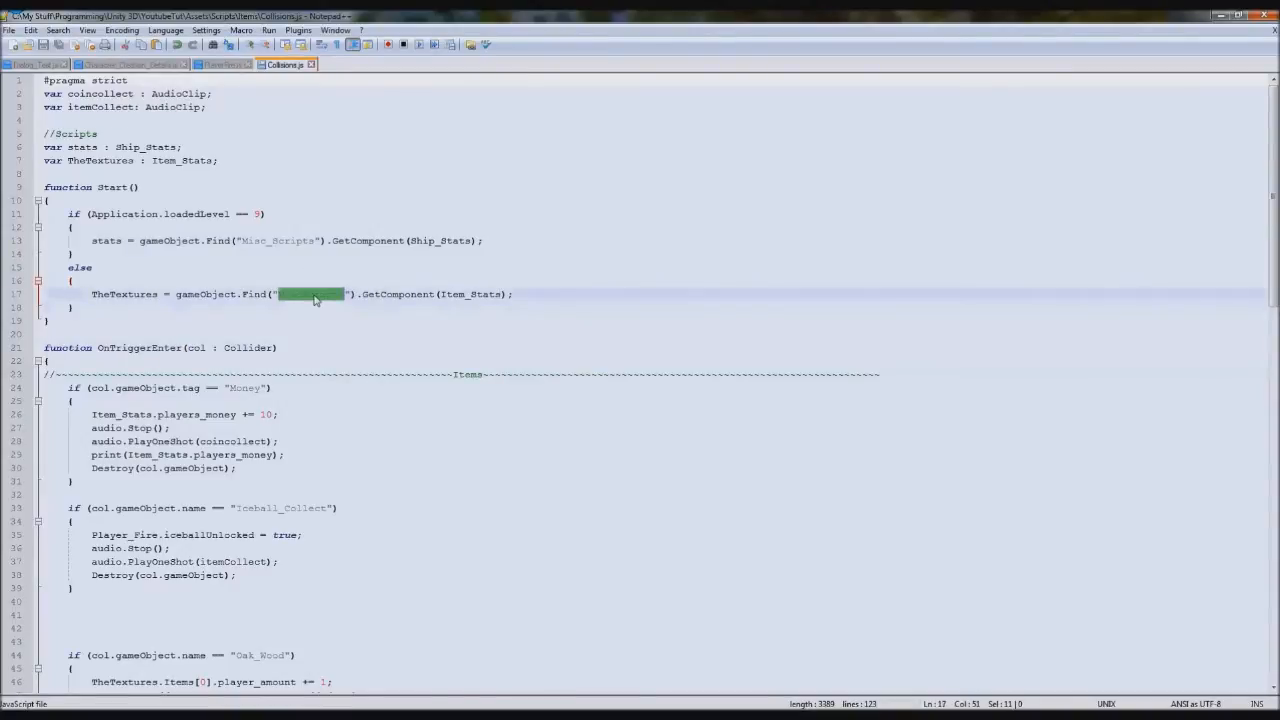
pyautogui.moveTo(538, 284)
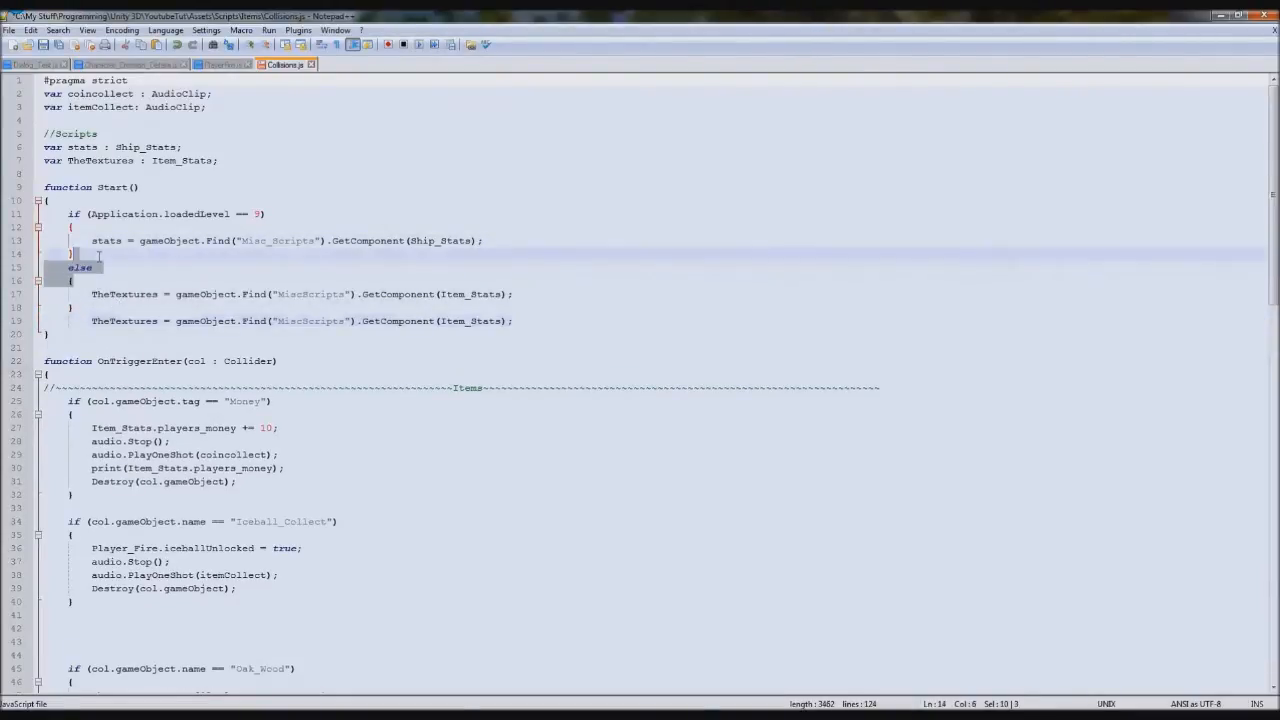
pyautogui.press('Delete')
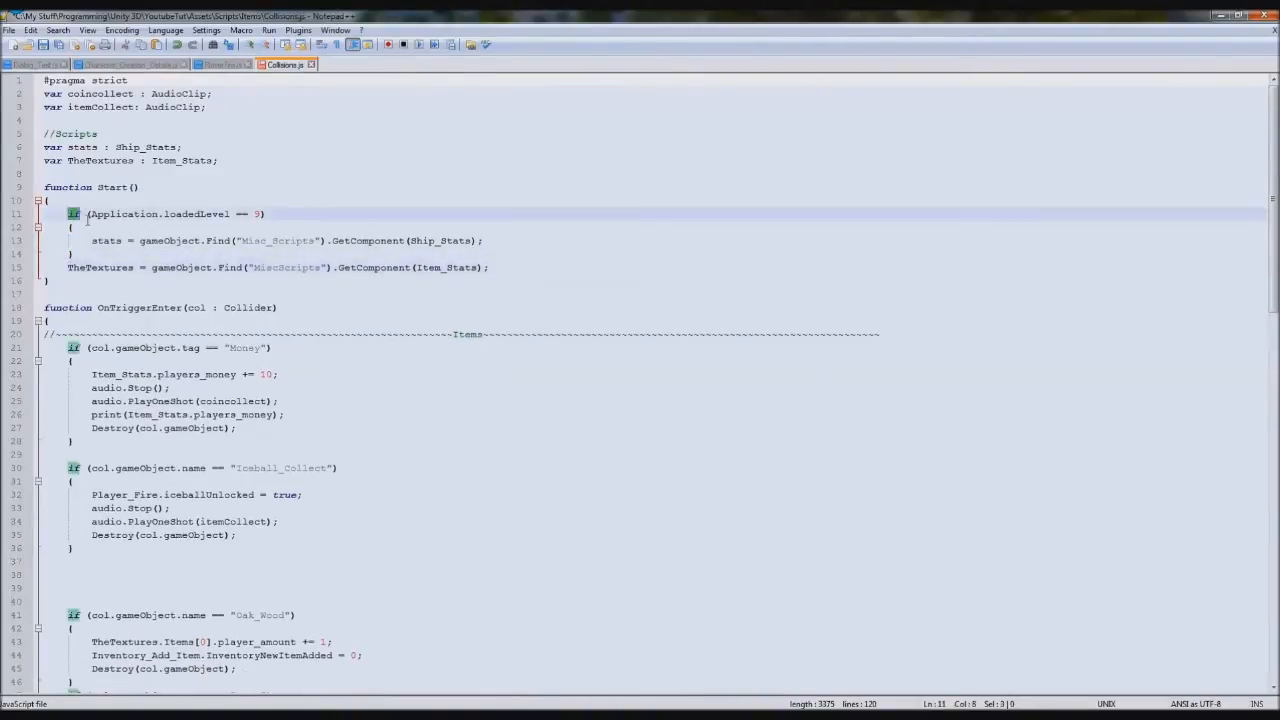
pyautogui.click(52, 270)
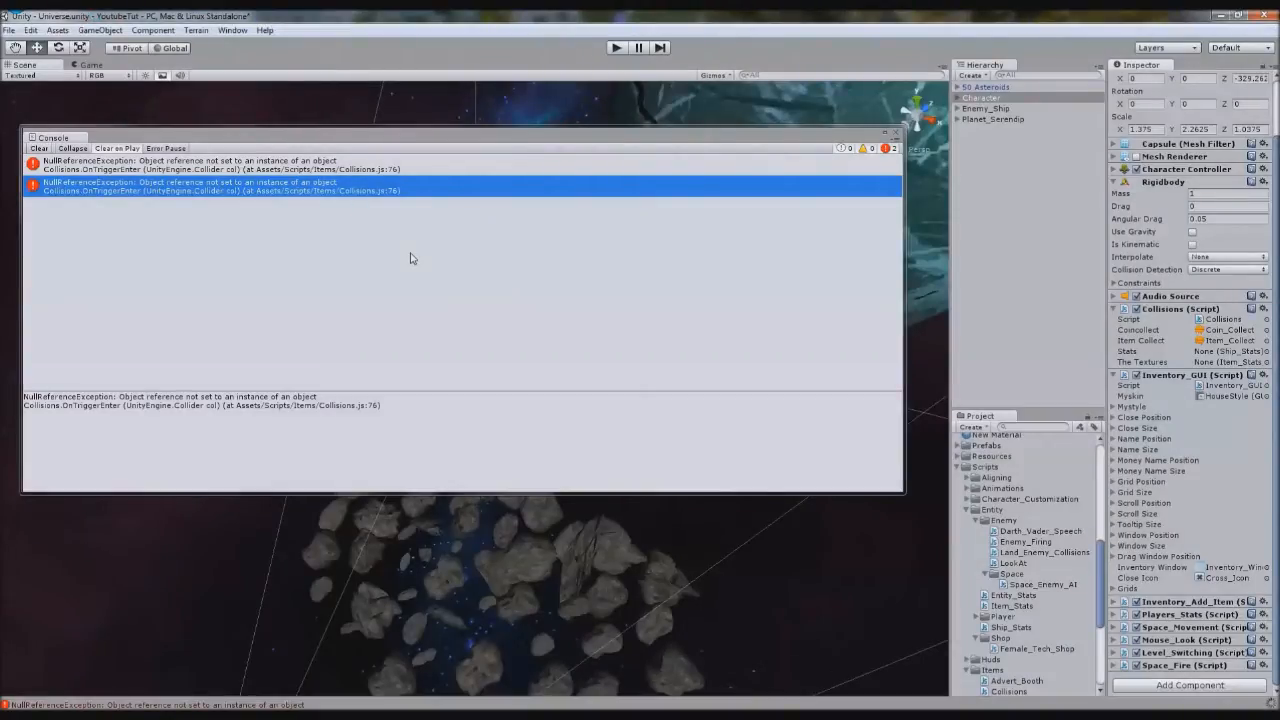
# Step: Select Misc_Scripts to view Ship Stats, then run the game and check the inventory shows money 100 with a nuclear box
pyautogui.click(962, 96)
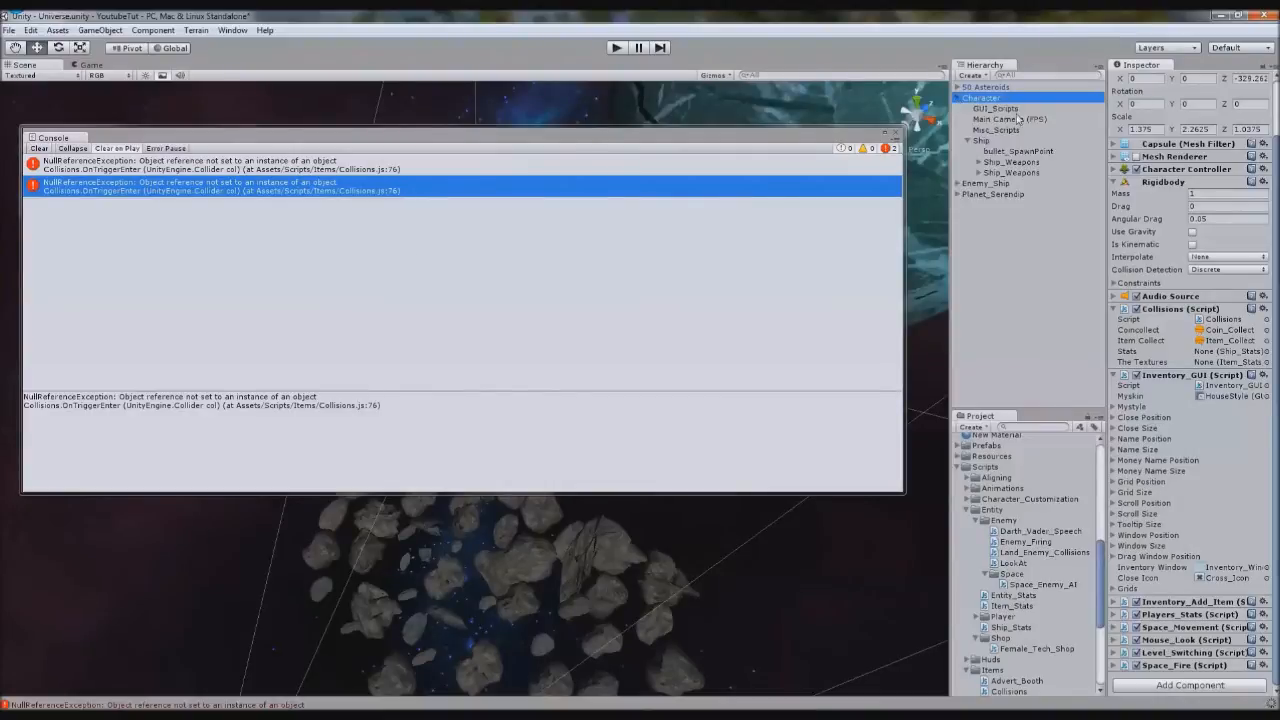
pyautogui.click(996, 130)
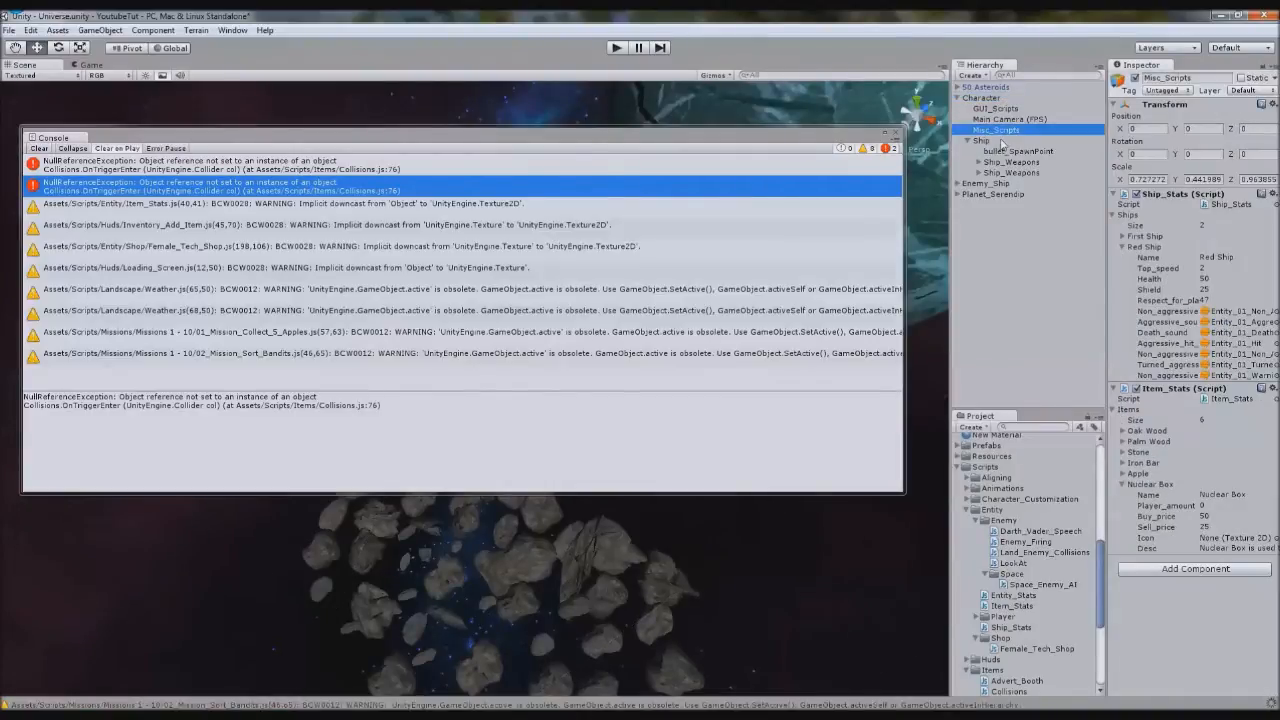
pyautogui.doubleClick(996, 130)
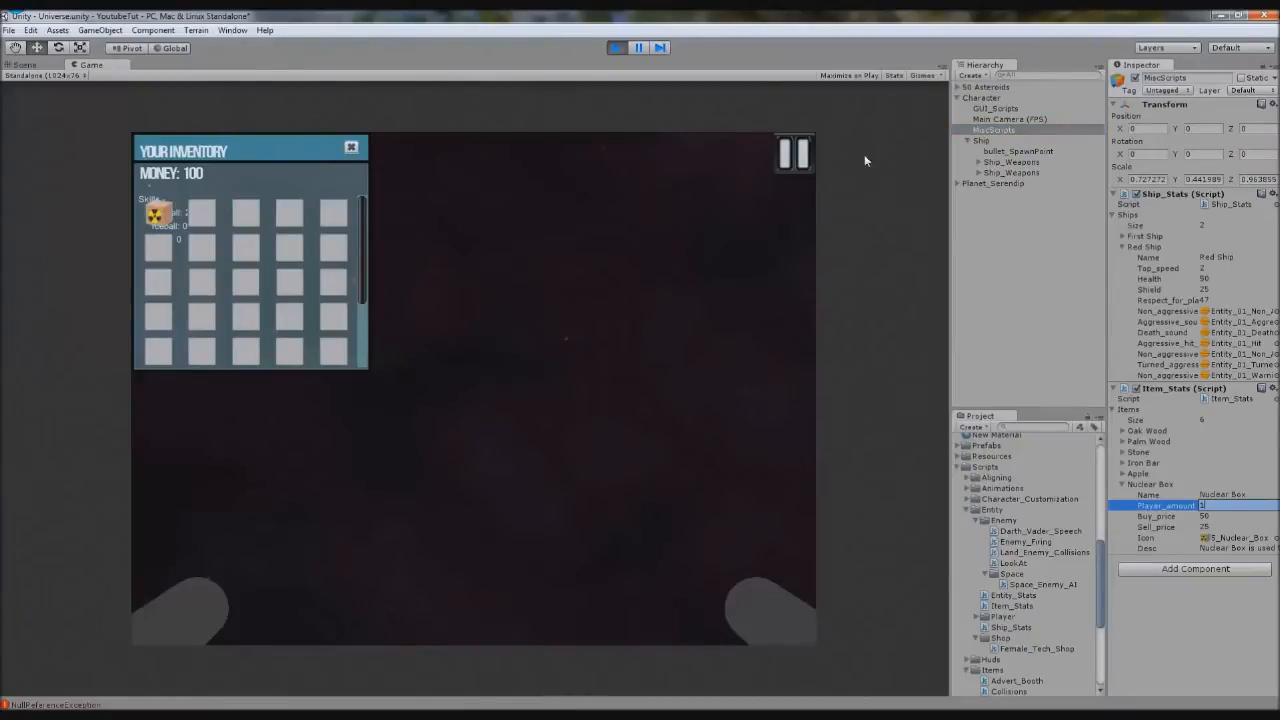
# Step: Switch Notepad++ to the Life_Systems.js script with the health and shield bars
pyautogui.click(982, 96)
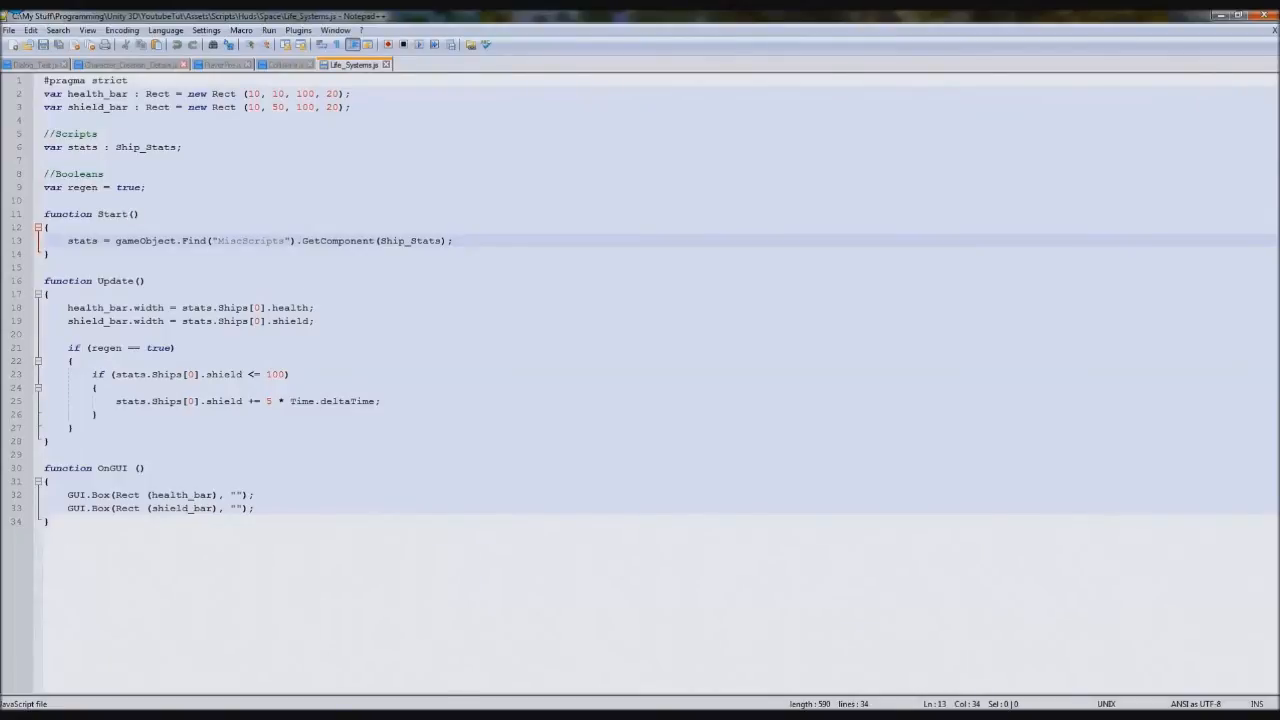
pyautogui.click(284, 64)
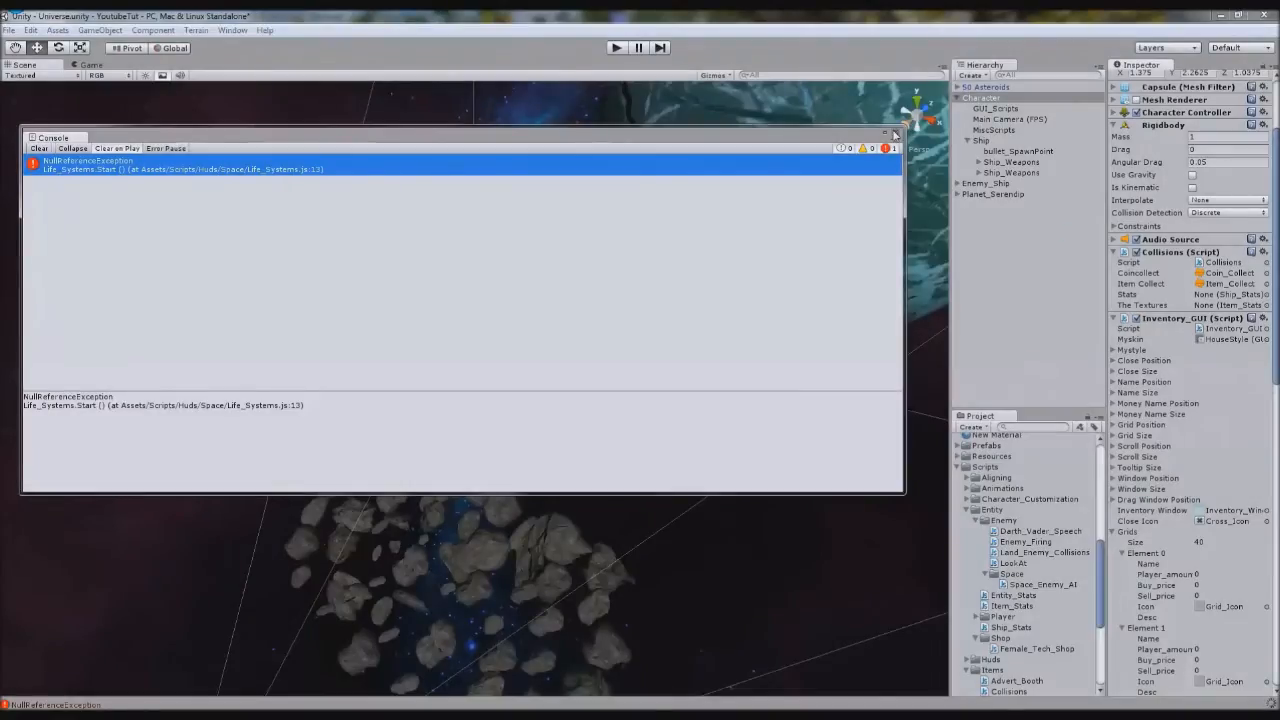
# Step: Close the Console and navigate to the Landscape scripts folder in the Project panel
pyautogui.click(894, 132)
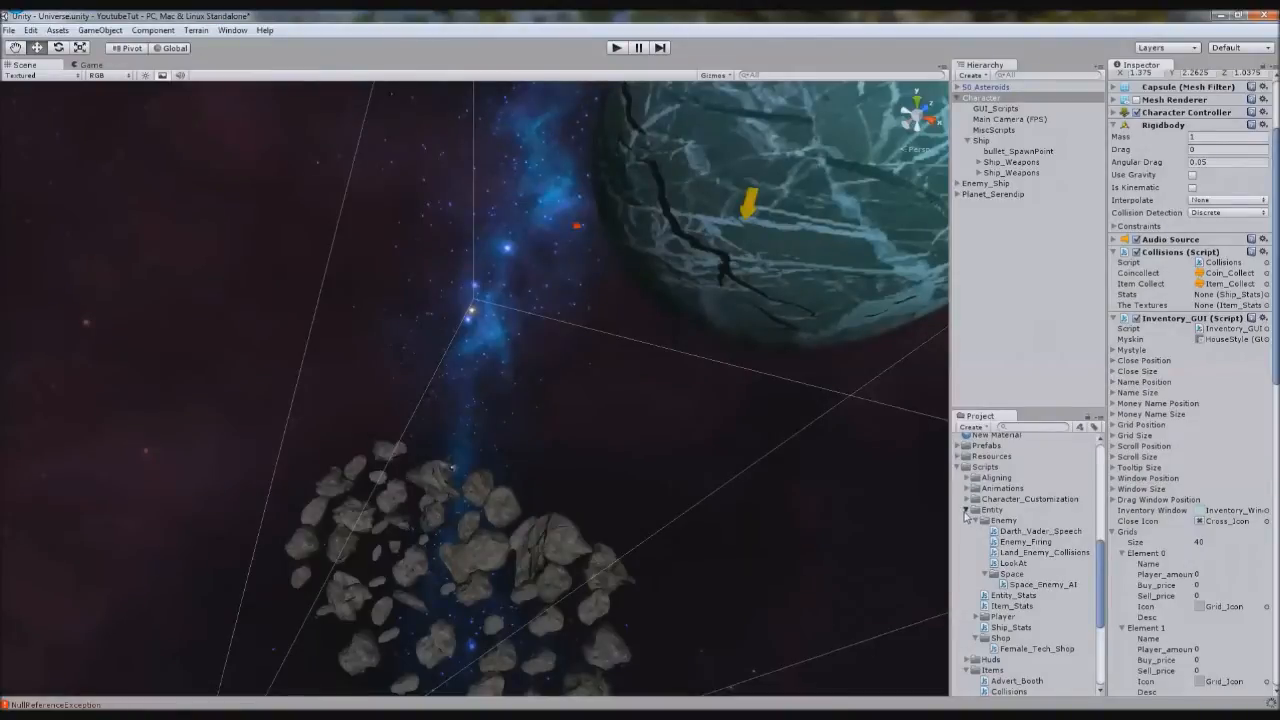
pyautogui.click(966, 510)
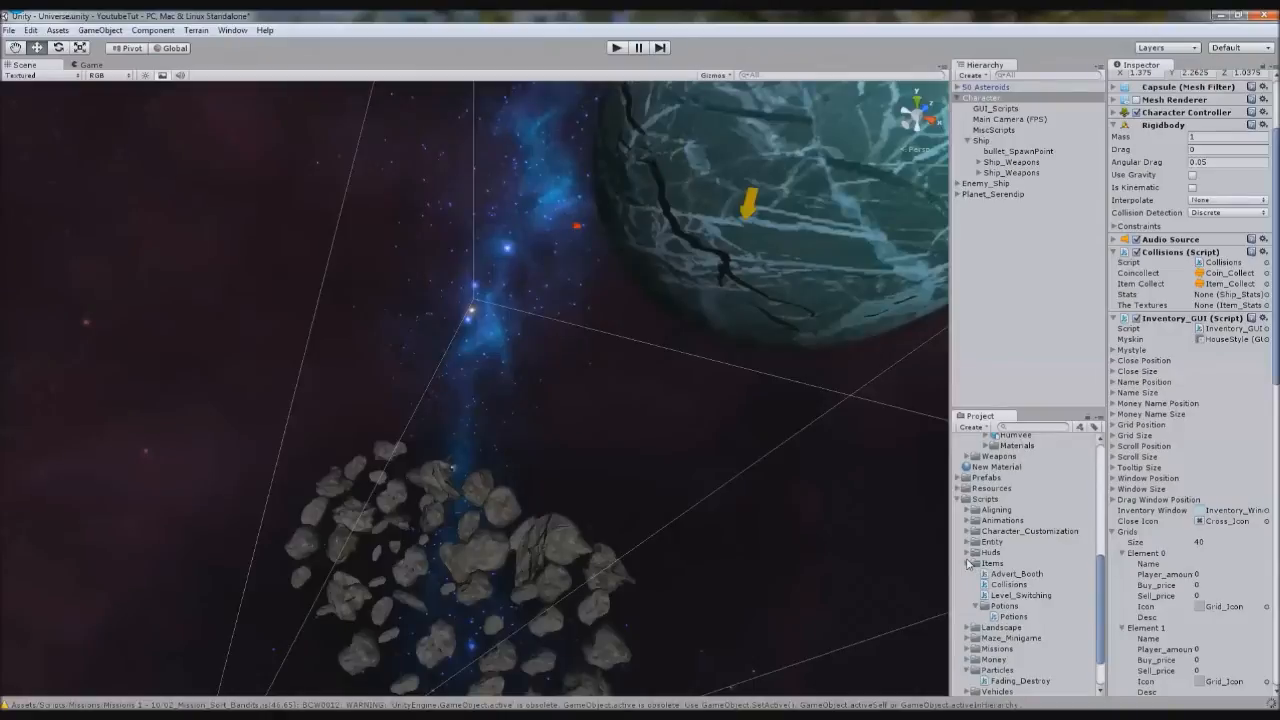
pyautogui.click(976, 540)
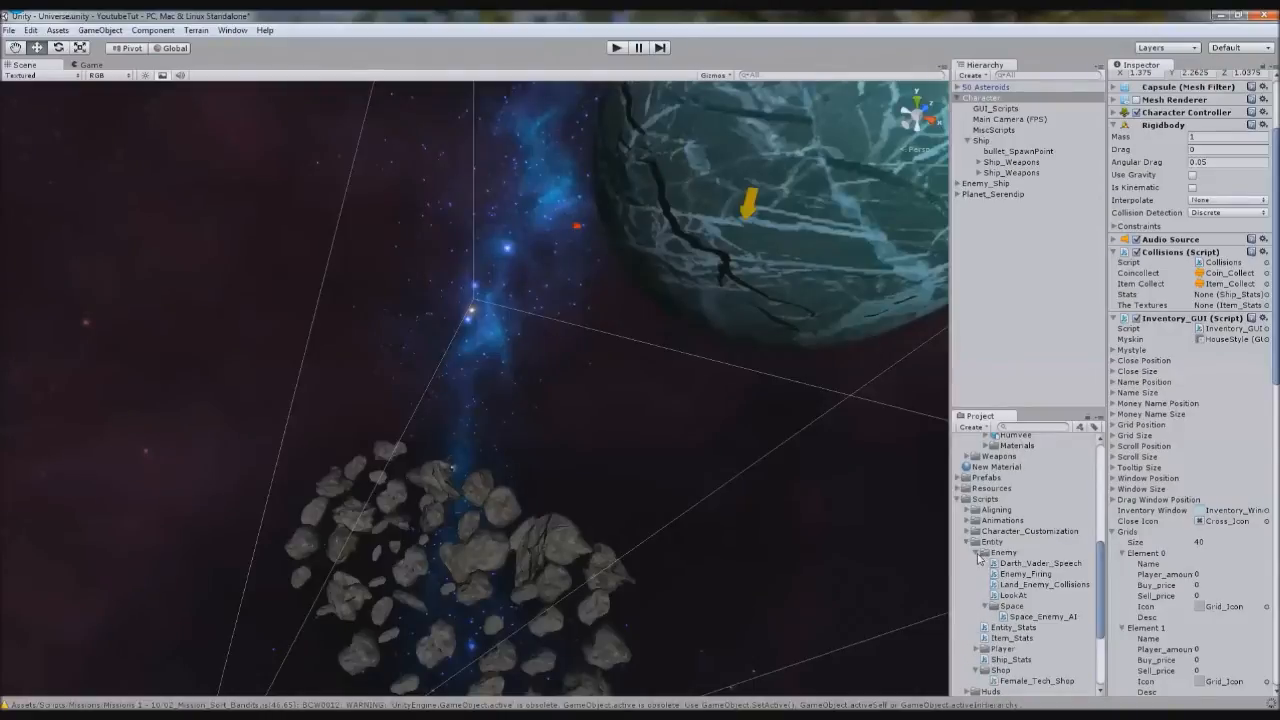
pyautogui.click(976, 552)
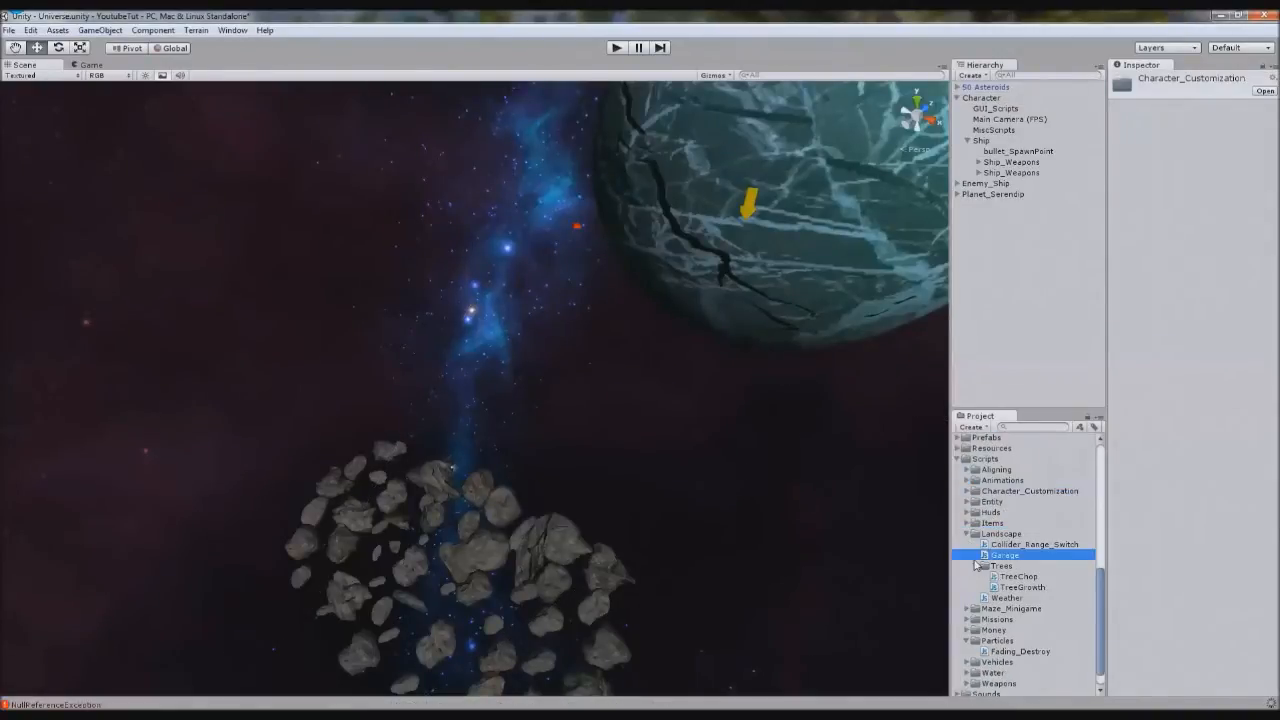
# Step: Create a new JavaScript named Object_Destroy in the Landscape scripts folder and open it
pyautogui.rightClick(1000, 532)
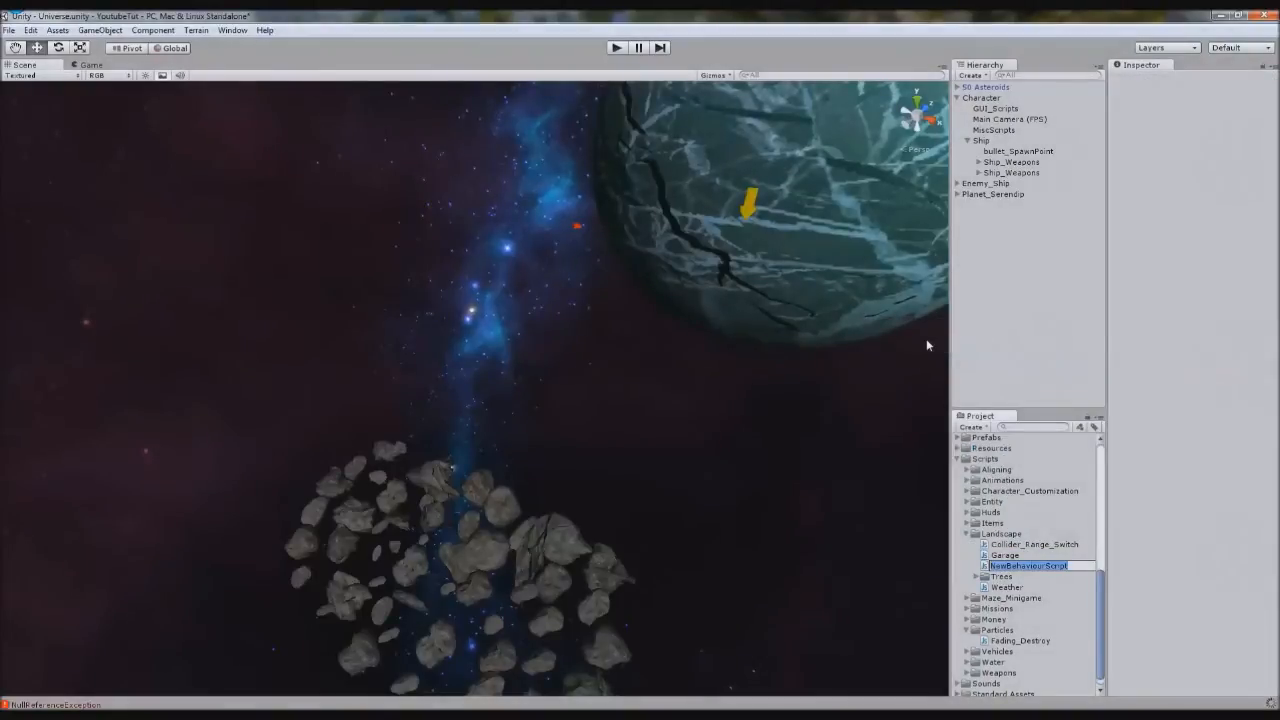
pyautogui.write('Object_Dest')
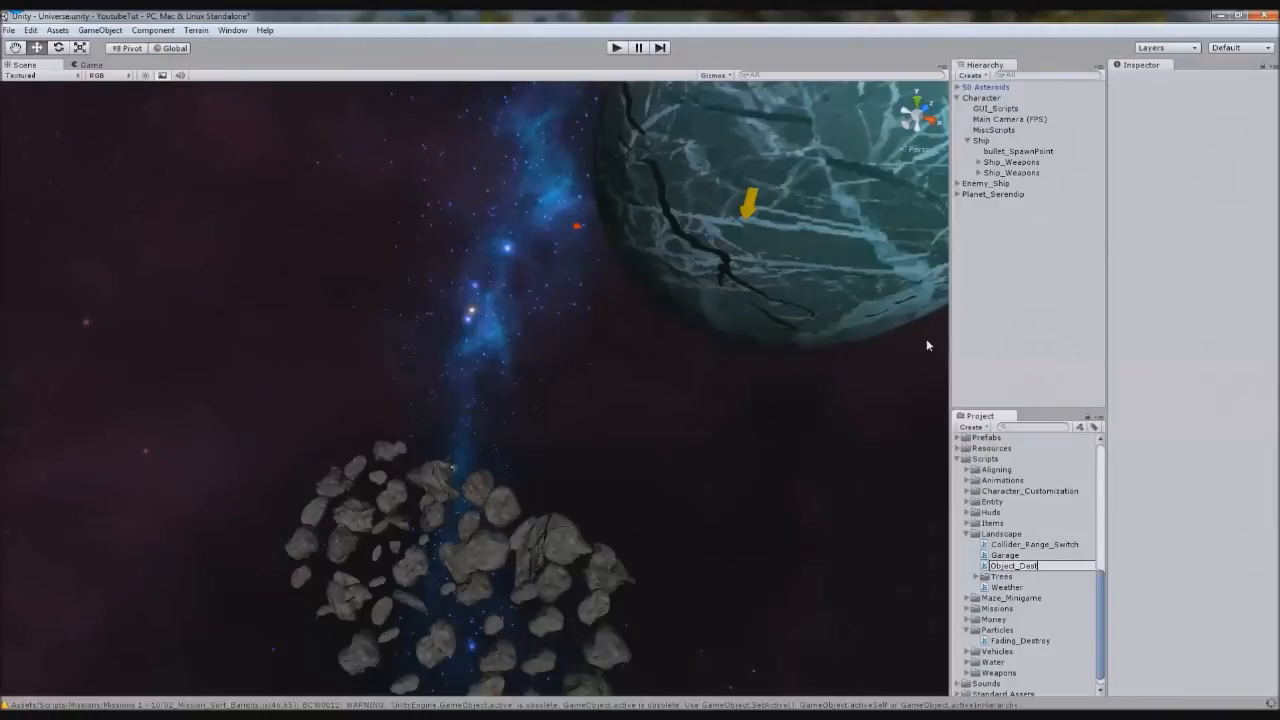
pyautogui.click(1020, 564)
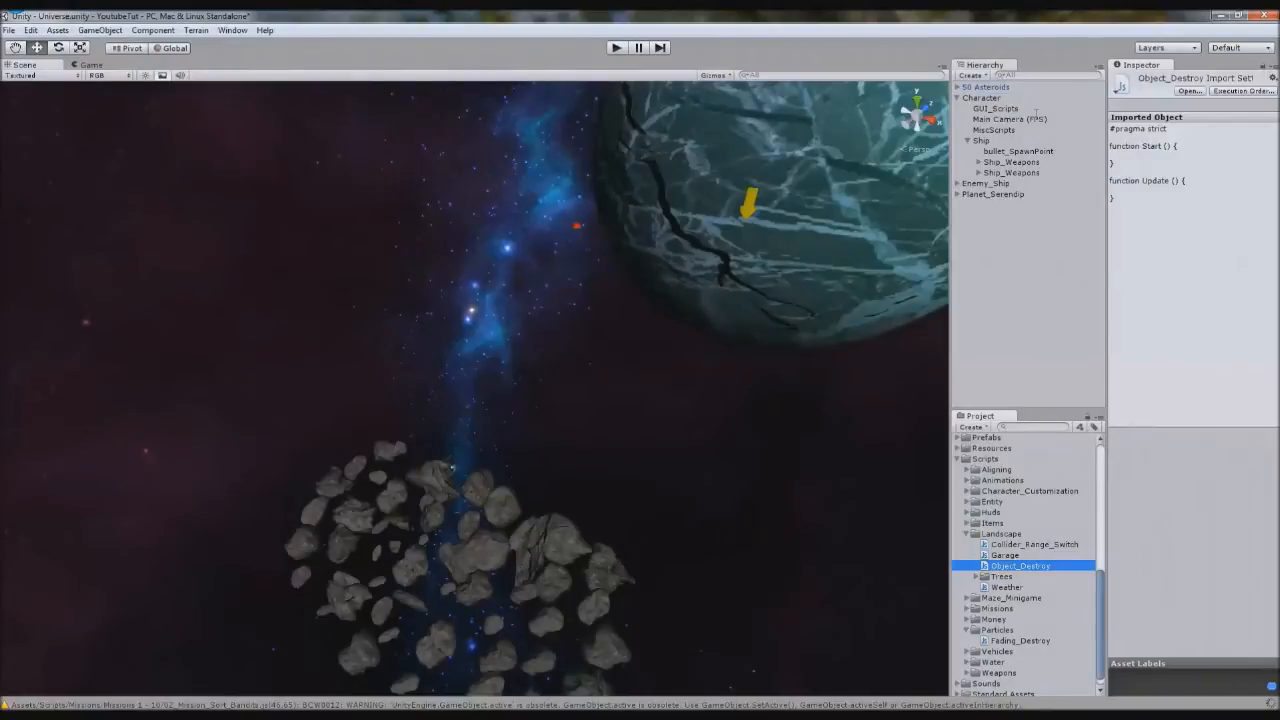
pyautogui.click(984, 96)
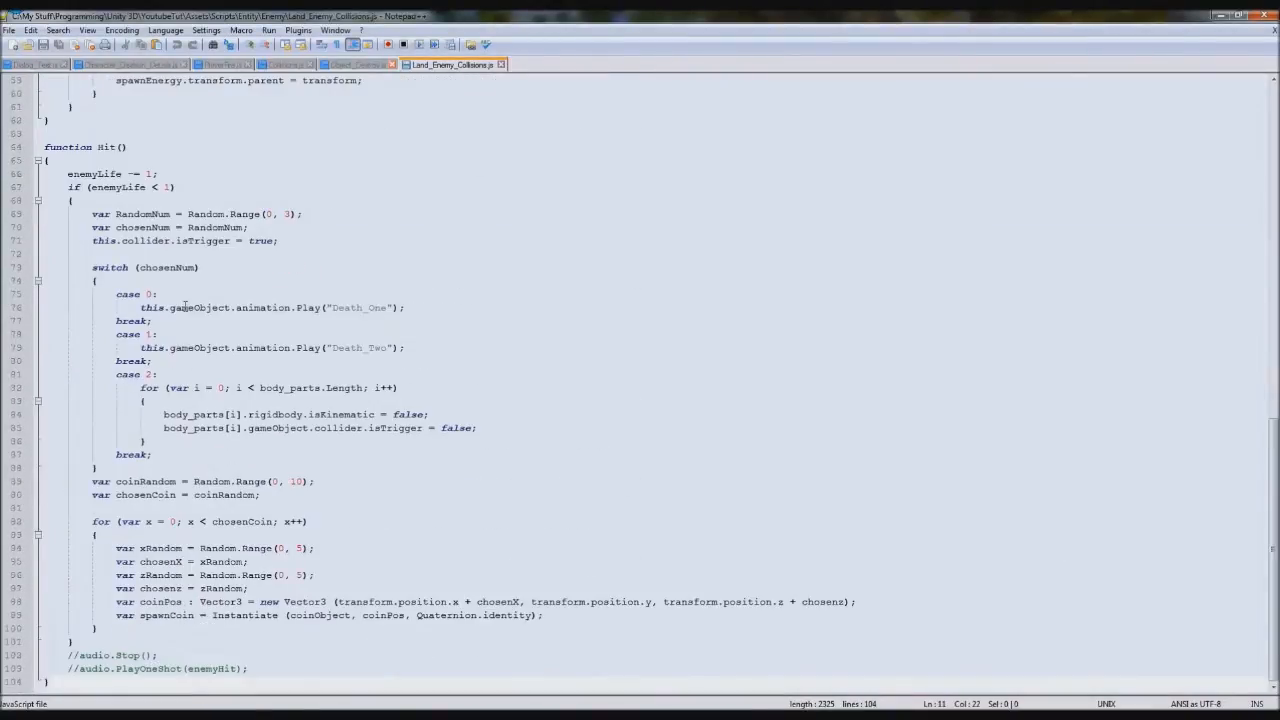
# Step: Paste the Land_Enemy_Colliders code into Object_Destroy.js and rename enemyLife to objectLife
pyautogui.click(356, 64)
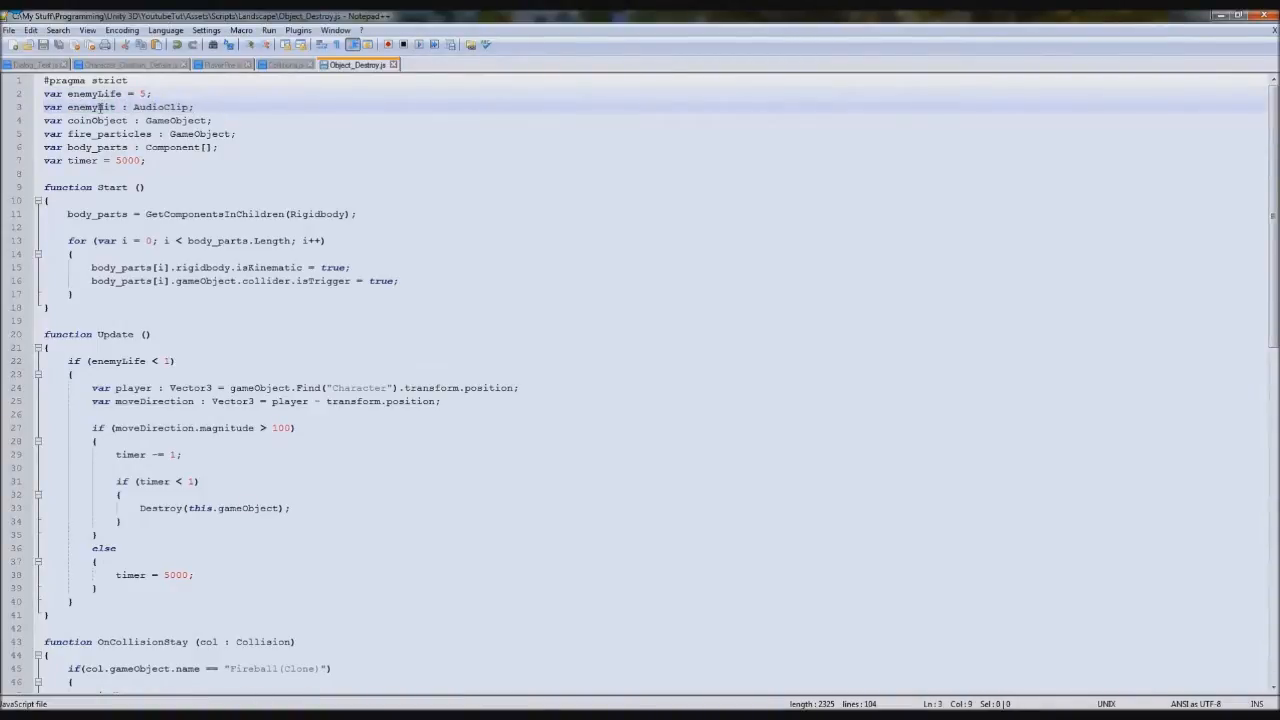
pyautogui.doubleClick(78, 94)
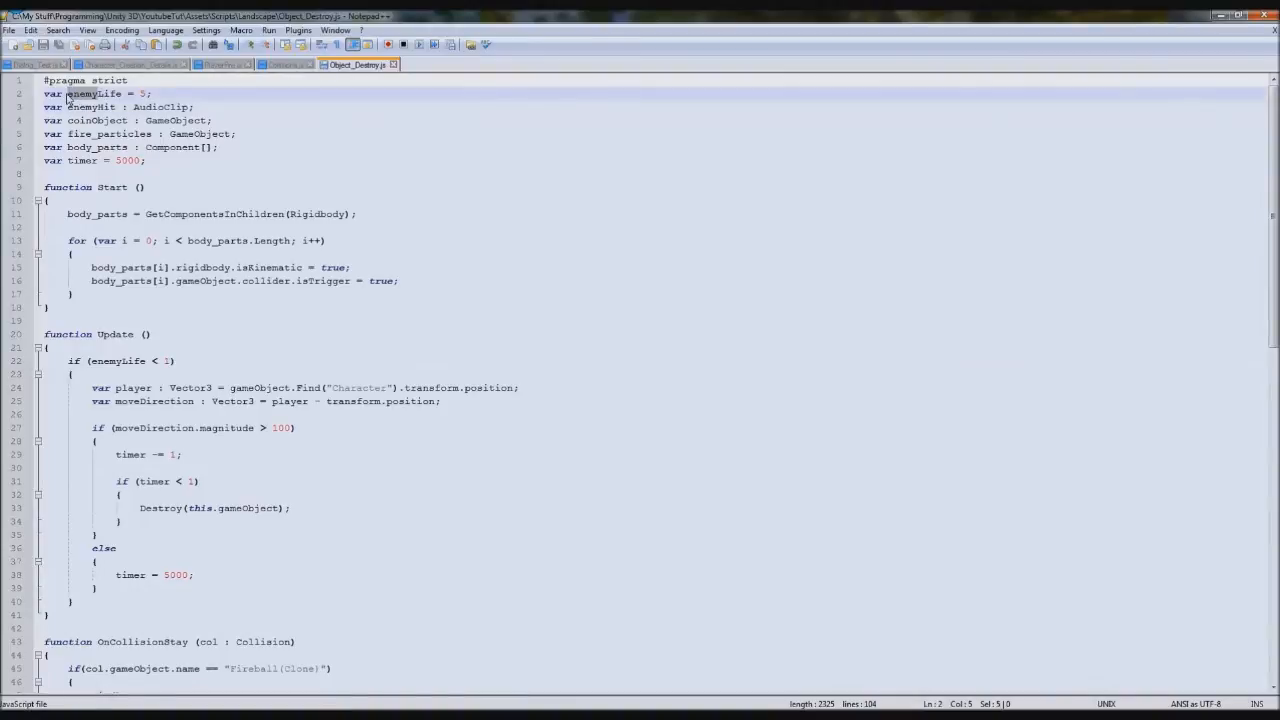
pyautogui.write('objectLife')
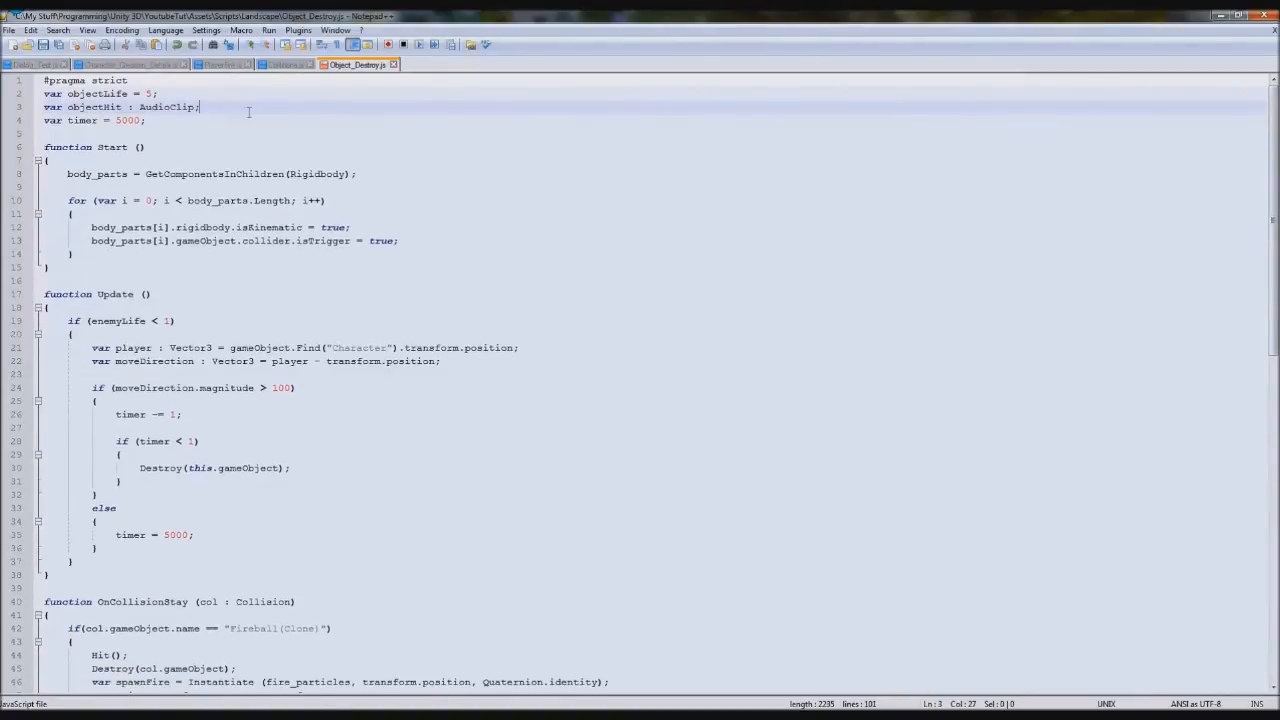
# Step: Rename enemyHit to objectHit and delete the Start and Update functions
pyautogui.doubleClick(82, 120)
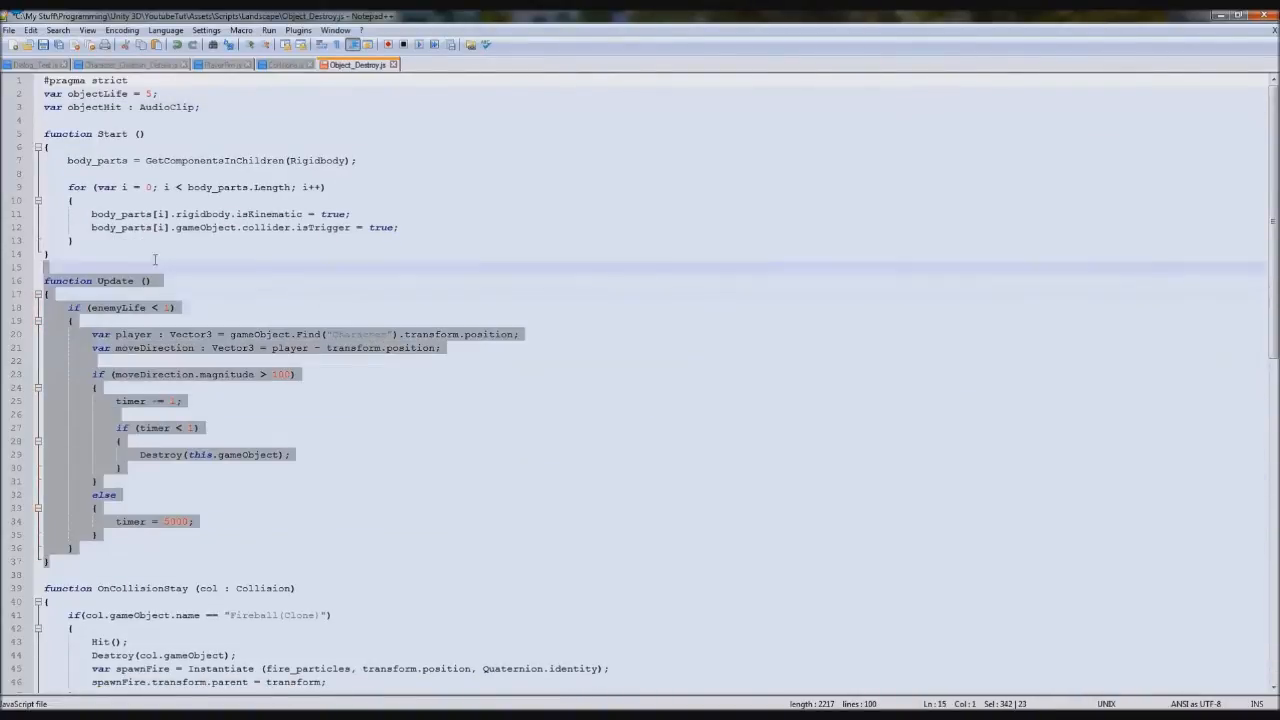
pyautogui.press('Delete')
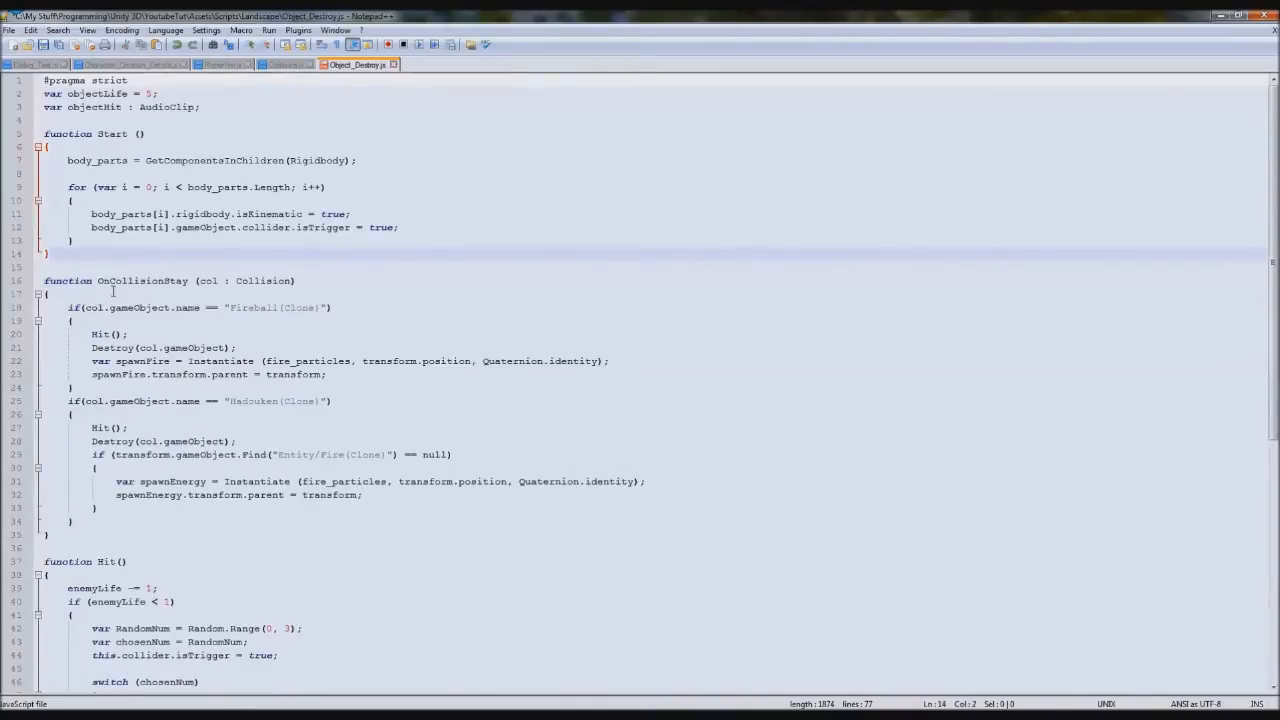
pyautogui.doubleClick(100, 334)
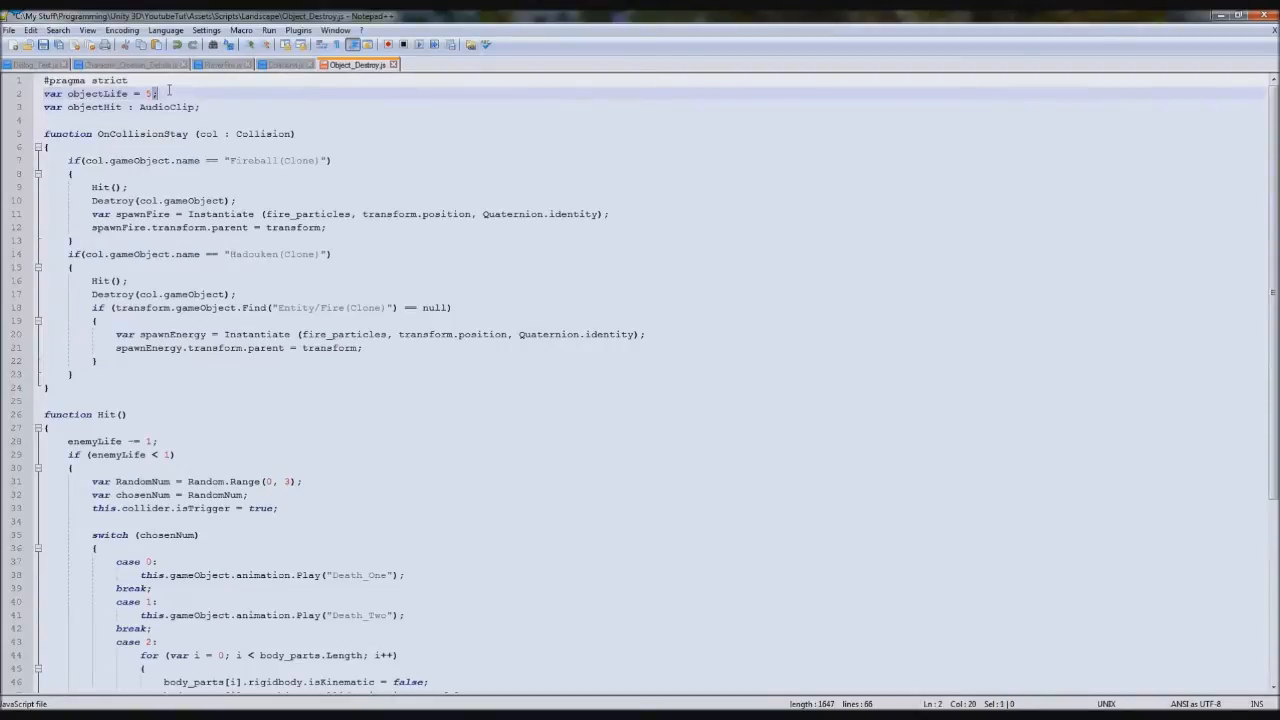
# Step: Strip the fire-particle spawns and death-animation switch so Hit just decrements objectLife and spawns coins
pyautogui.doubleClick(92, 108)
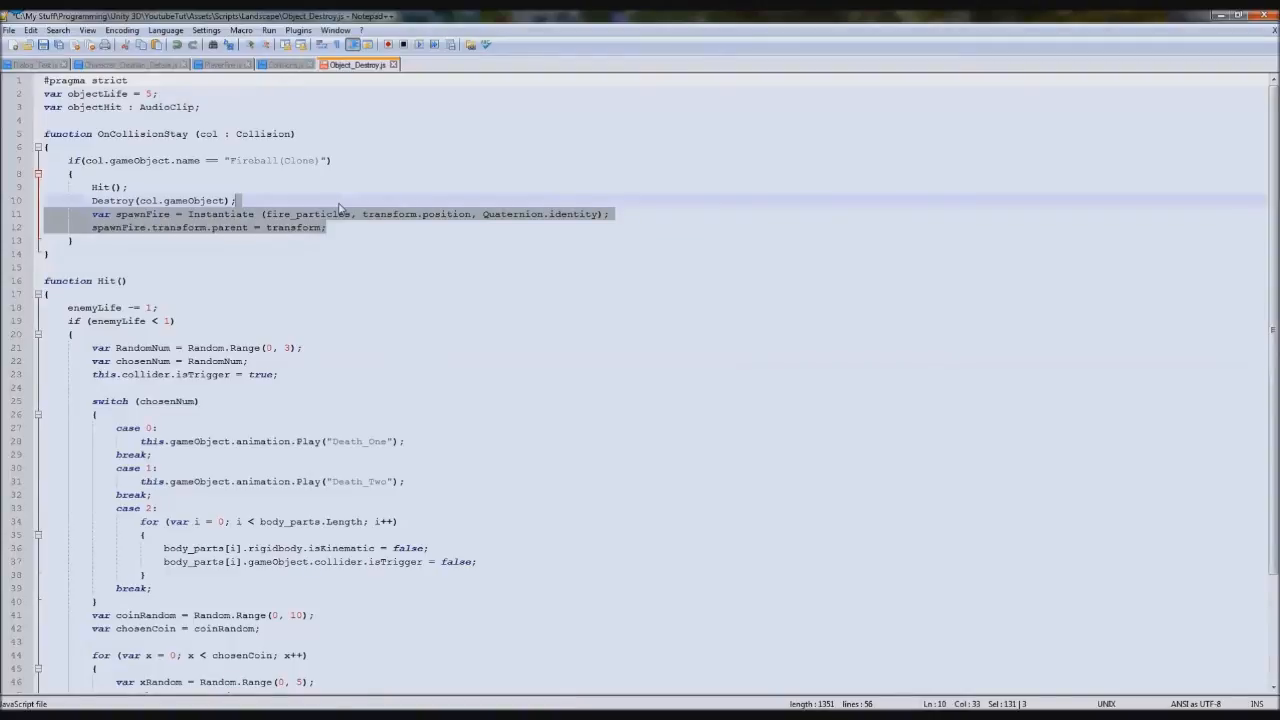
pyautogui.press('Delete')
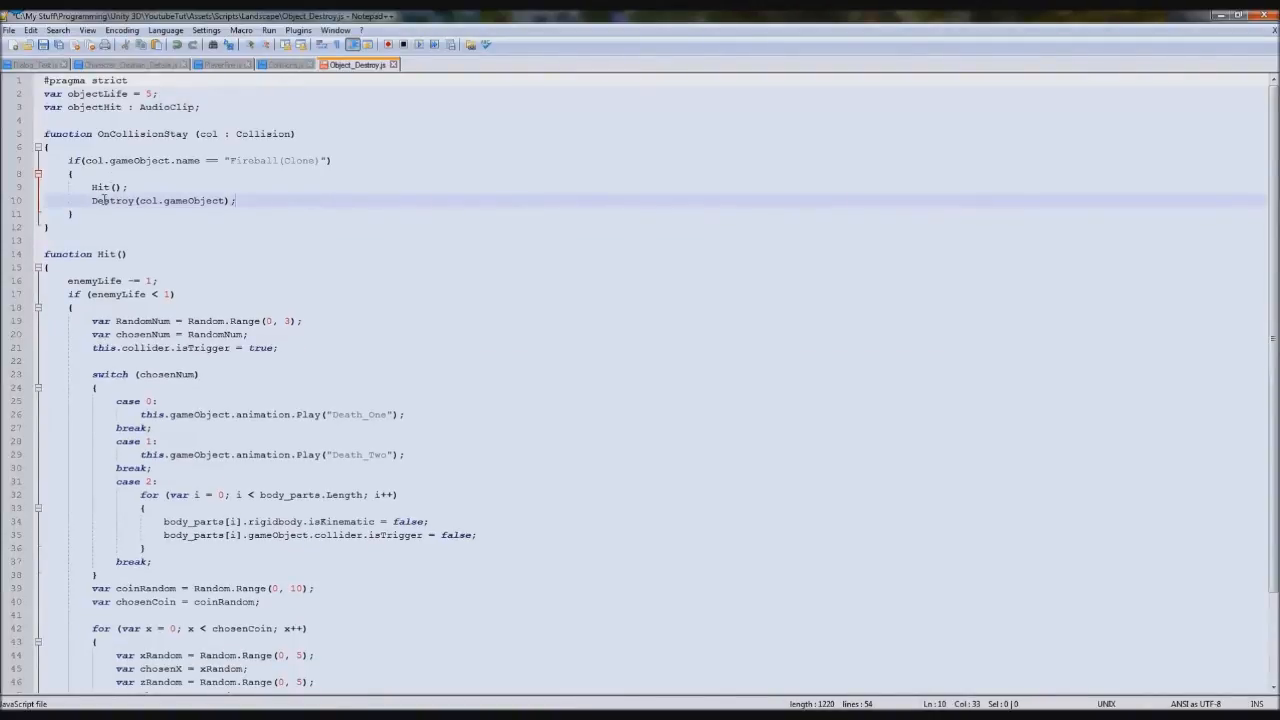
pyautogui.scroll(-3)
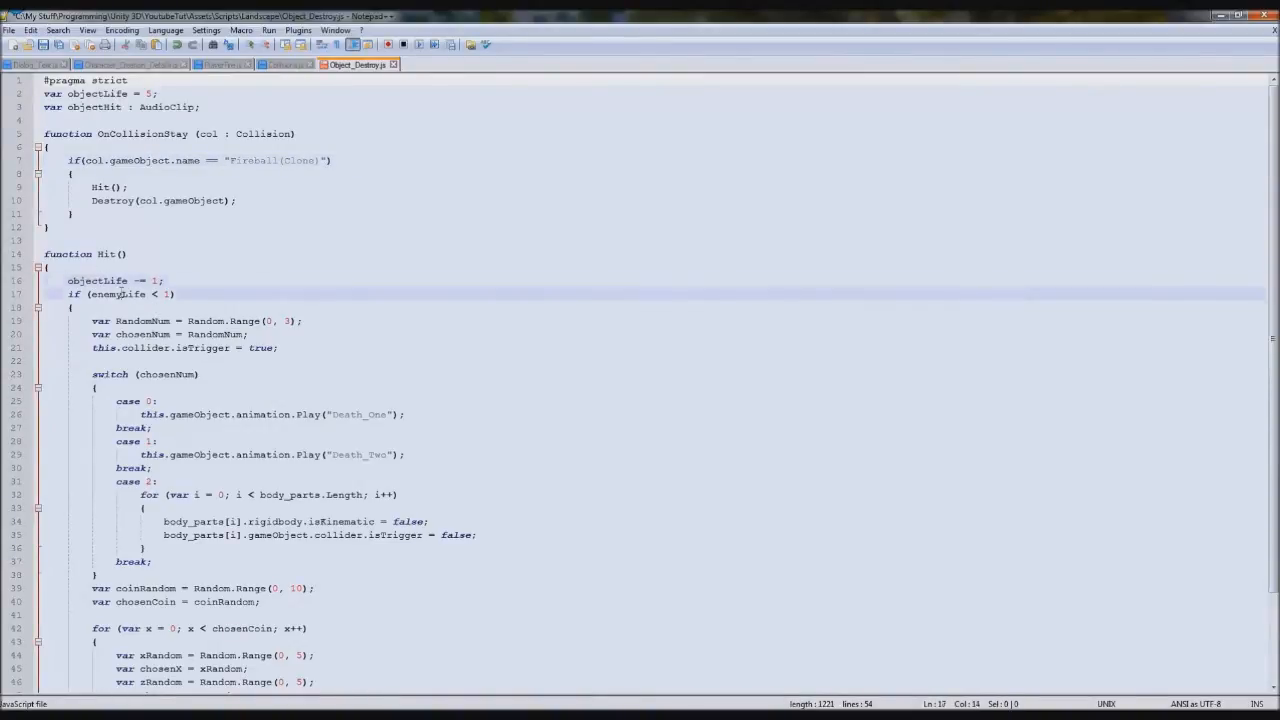
pyautogui.write('objectLife')
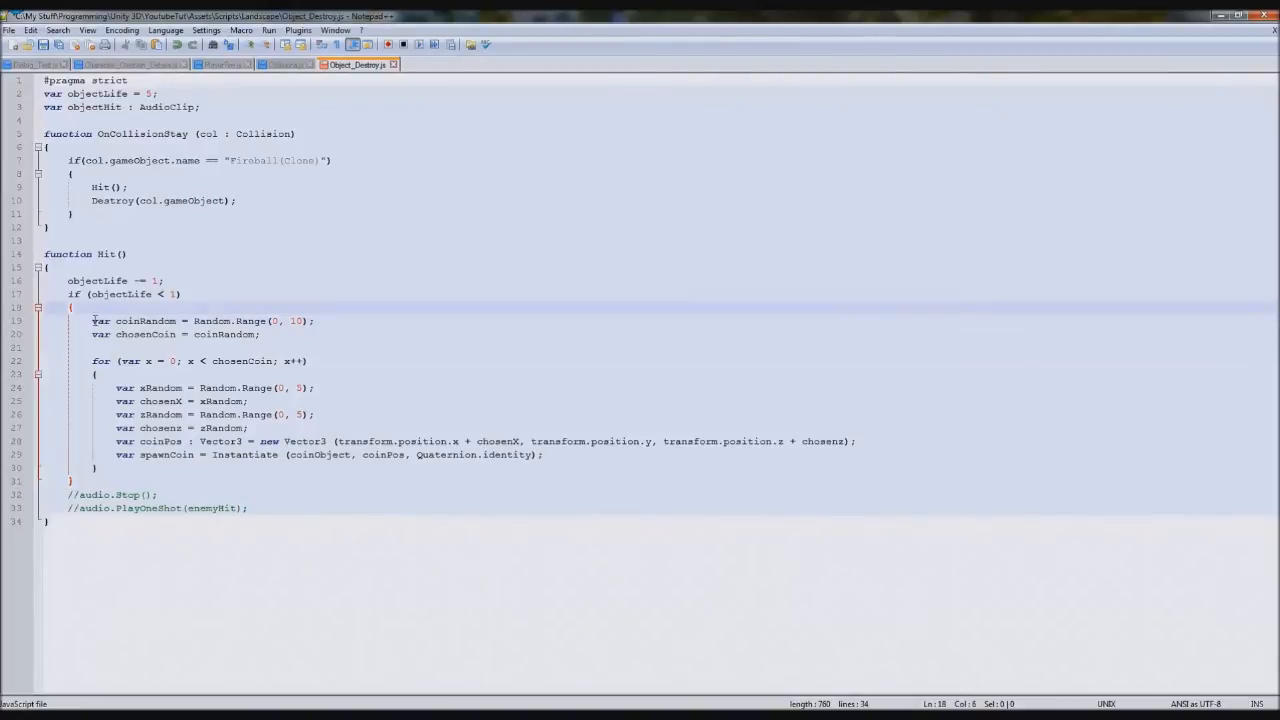
# Step: Declare the reward object as a public GameObject variable in the Object_Destroy script
pyautogui.doubleClick(144, 320)
pyautogui.write('var reward_C')
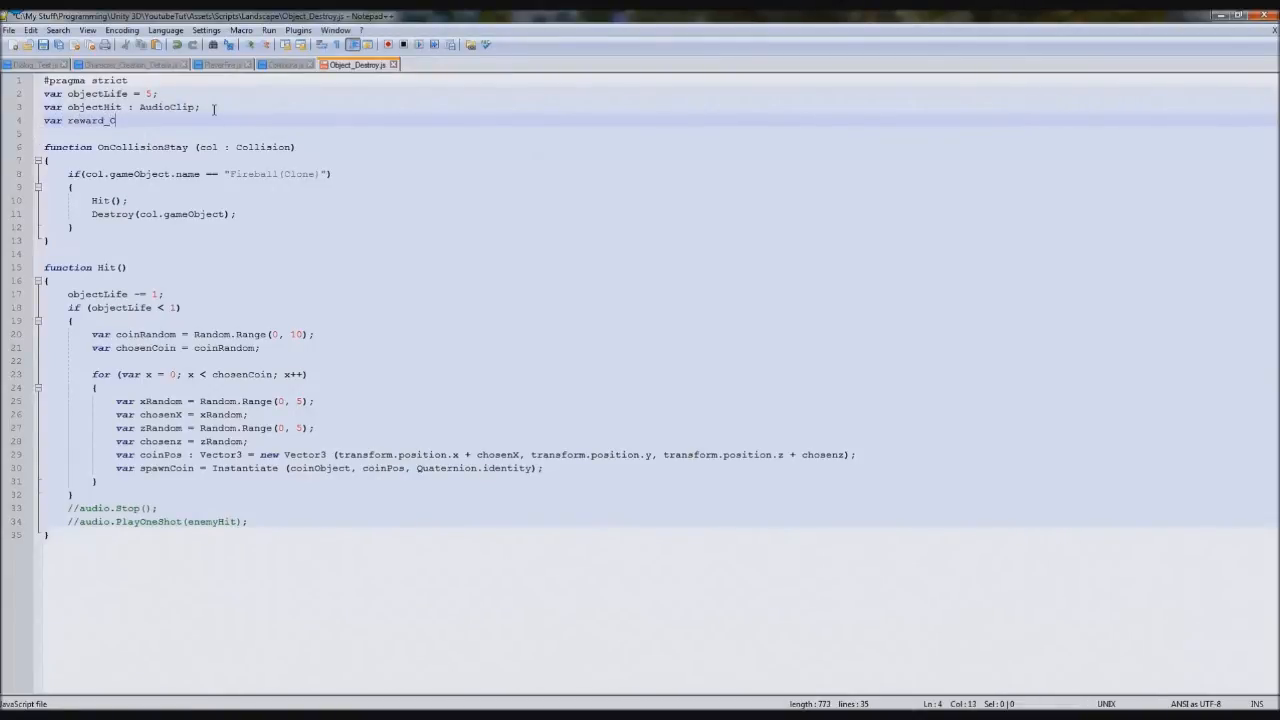
pyautogui.press('Backspace')
pyautogui.write('object : Ga')
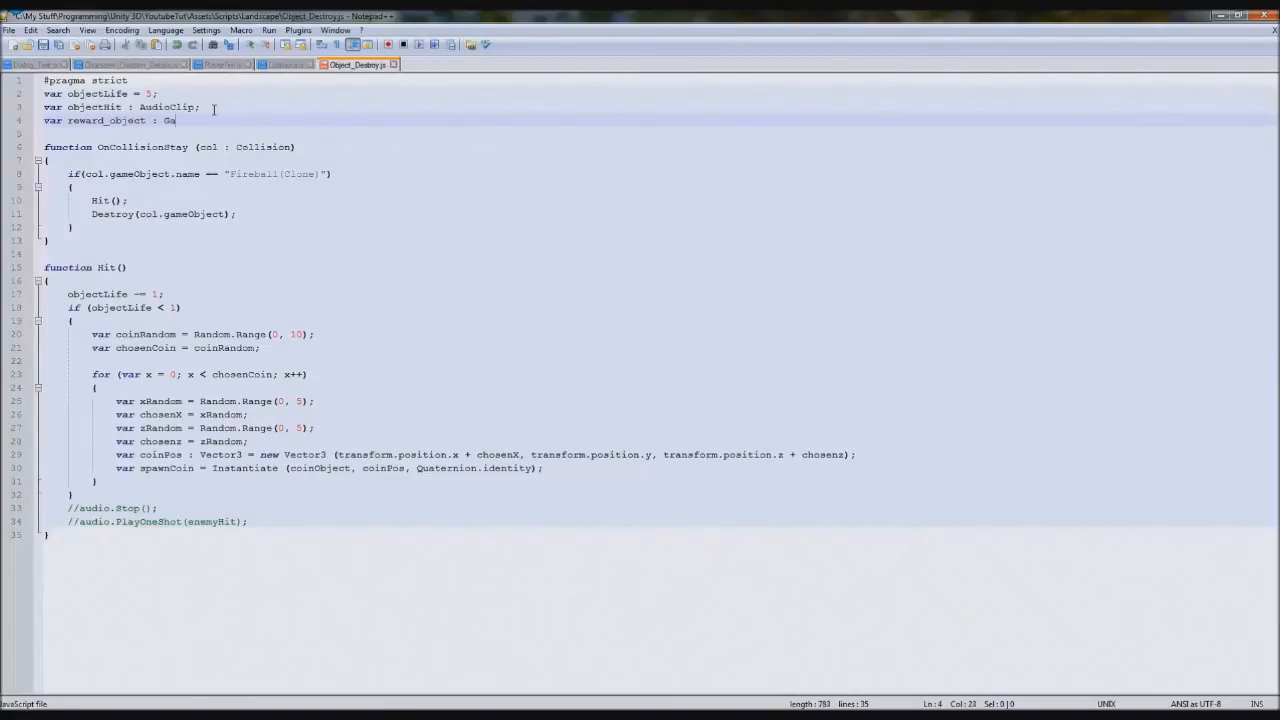
pyautogui.write('meObject;')
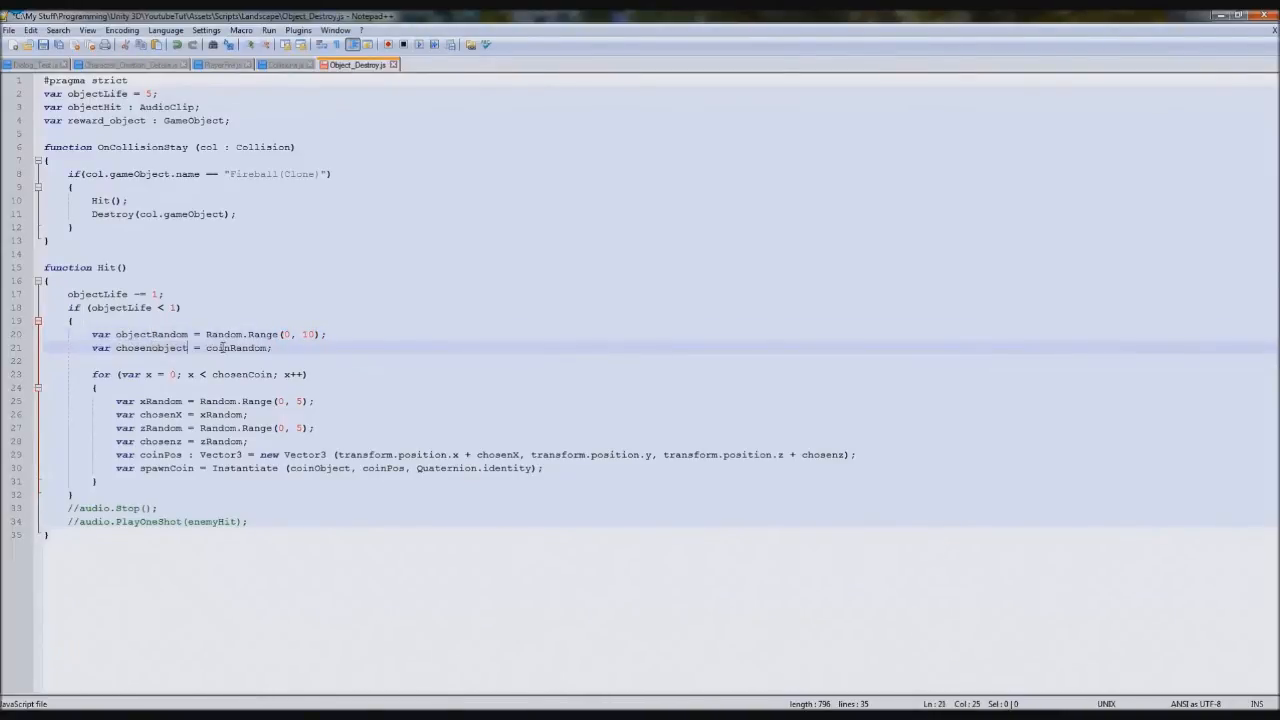
pyautogui.doubleClick(236, 348)
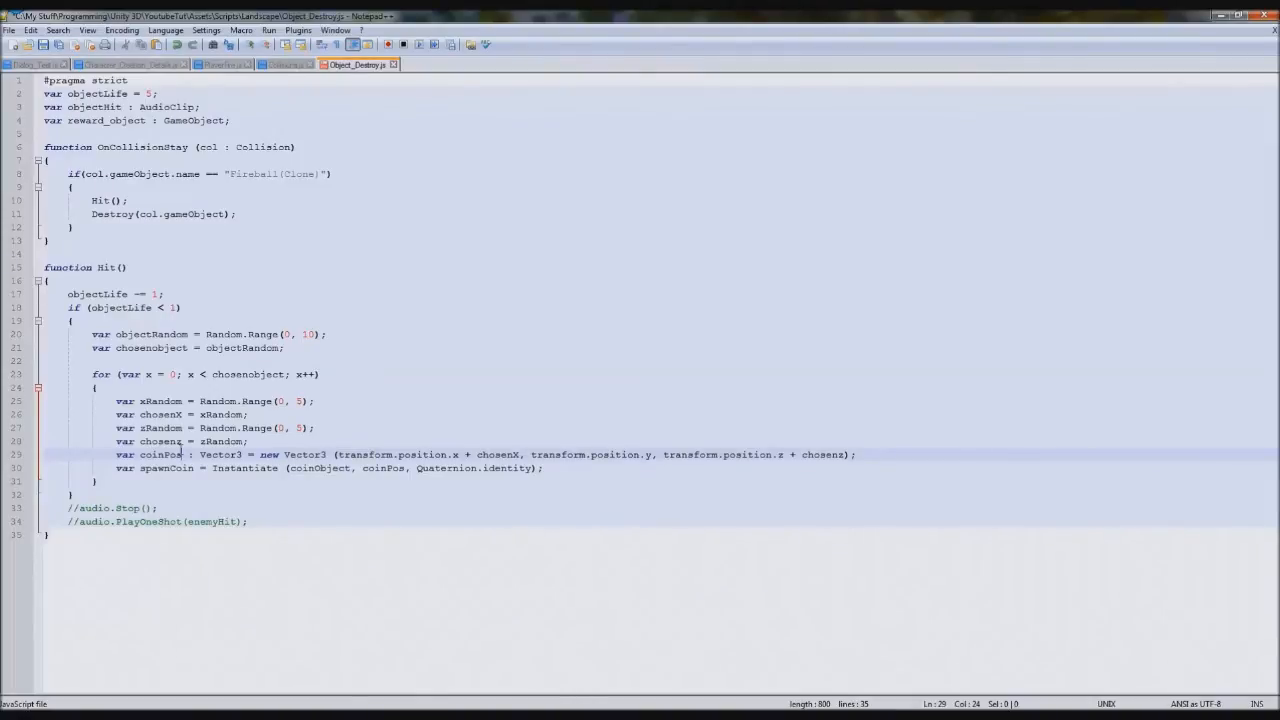
pyautogui.moveTo(232, 316)
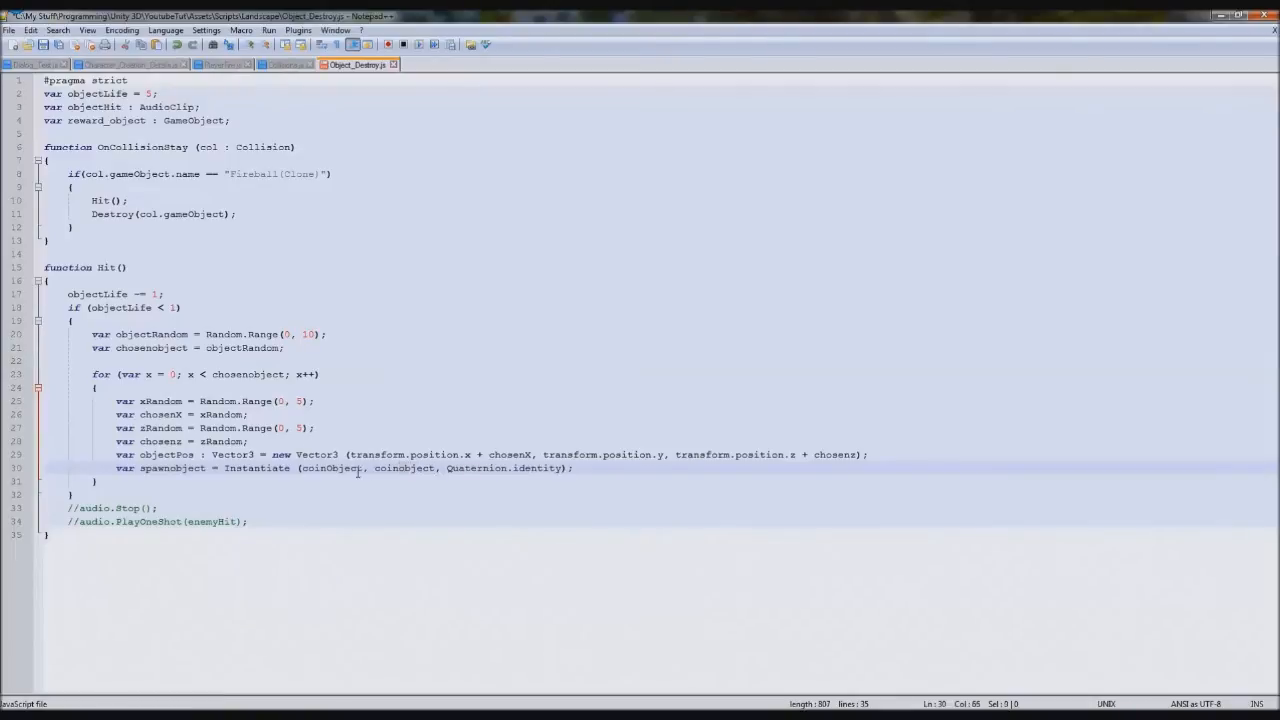
# Step: Instantiate reward_object at objectPos in Hit and comment out the audio lines with //
pyautogui.doubleClick(332, 468)
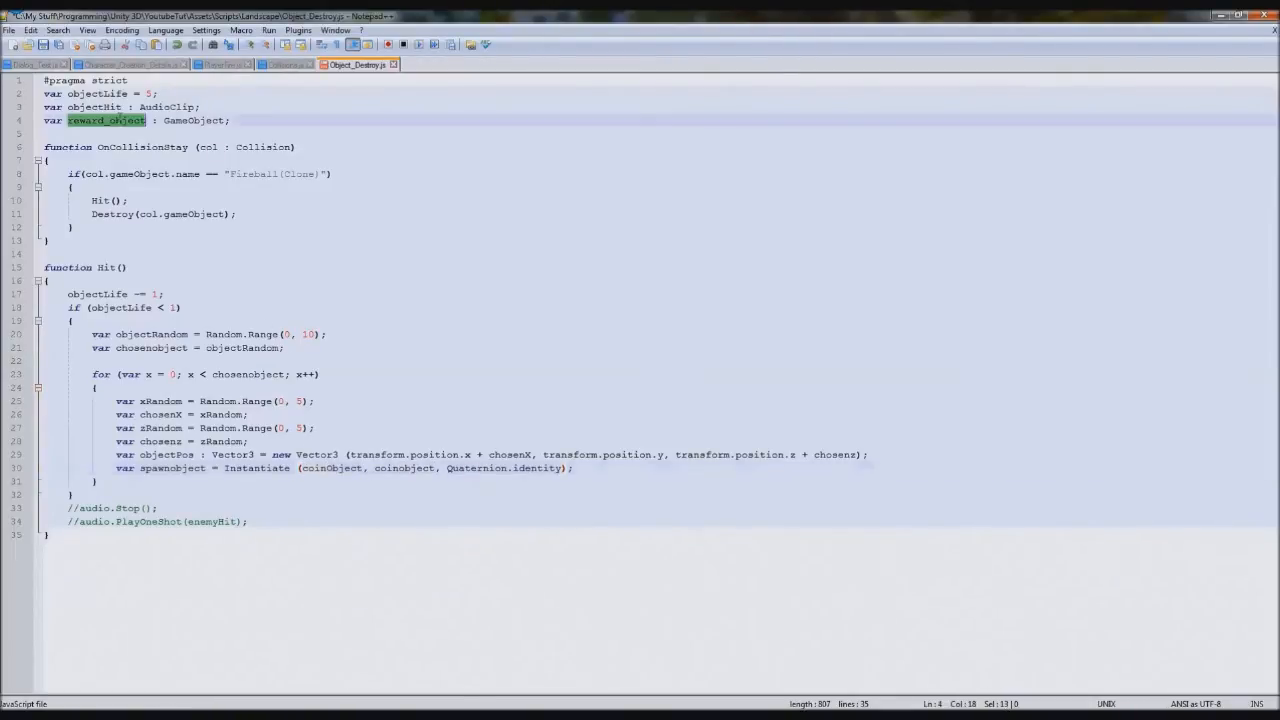
pyautogui.write('reward_object')
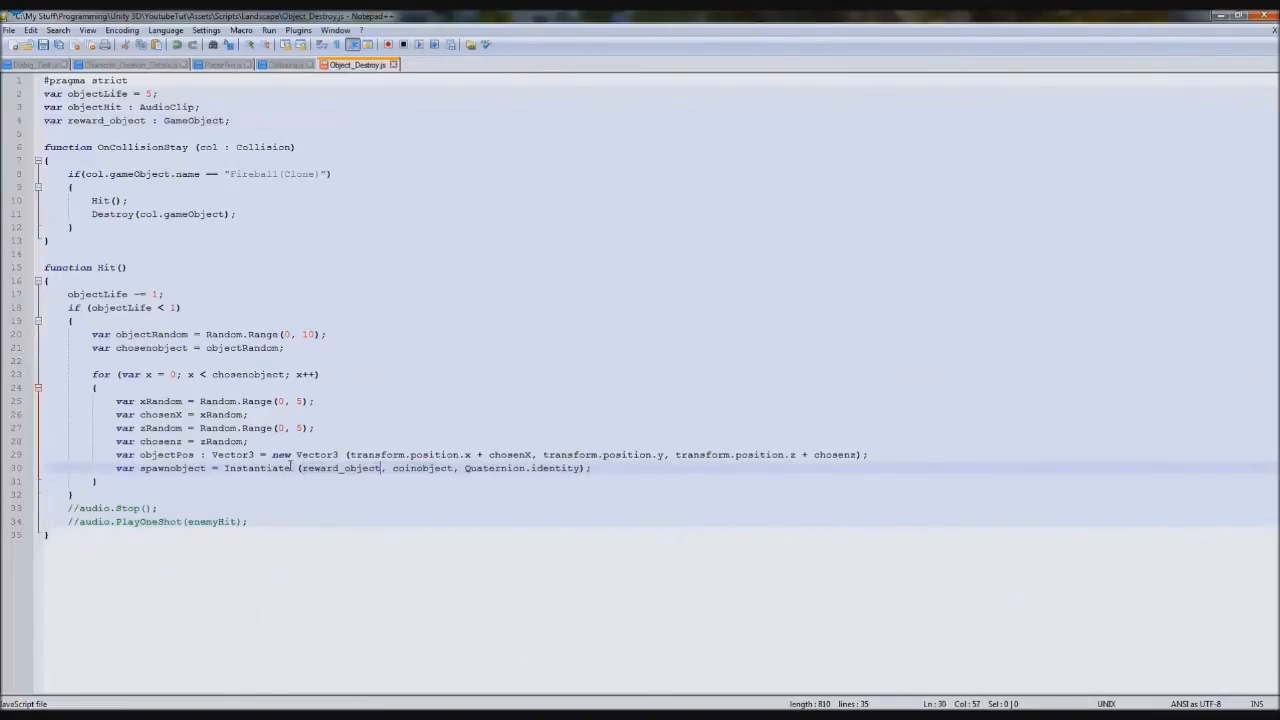
pyautogui.doubleClick(338, 468)
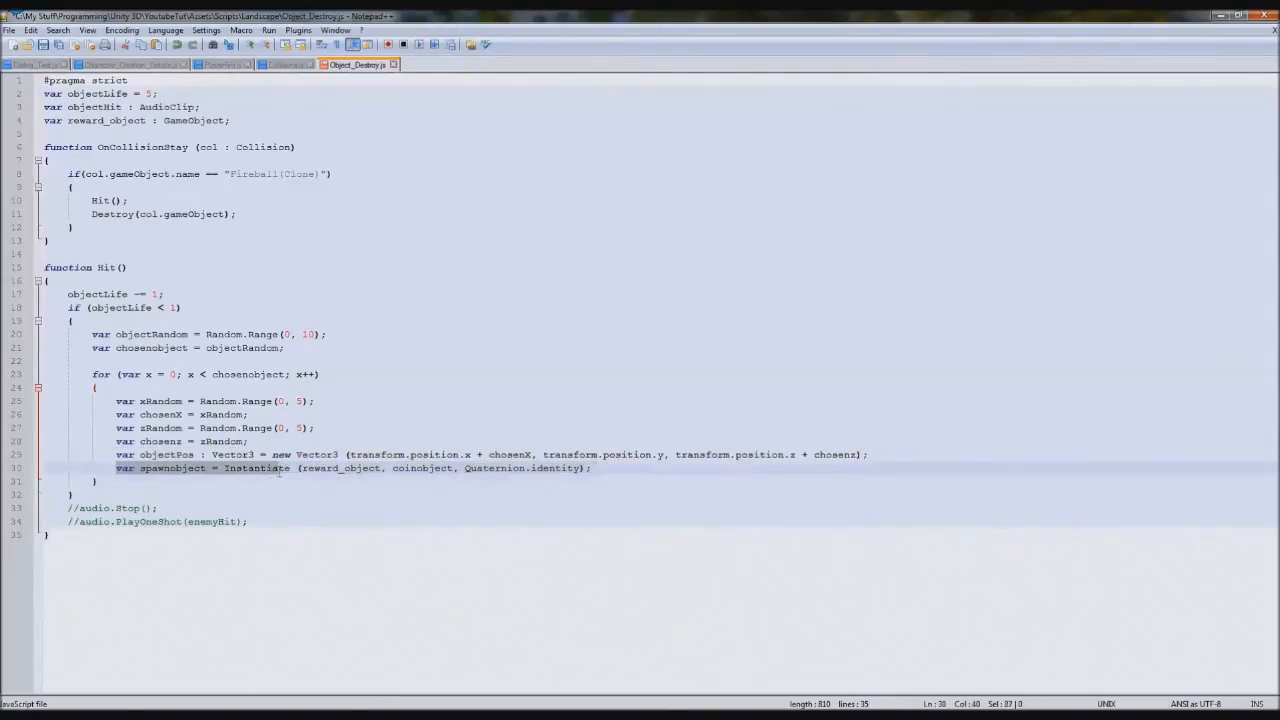
pyautogui.click(596, 468)
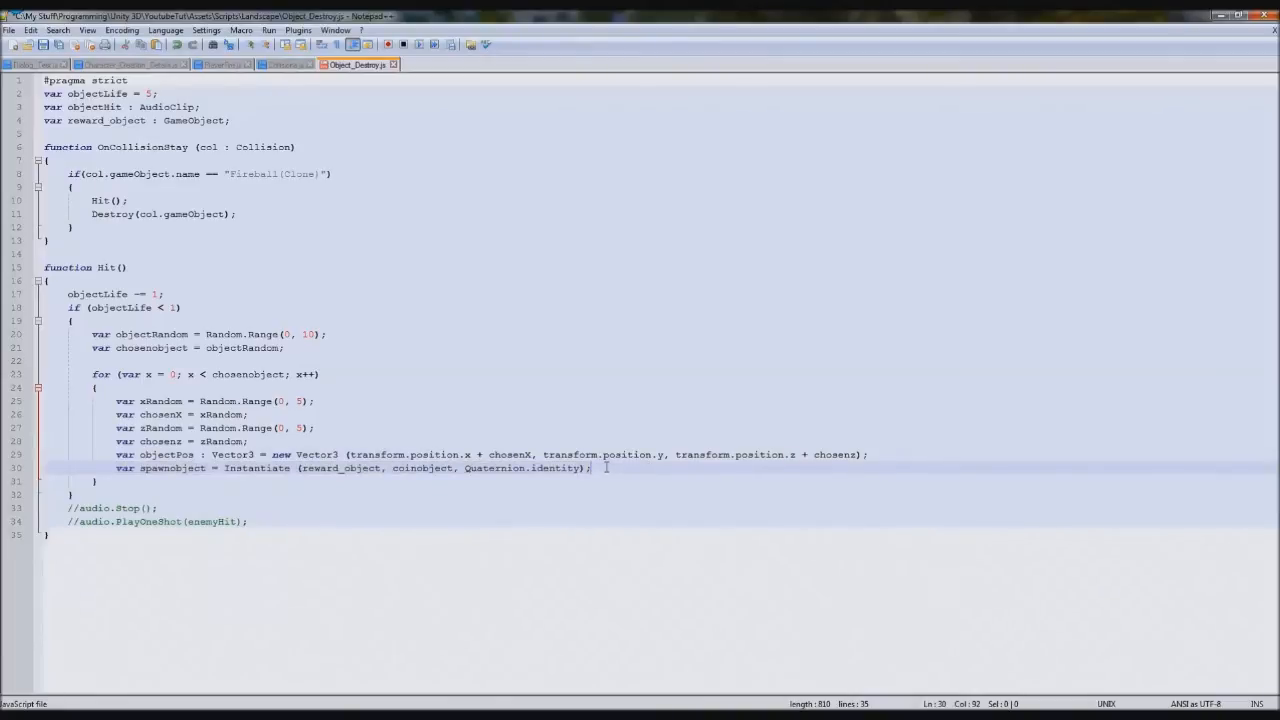
pyautogui.doubleClick(420, 468)
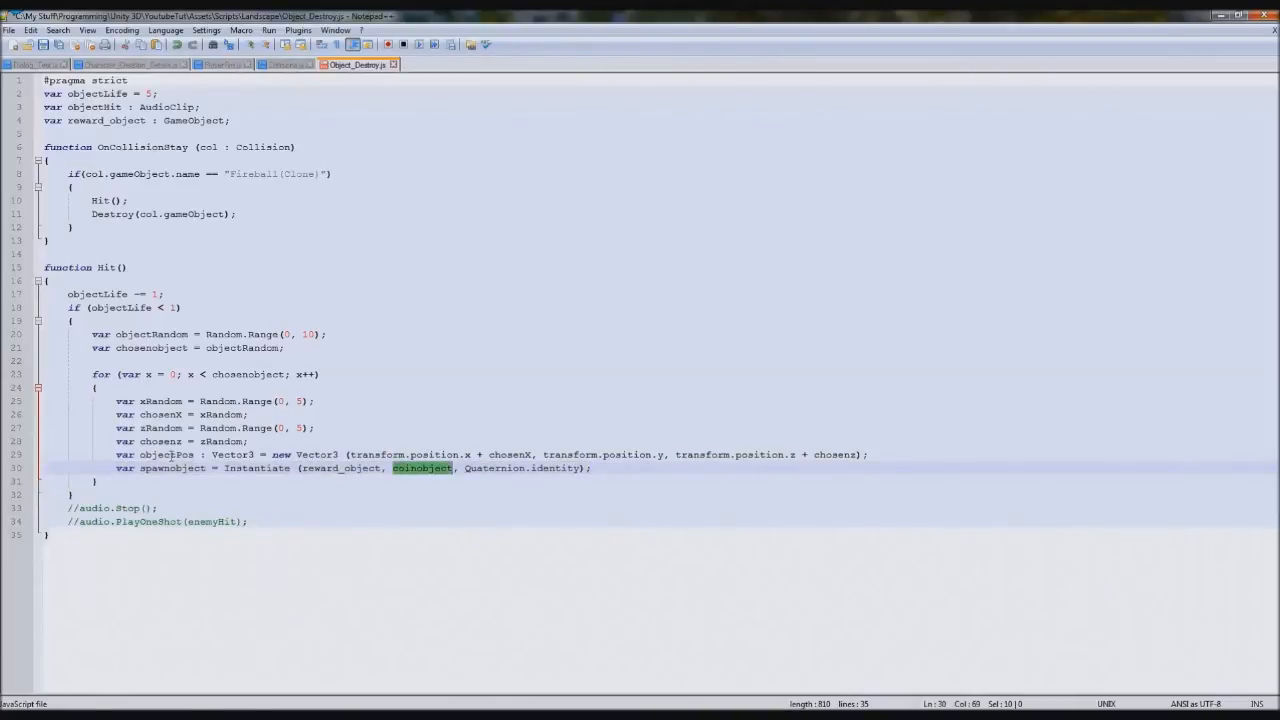
pyautogui.write('objectPos')
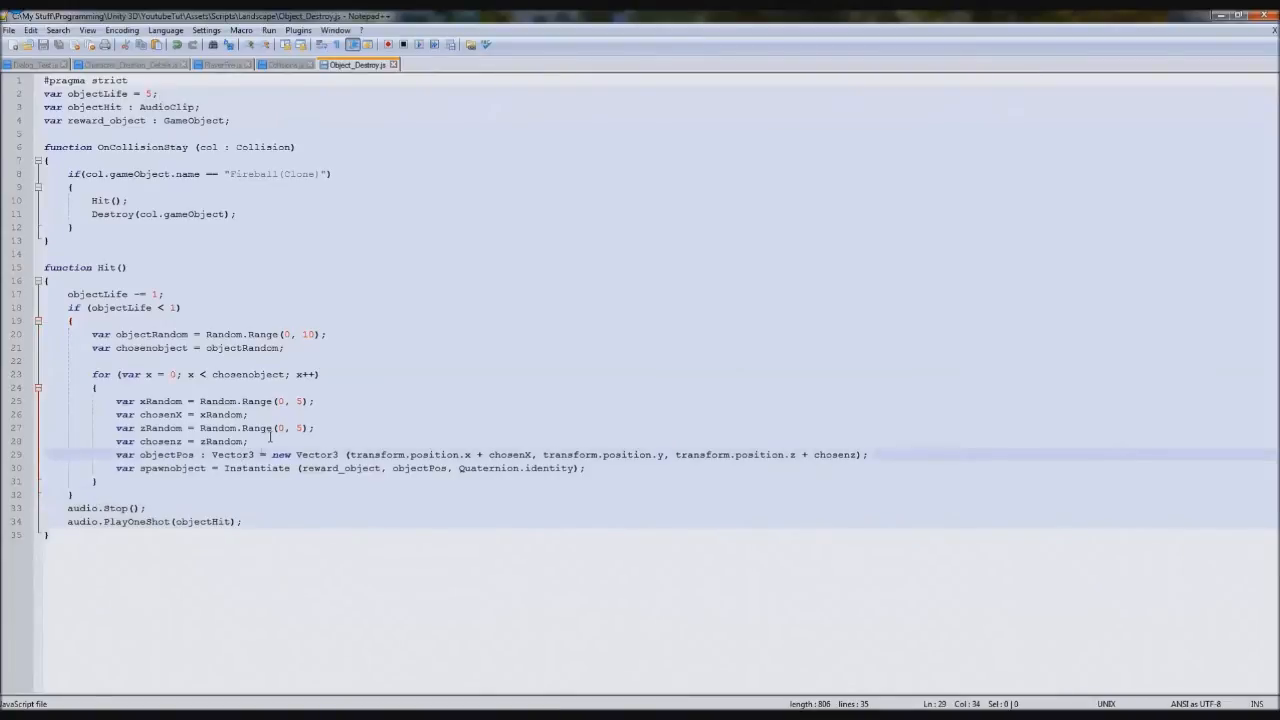
pyautogui.moveTo(318, 496)
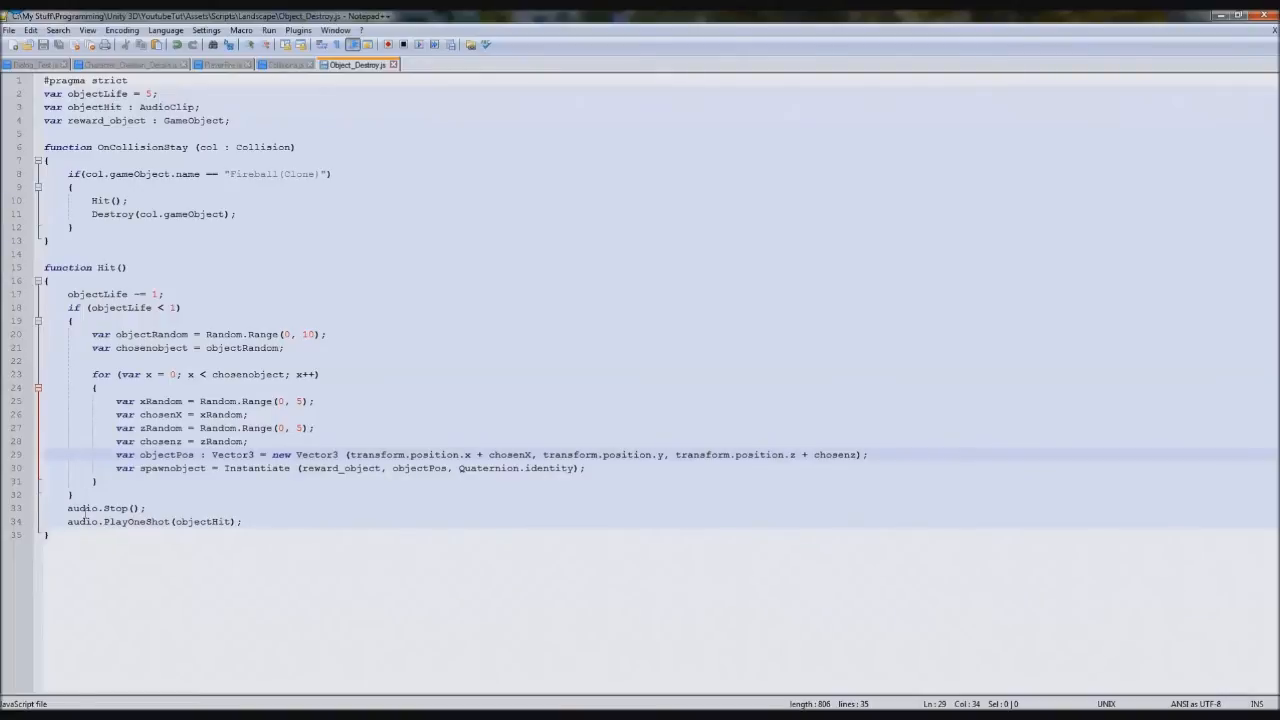
pyautogui.write('//')
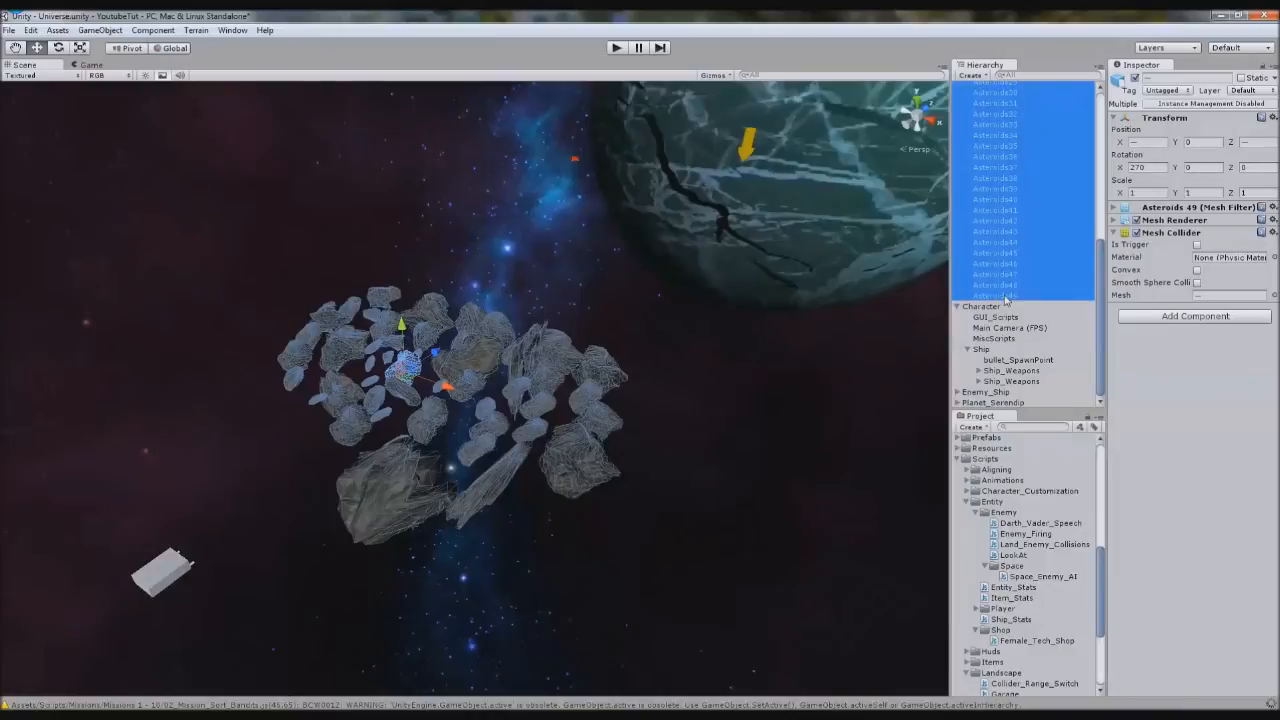
pyautogui.moveTo(630, 244)
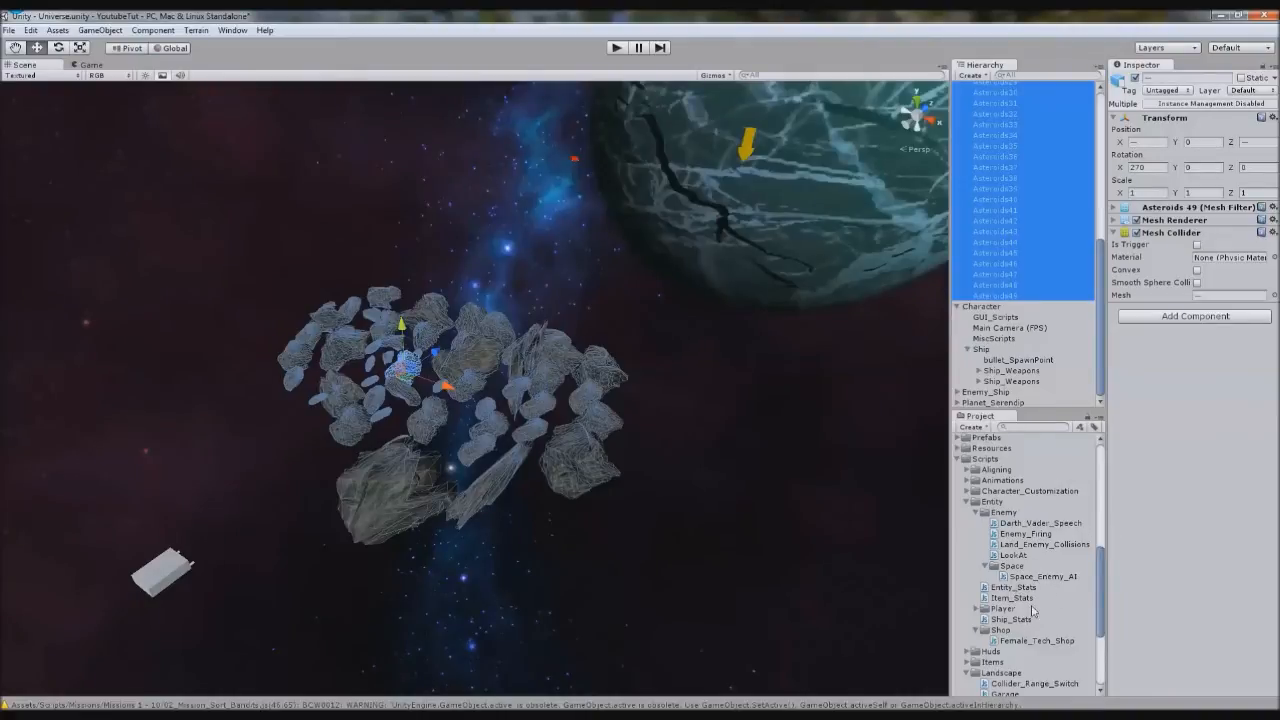
# Step: Attach Object_Destroy to all asteroids and assign the Coin prefab as their Reward_object
pyautogui.click(976, 512)
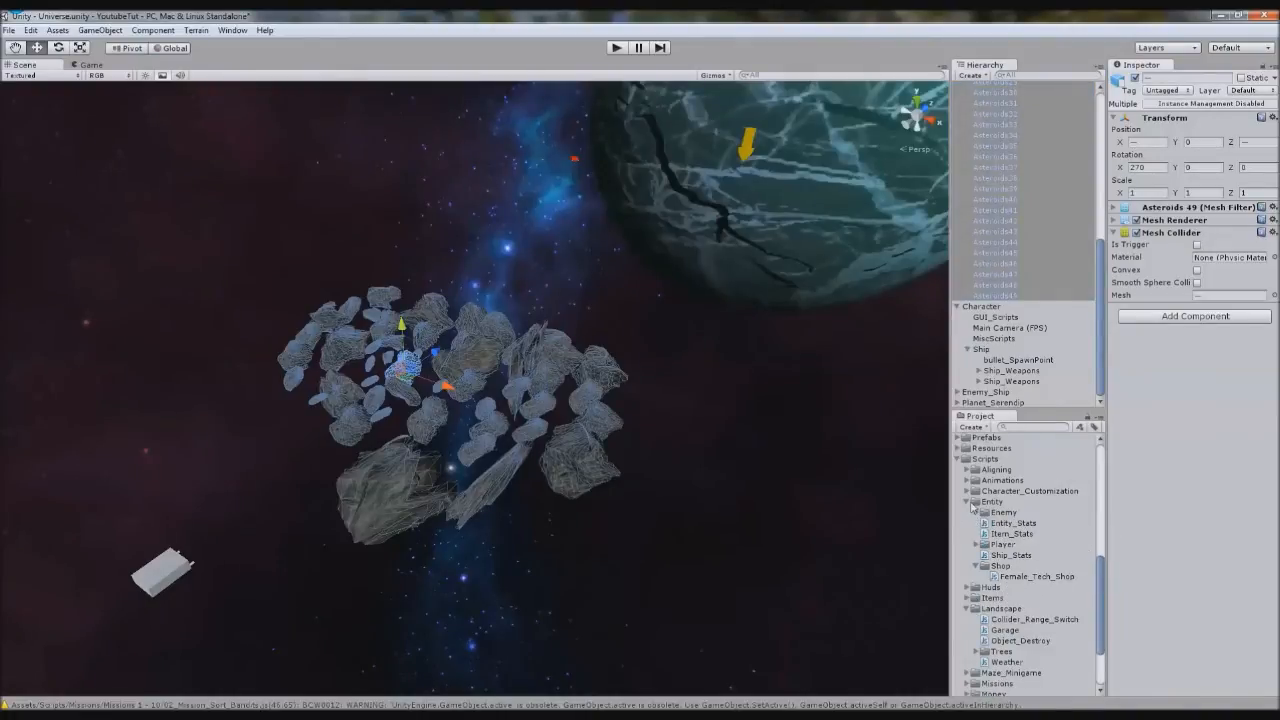
pyautogui.click(976, 500)
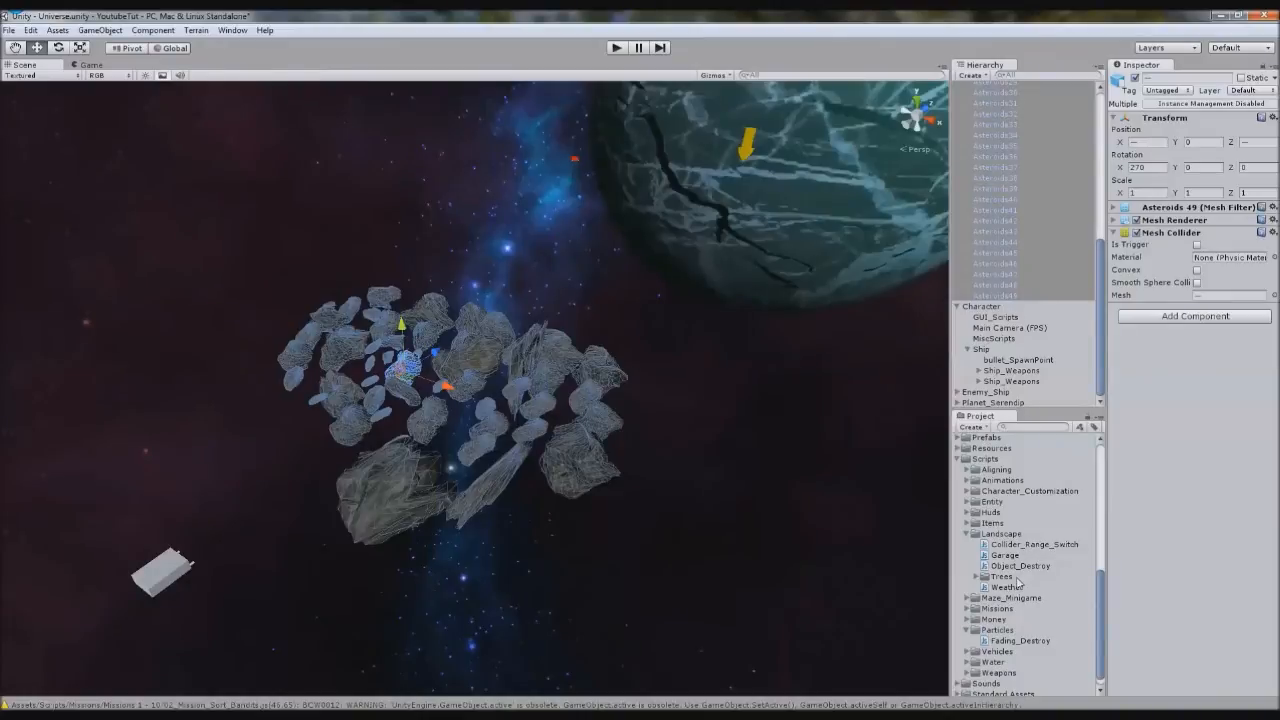
pyautogui.click(1020, 566)
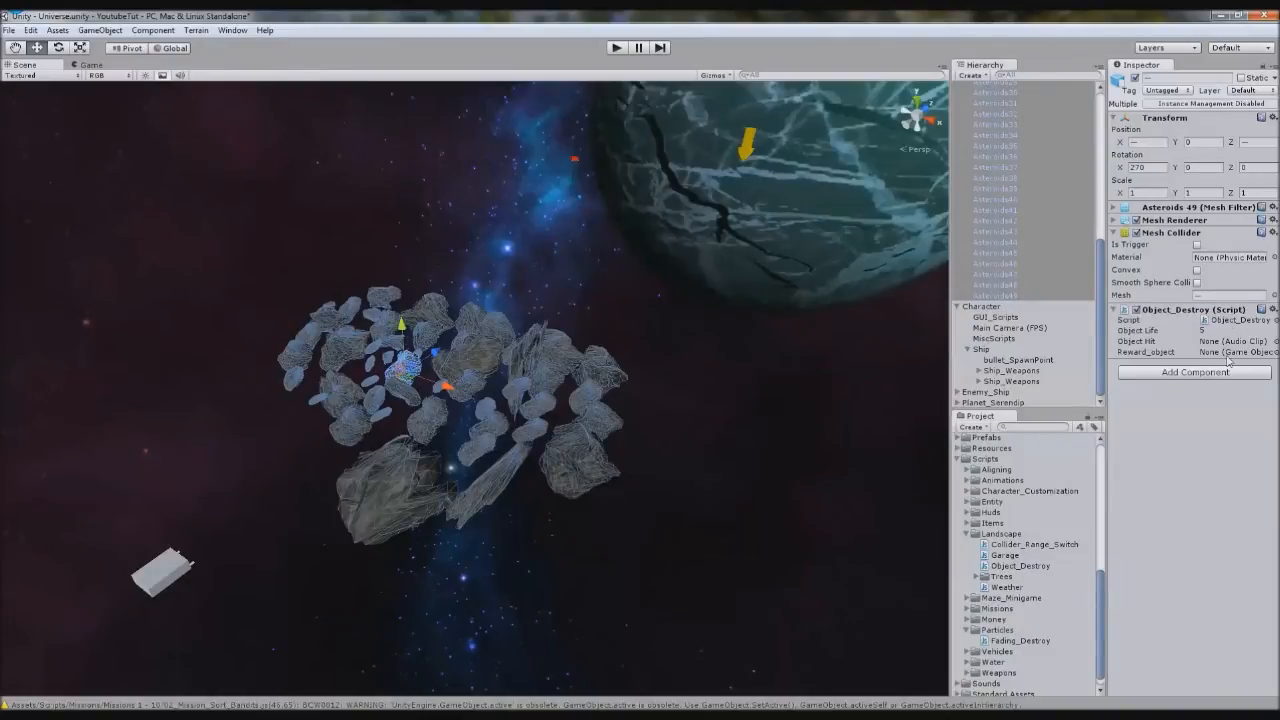
pyautogui.click(1230, 330)
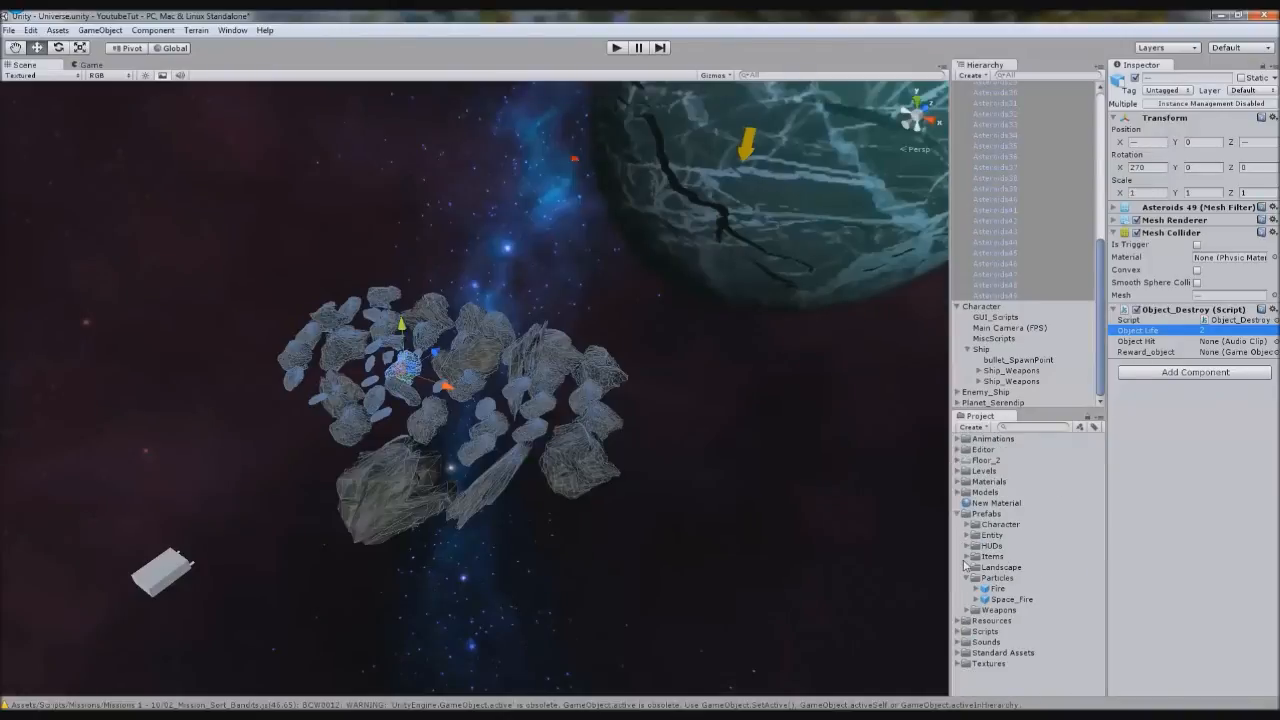
pyautogui.click(968, 556)
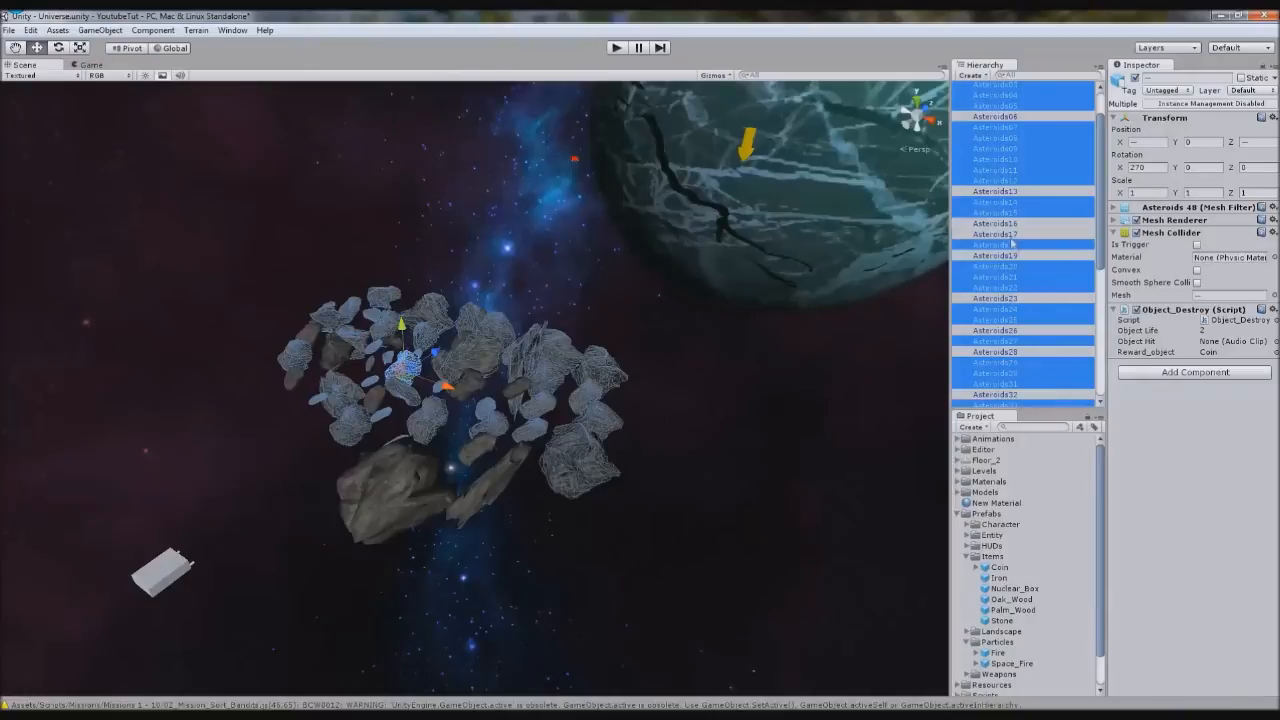
pyautogui.scroll(-3)
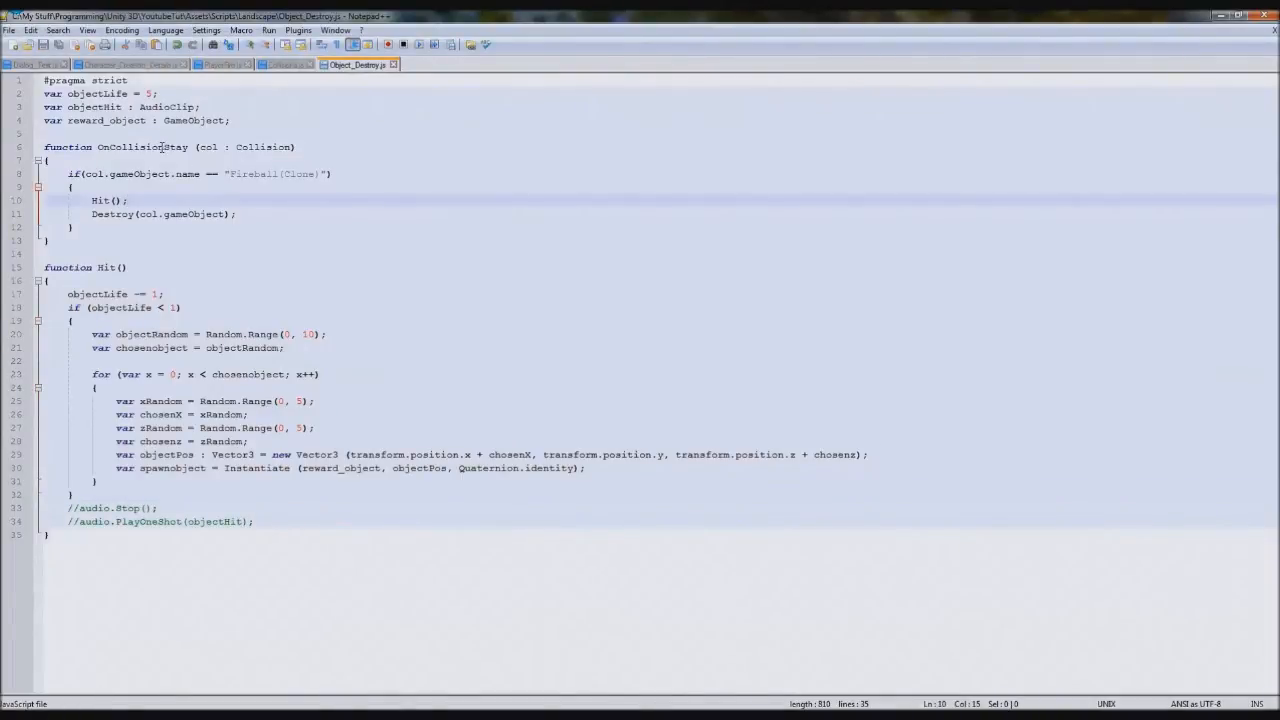
# Step: Rename OnCollisionStay to OnTriggerEnter with a Collider parameter
pyautogui.doubleClick(144, 148)
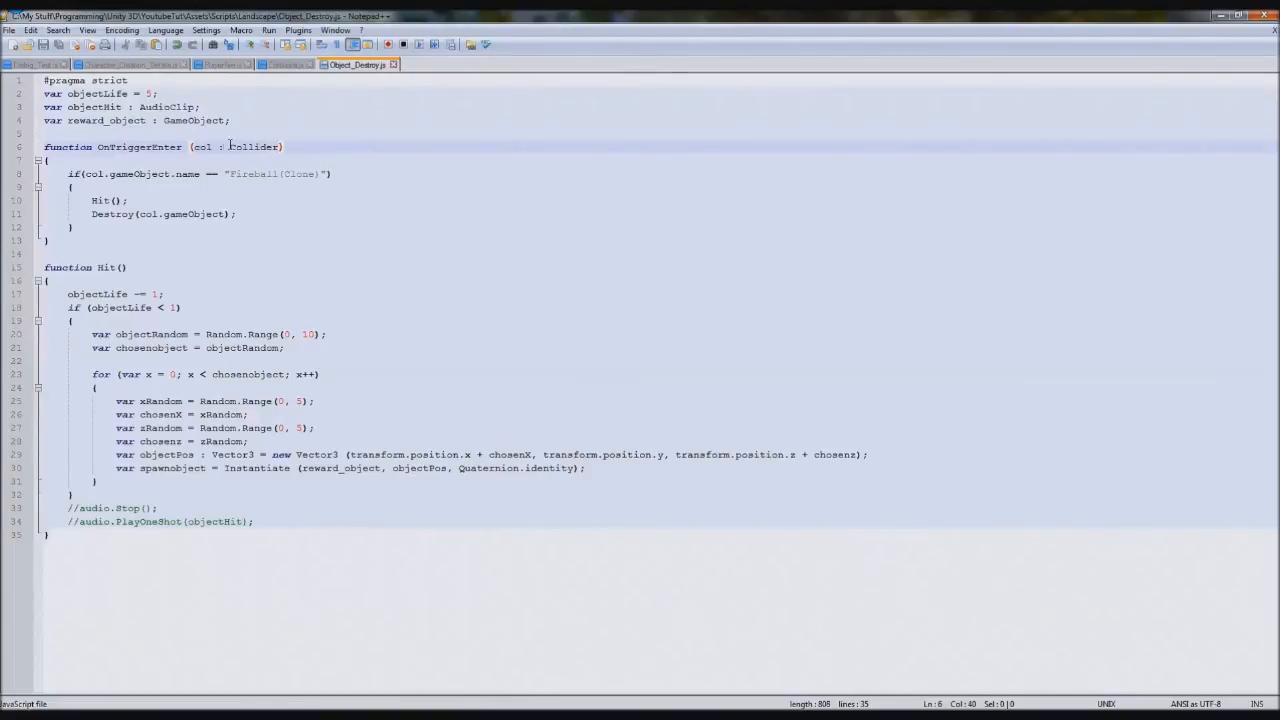
pyautogui.doubleClick(254, 148)
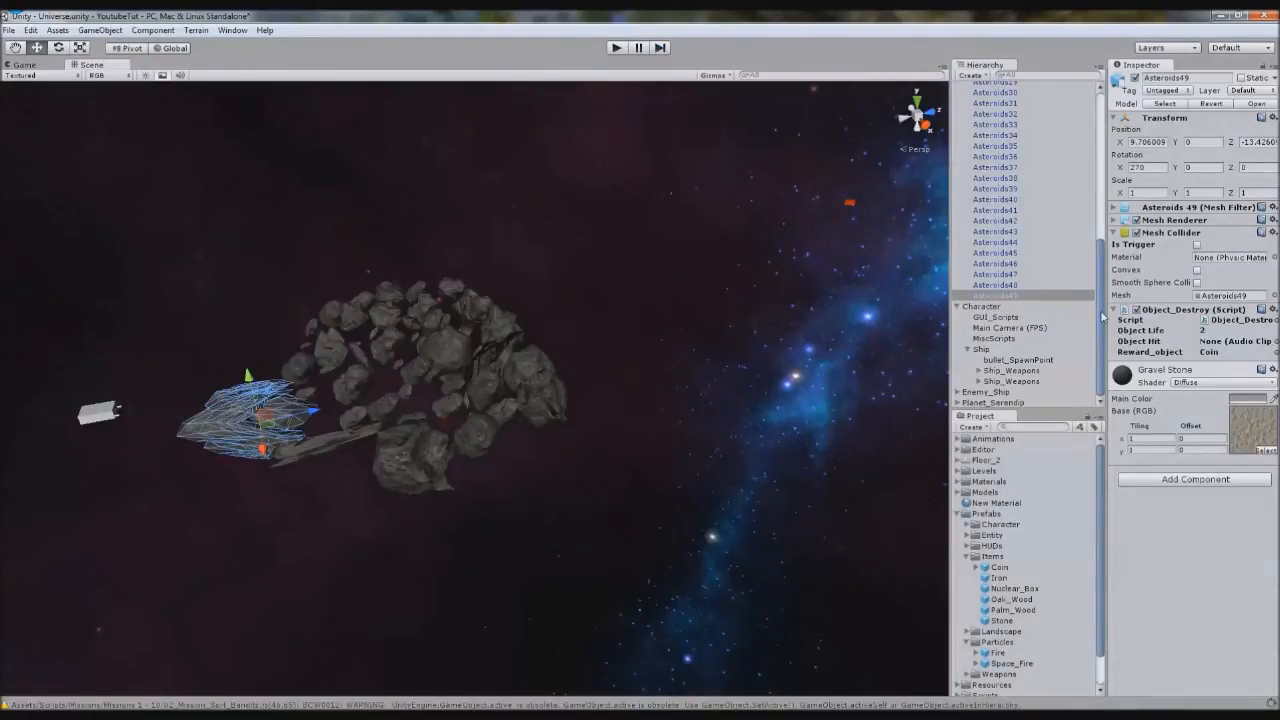
# Step: Inspect the asteroids, player ship and fireball prefab colliders and components
pyautogui.click(994, 296)
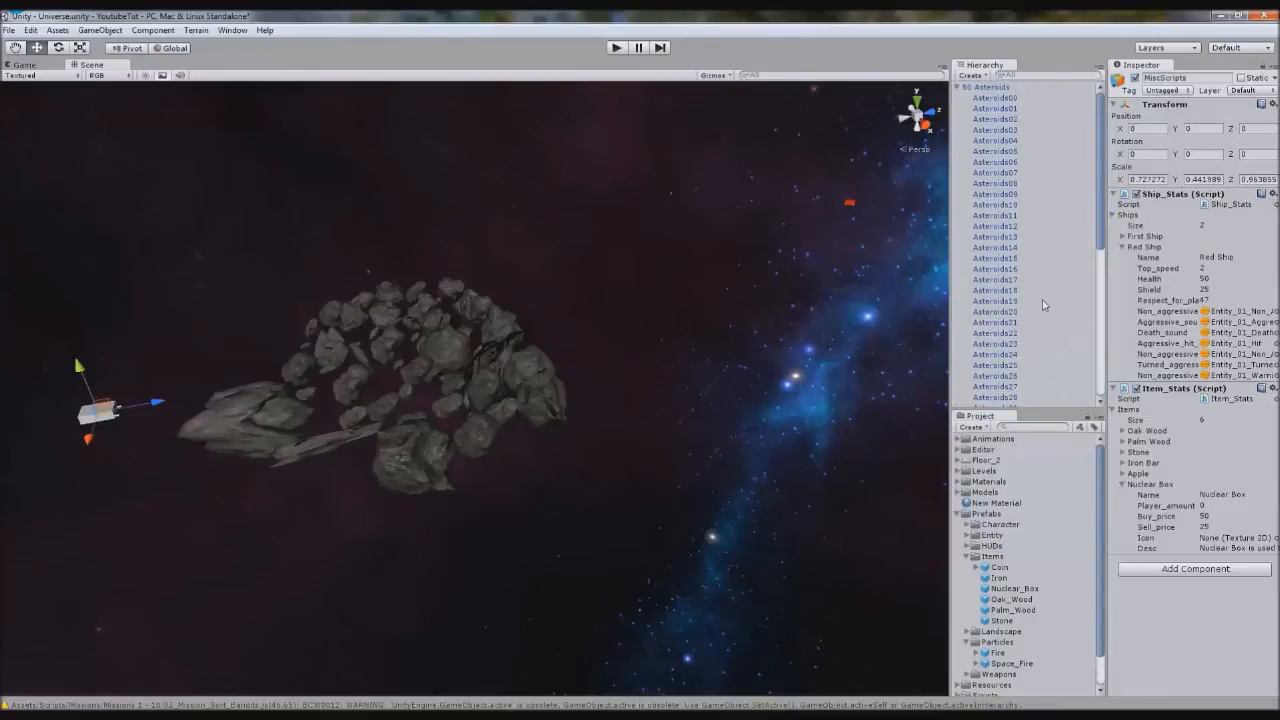
pyautogui.click(992, 296)
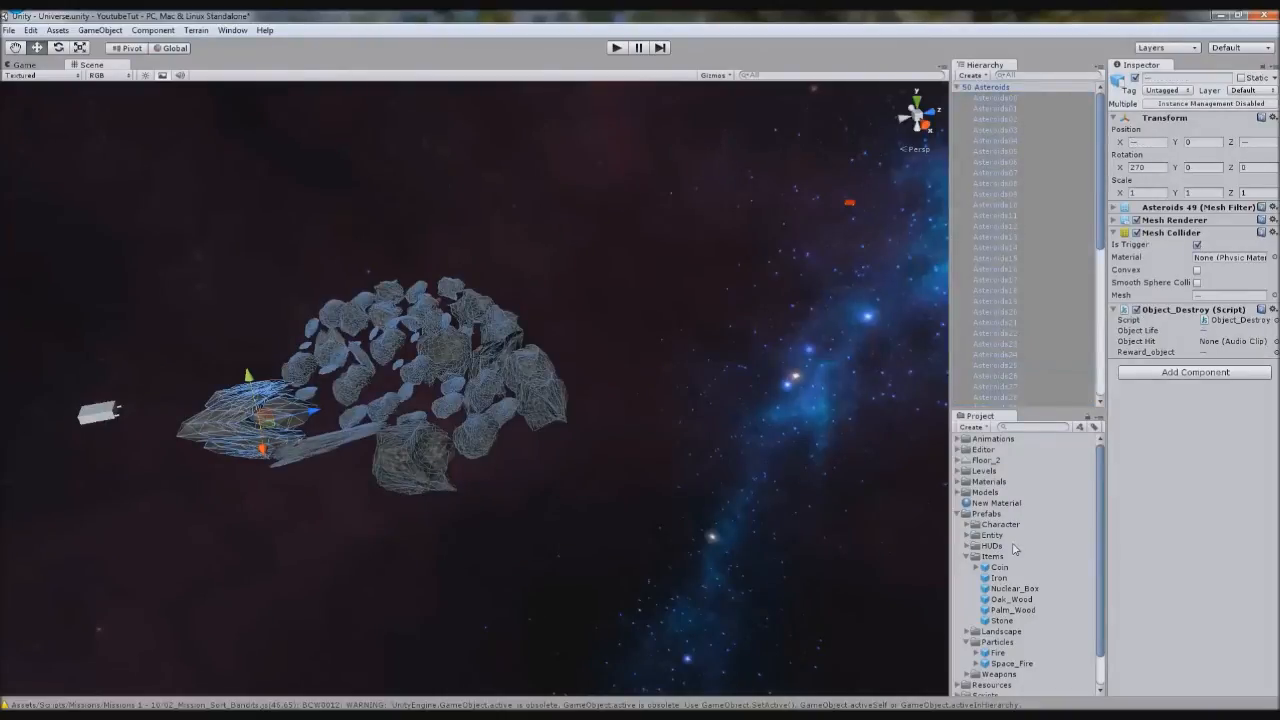
pyautogui.click(996, 652)
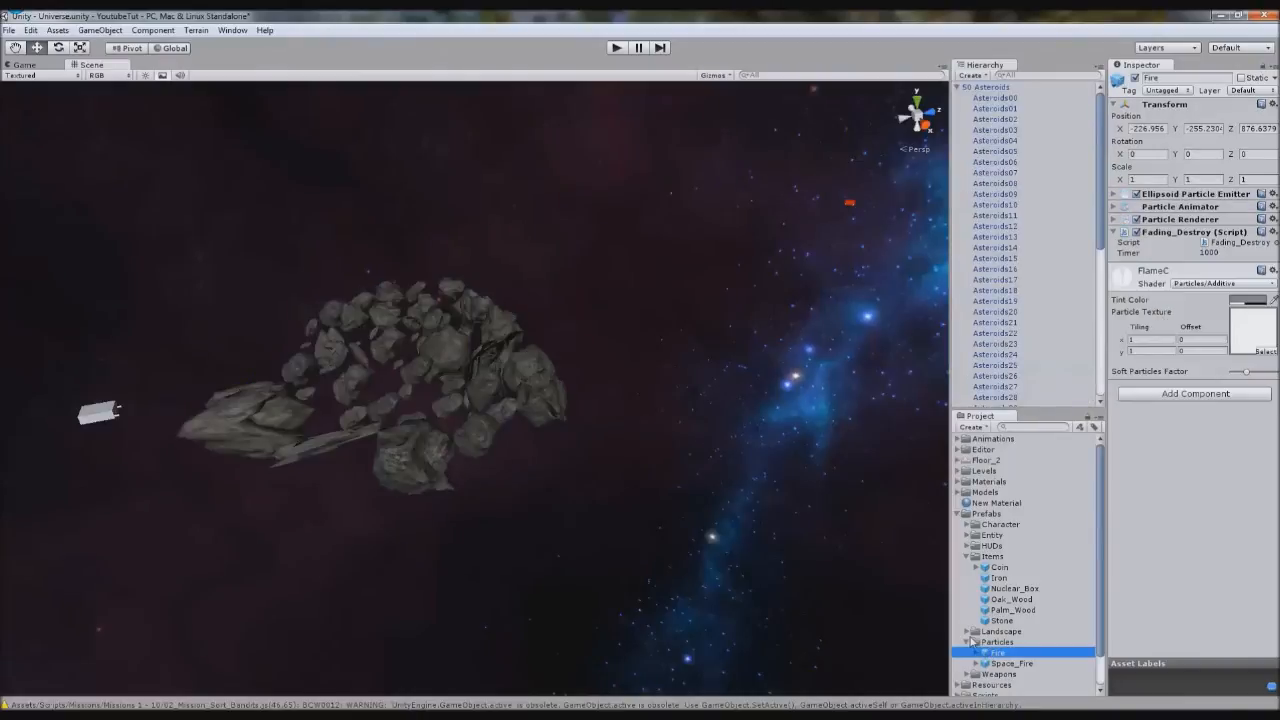
pyautogui.click(1016, 648)
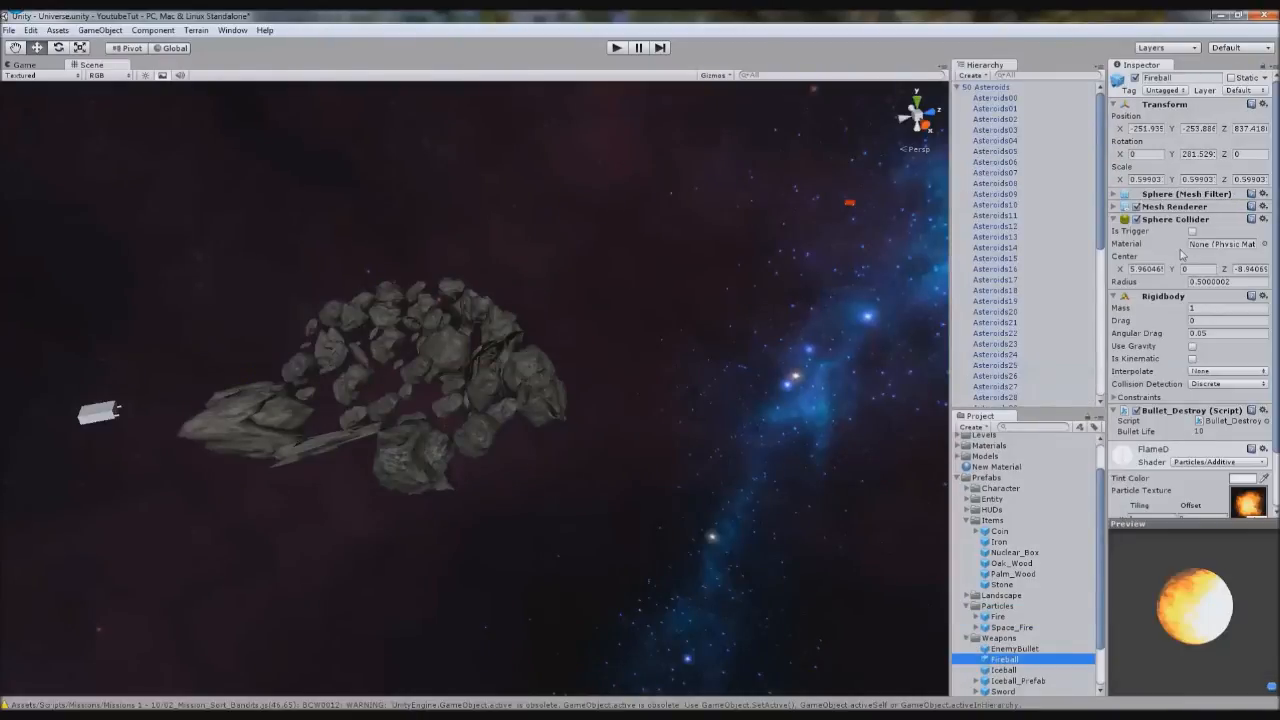
pyautogui.click(996, 96)
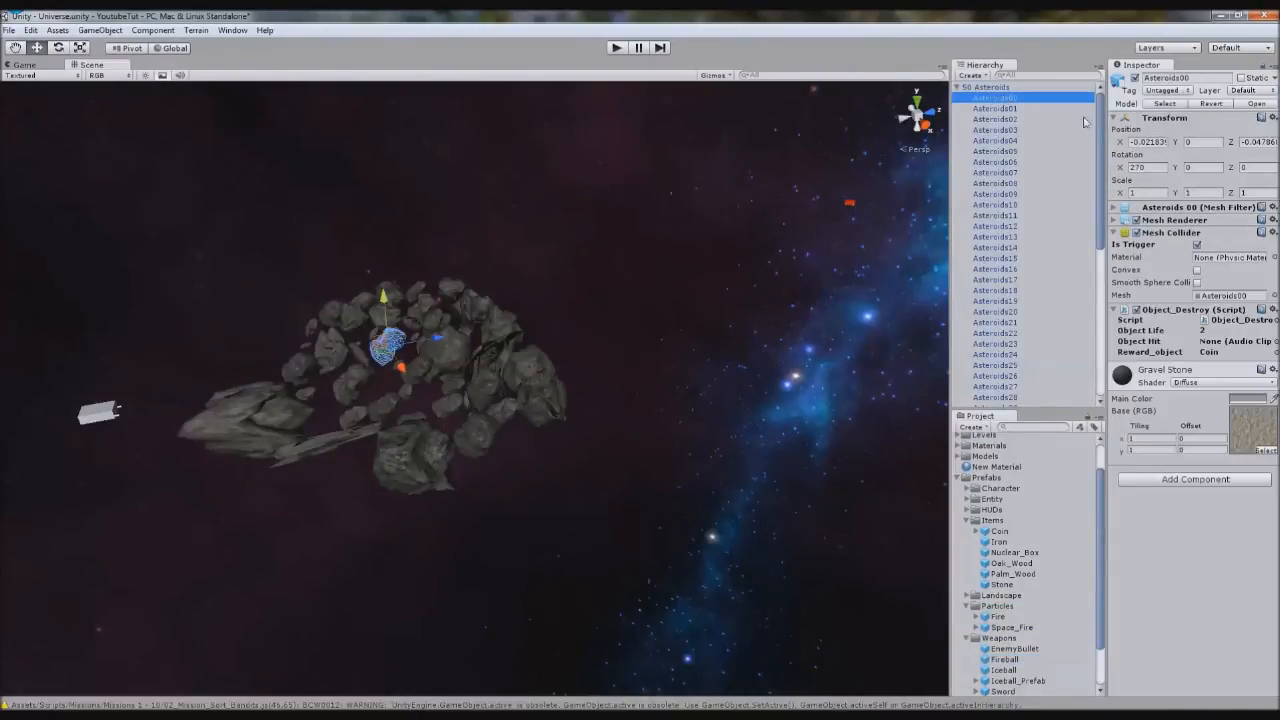
# Step: Enable Is Trigger on the asteroids' Mesh Collider and verify the script settings
pyautogui.click(616, 48)
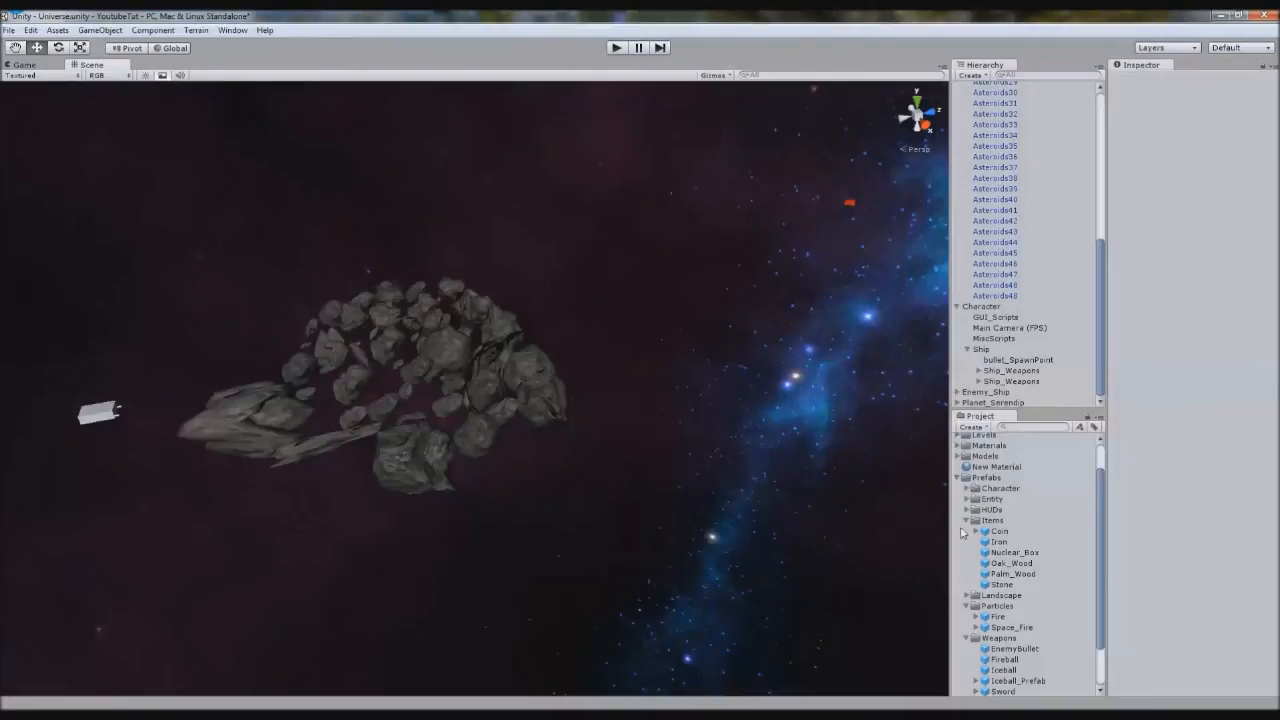
pyautogui.click(1018, 680)
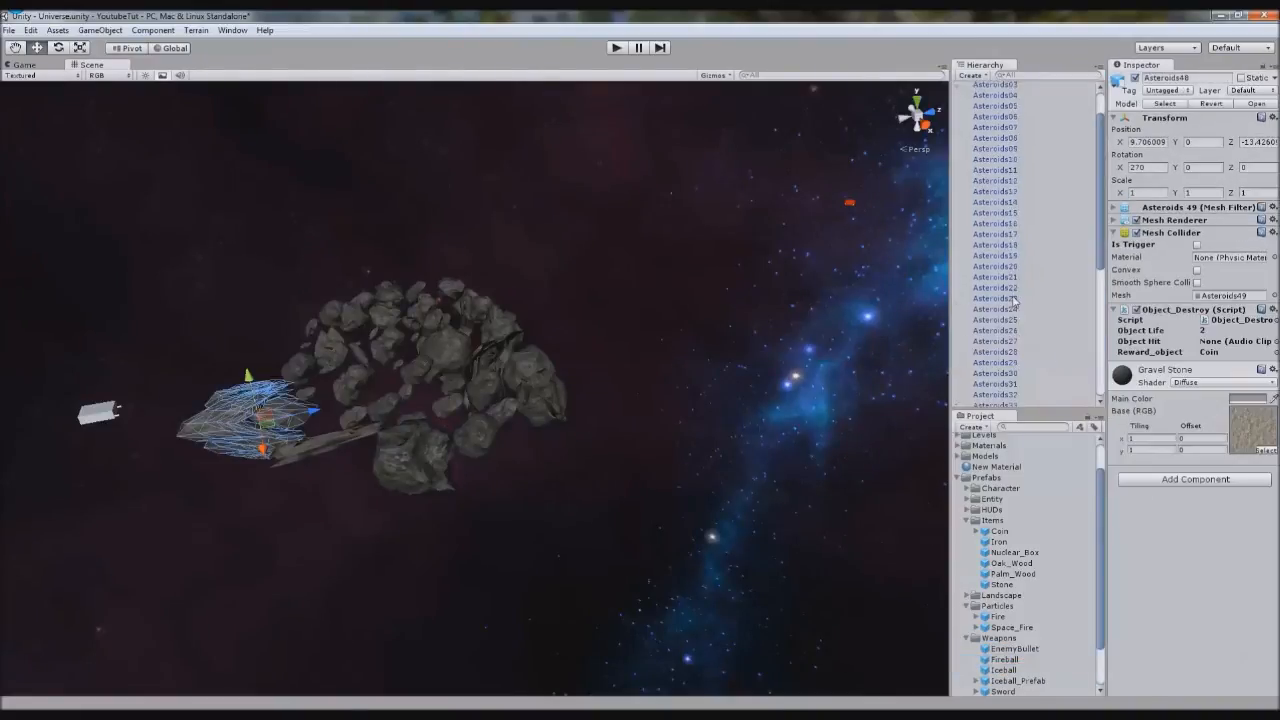
pyautogui.click(992, 86)
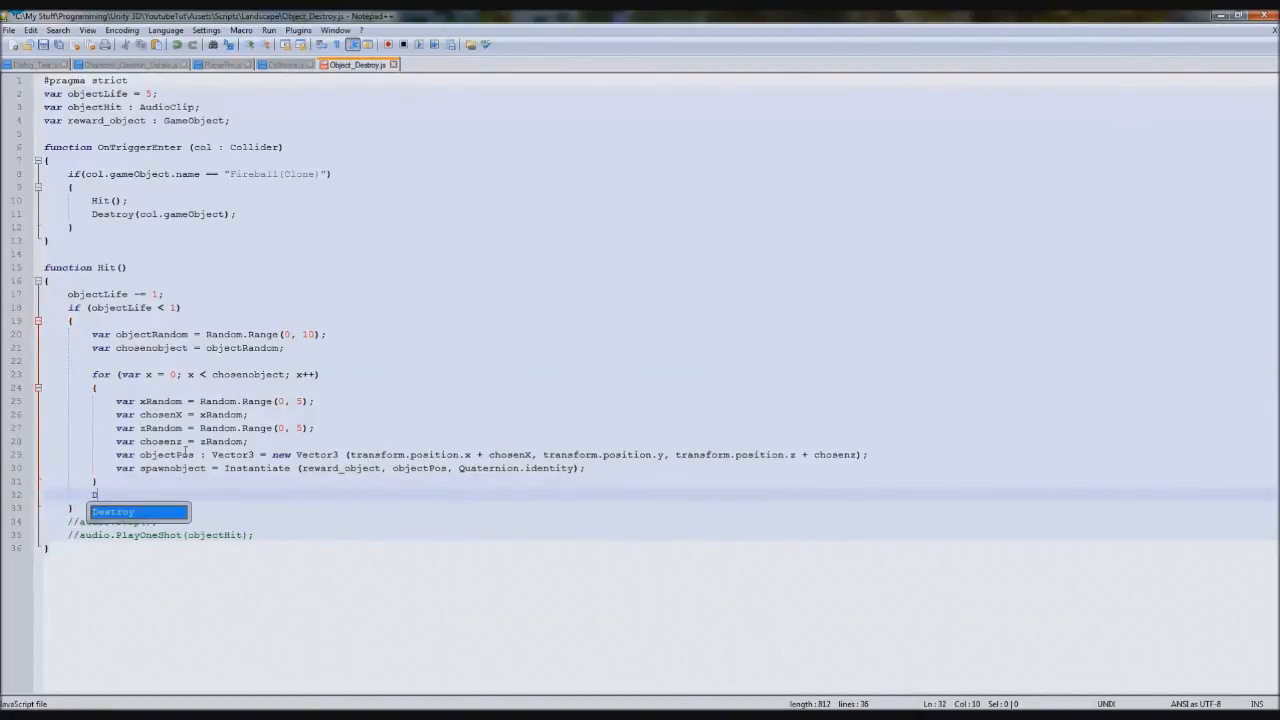
# Step: Add Destroy(this.gameObject) after the coin loop in the Hit function
pyautogui.write('Destroy(')
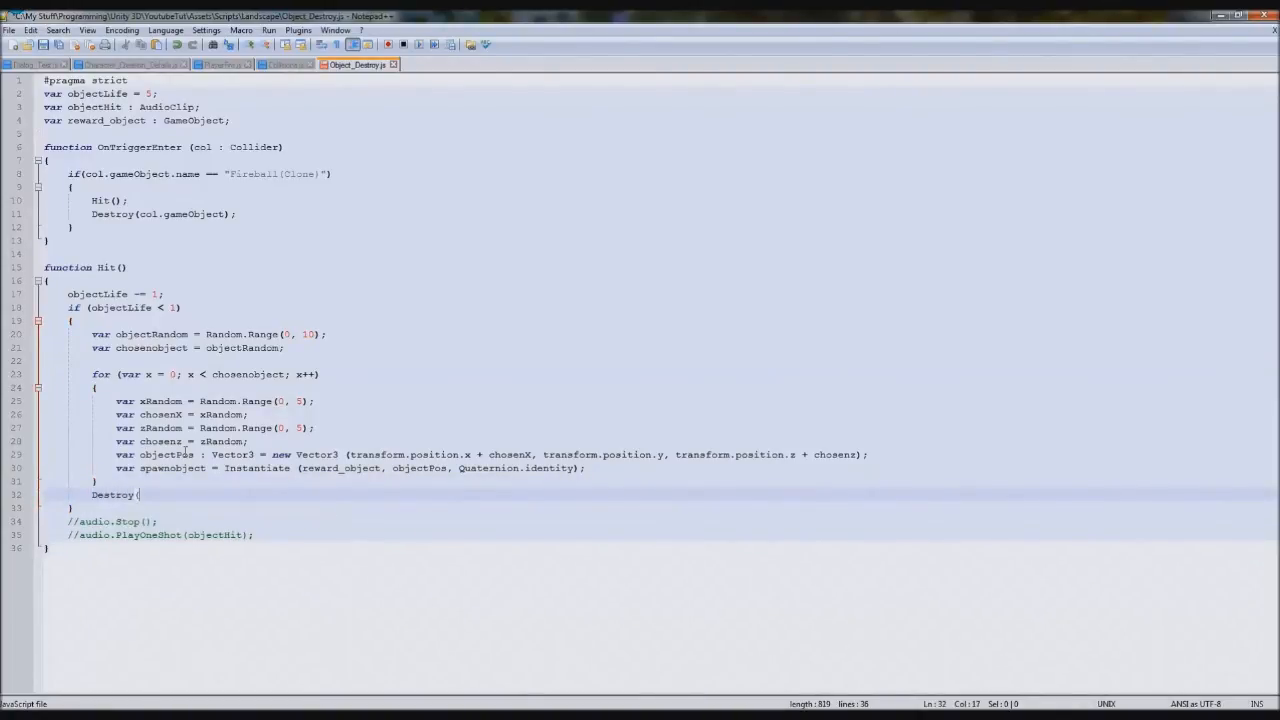
pyautogui.write('this.gameObject')
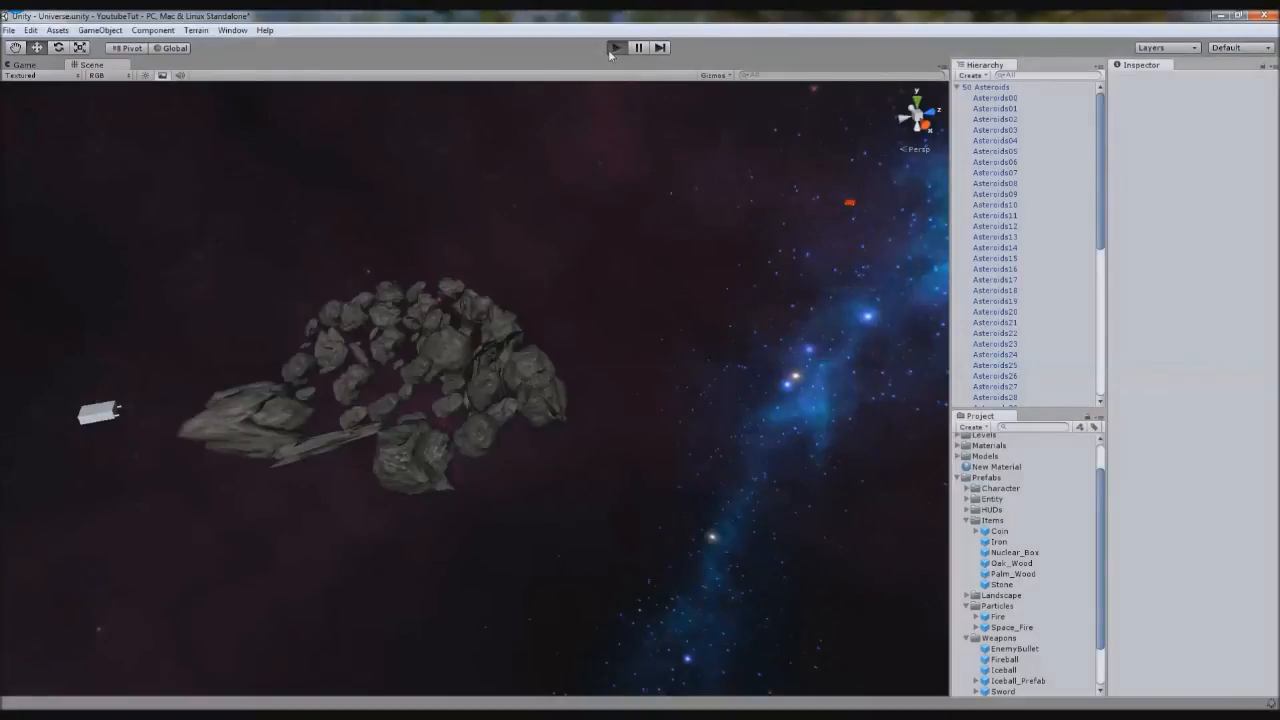
# Step: Play-test shooting asteroids, pause and stop, then start a second play test
pyautogui.click(616, 48)
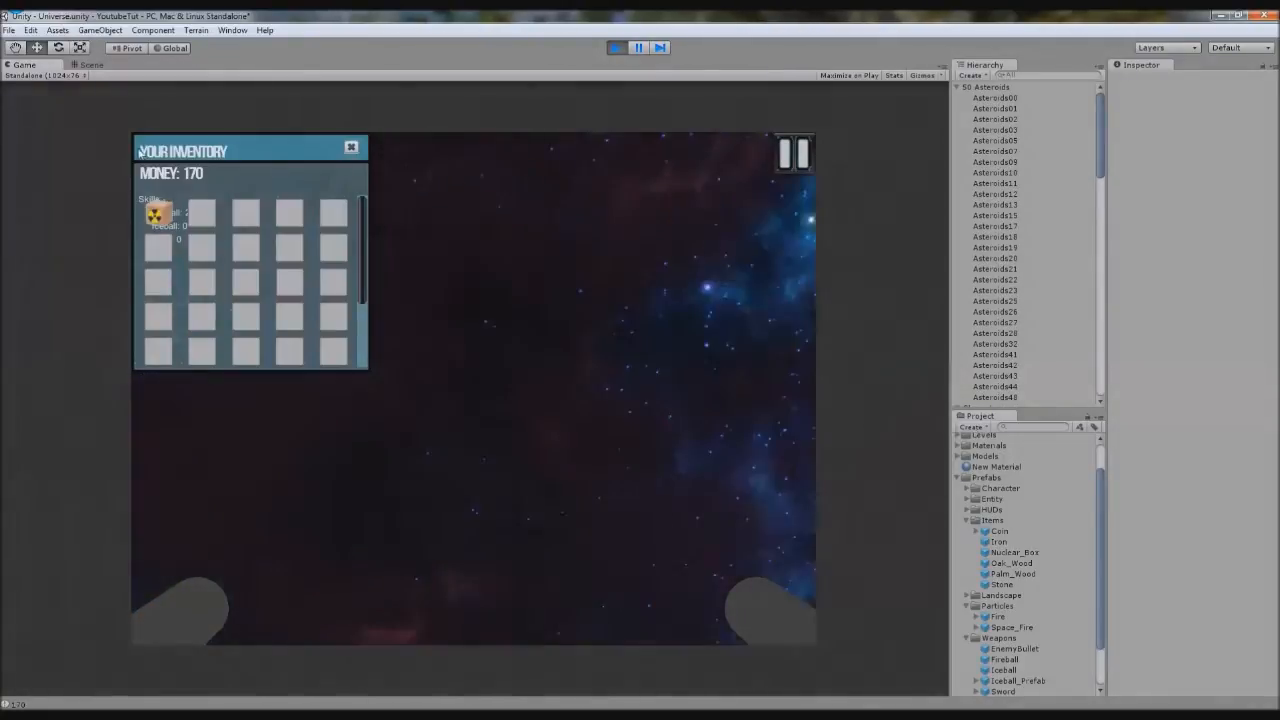
pyautogui.click(788, 152)
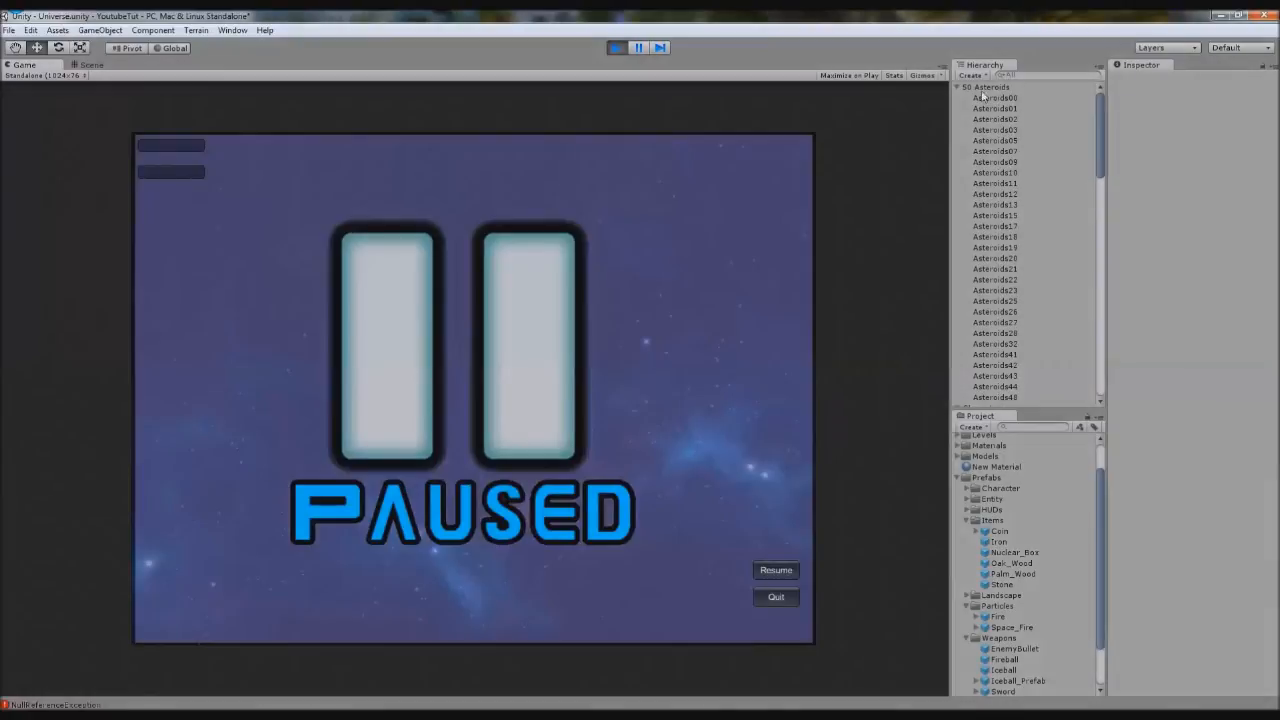
pyautogui.click(92, 64)
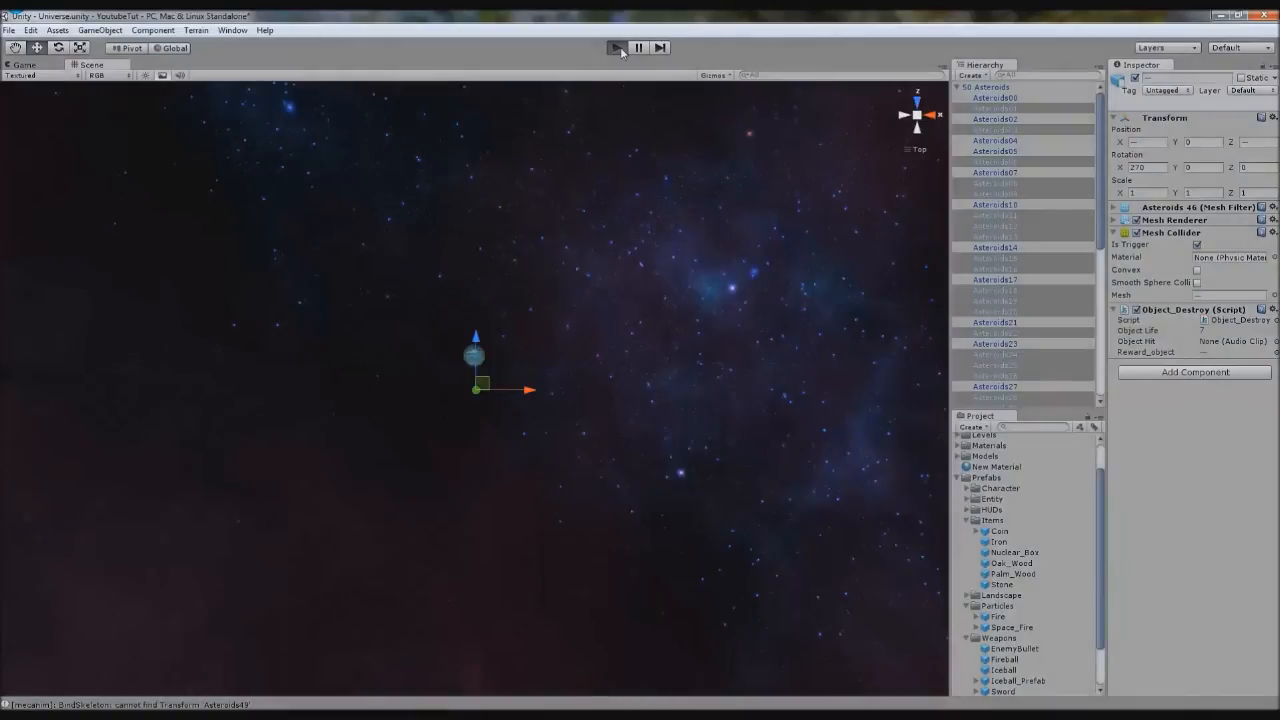
pyautogui.click(616, 48)
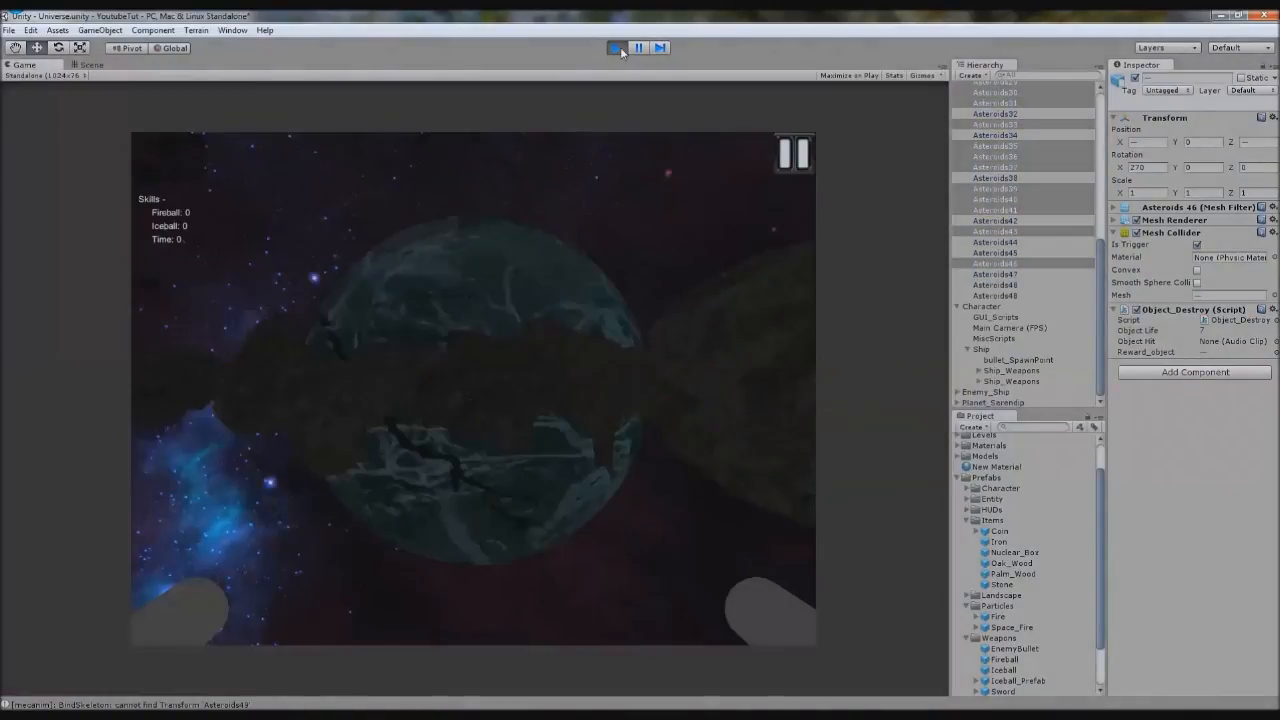